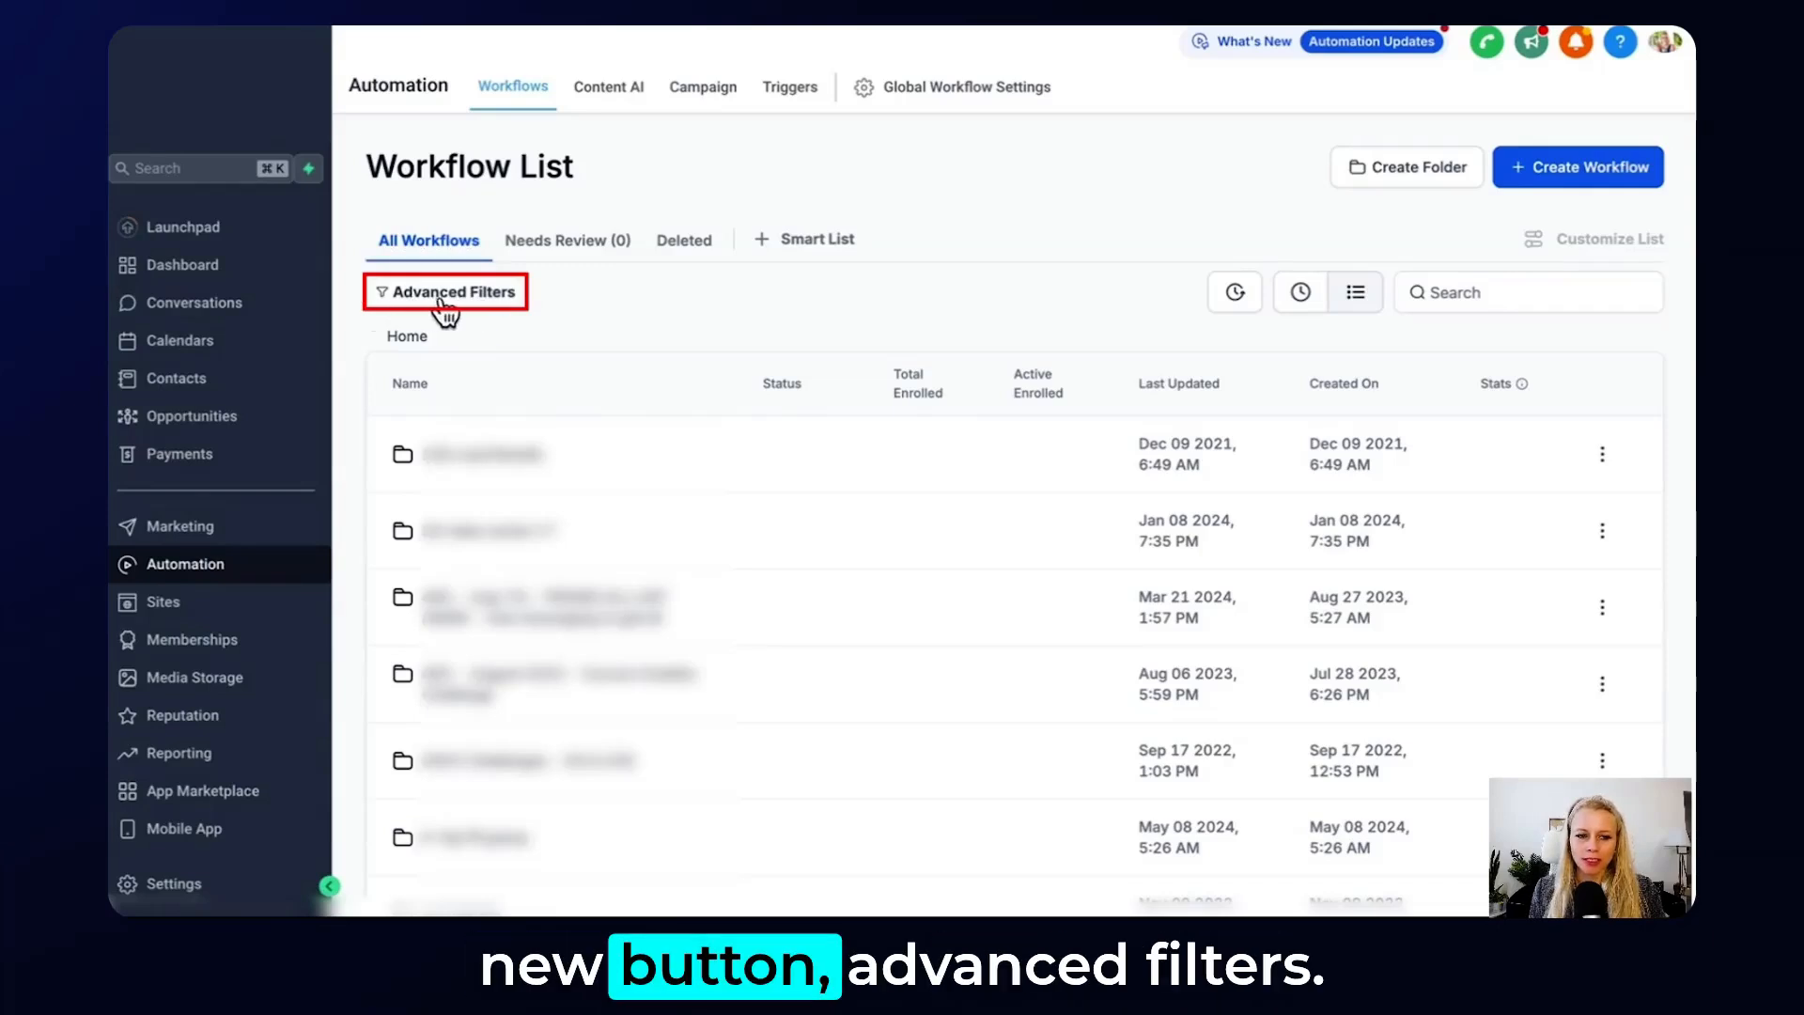
Show the workflow filter fields, such as status, trigger type and tags, in Advanced Filters.
{"action": "left_click", "coordinate": [454, 293]}
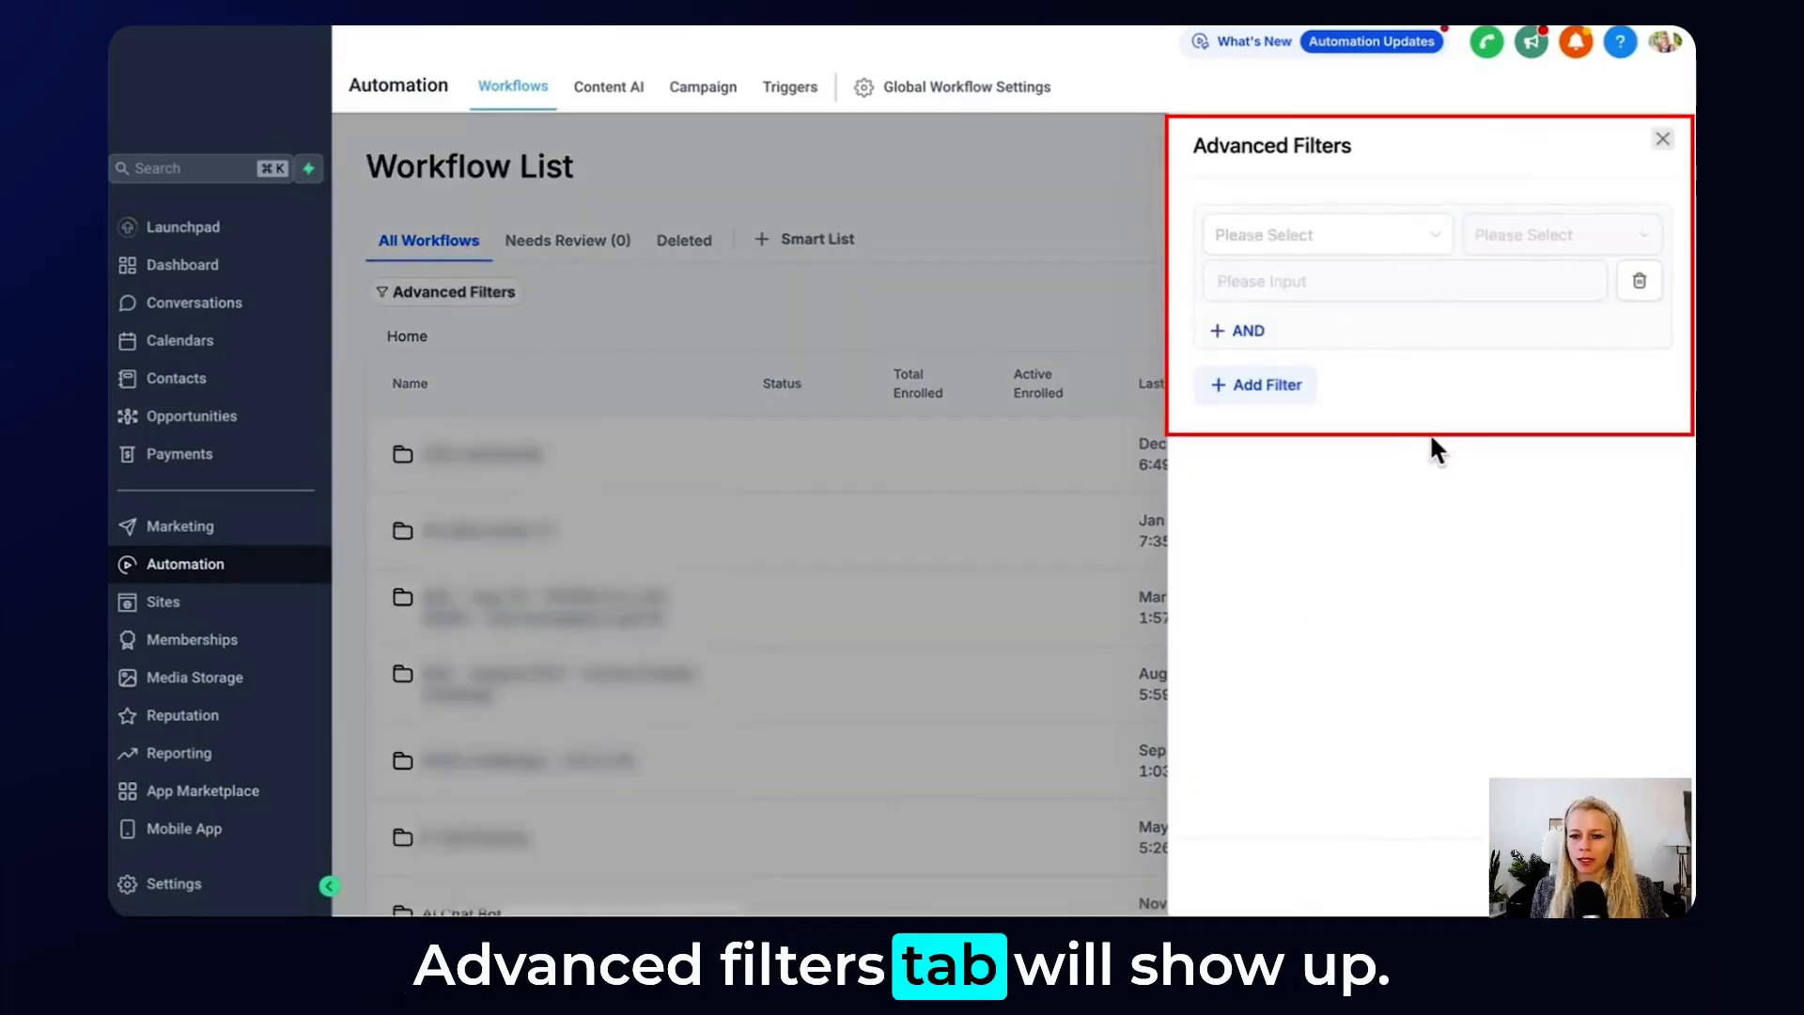
{"action": "left_click", "coordinate": [1327, 234]}
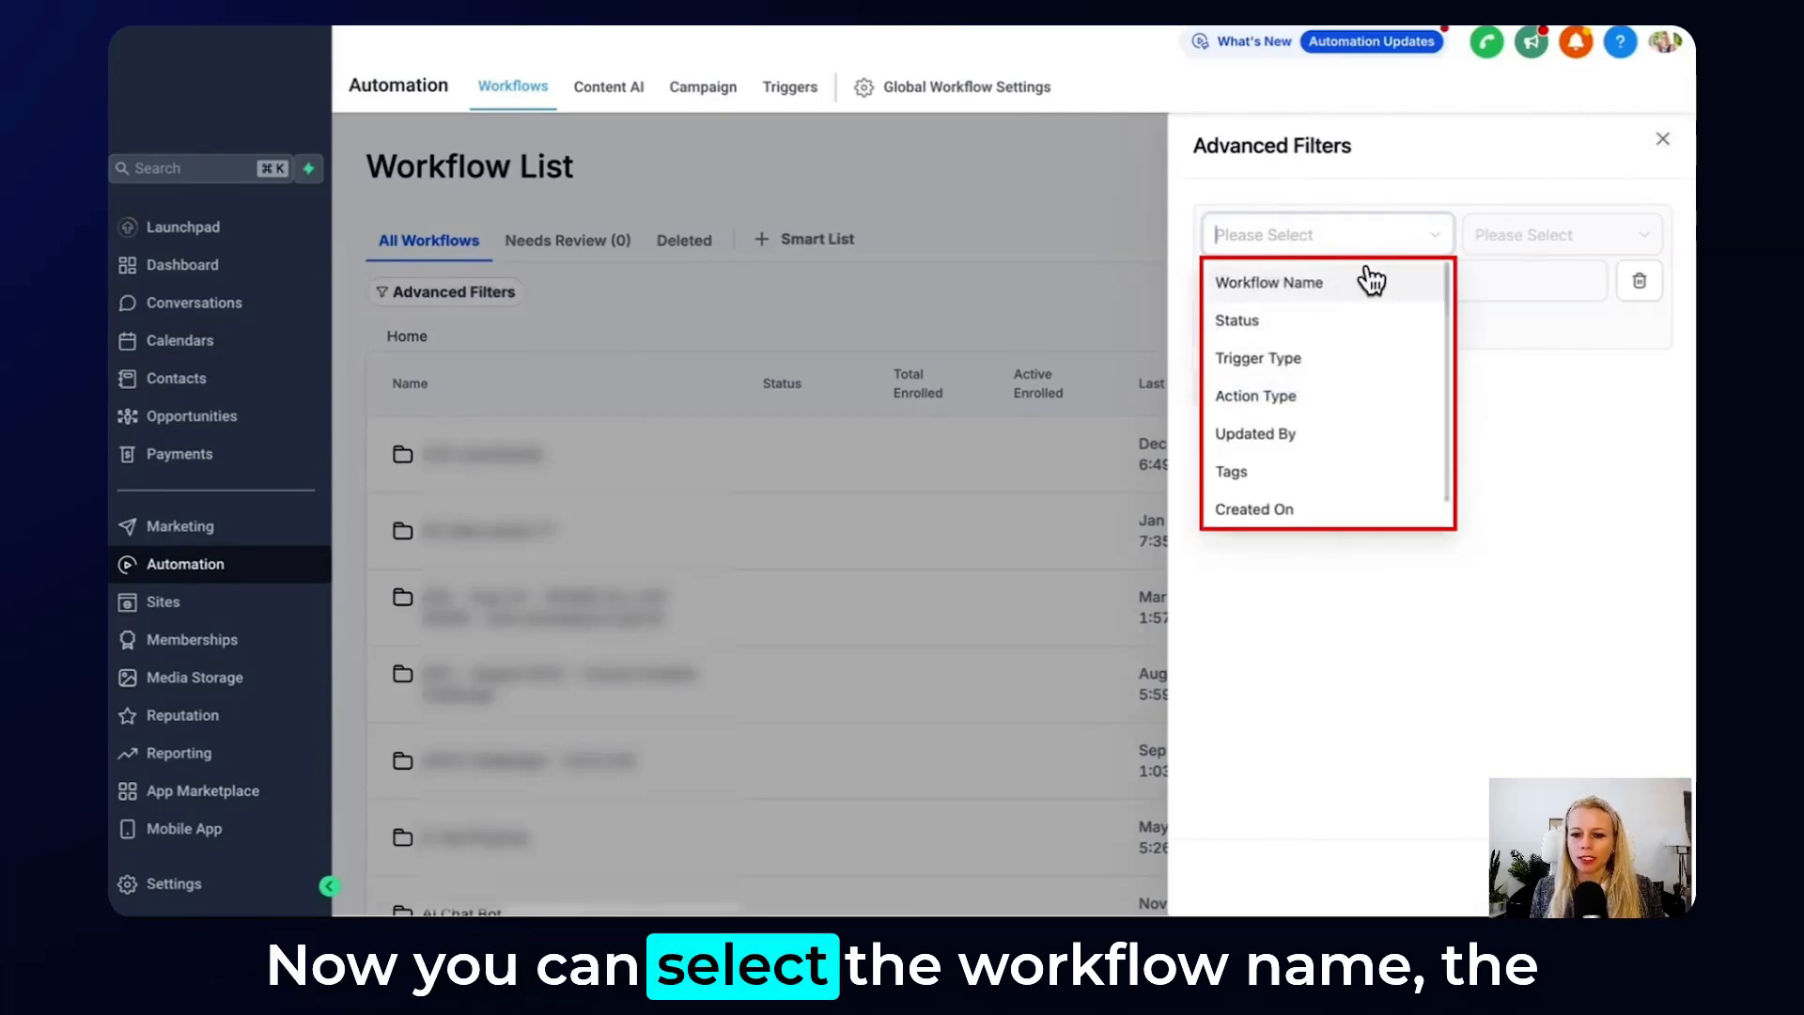
{"action": "mouse_move", "coordinate": [1380, 365]}
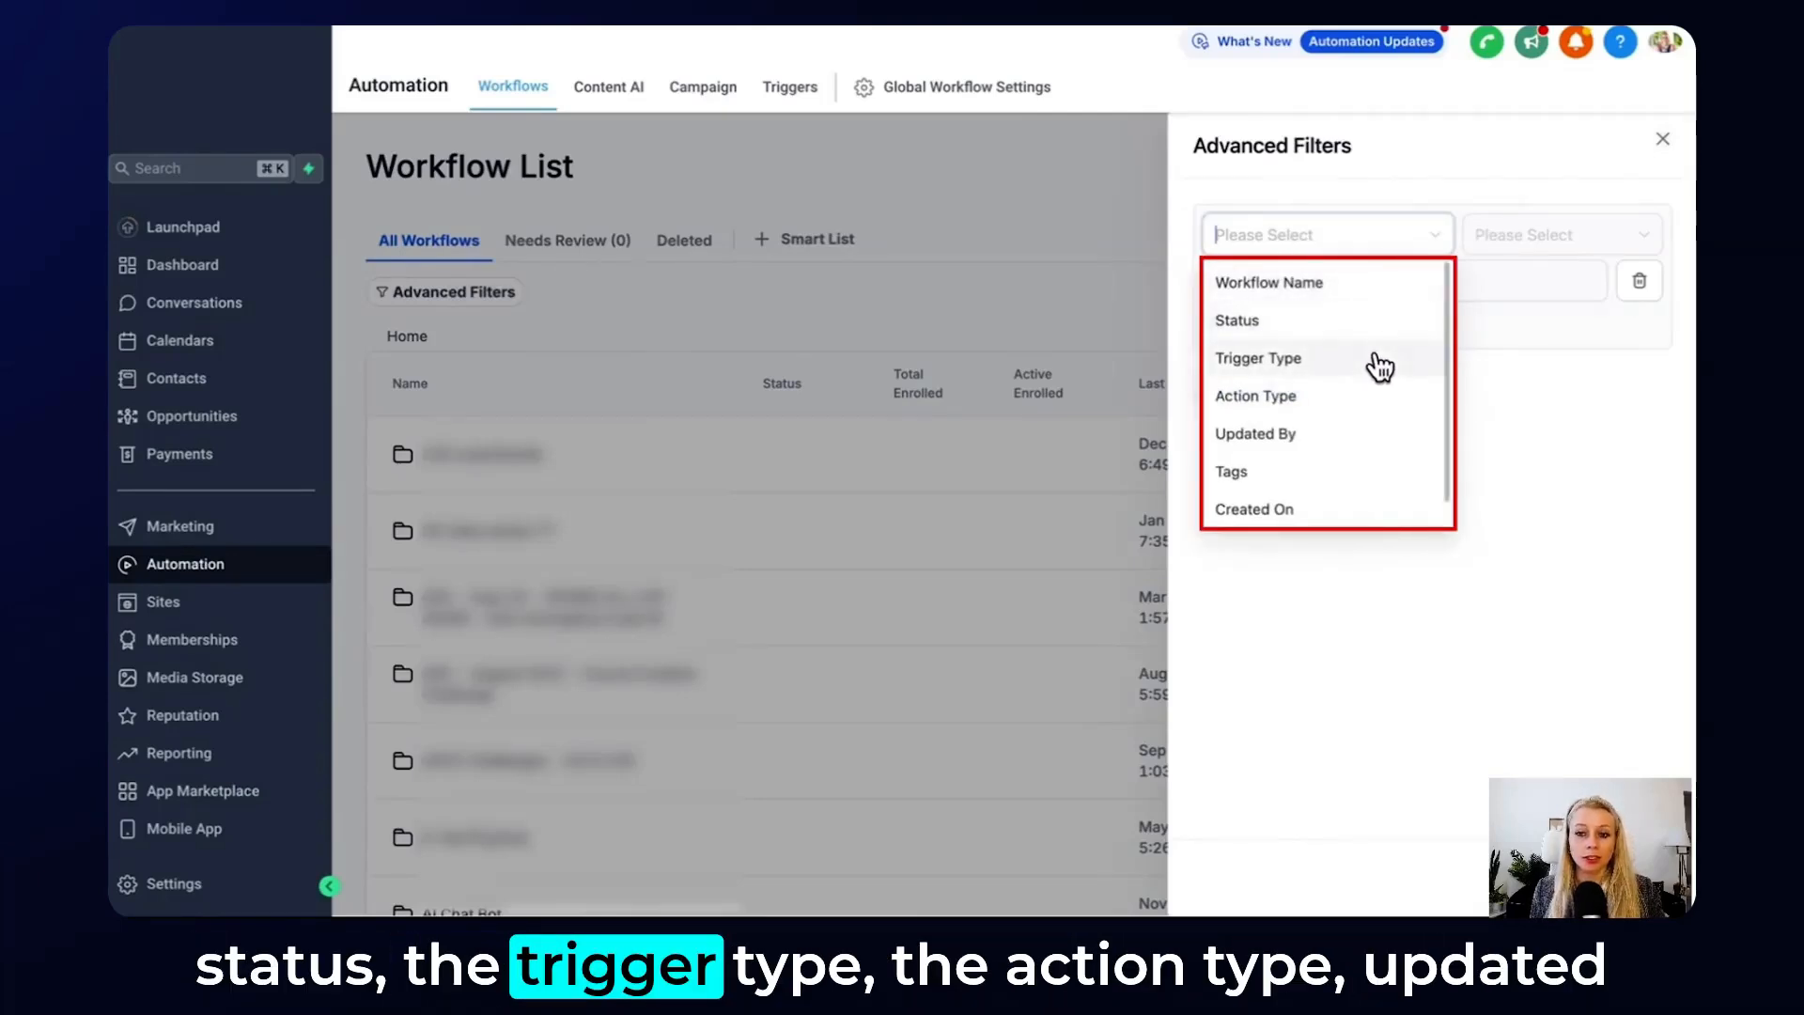
{"action": "mouse_move", "coordinate": [1354, 442]}
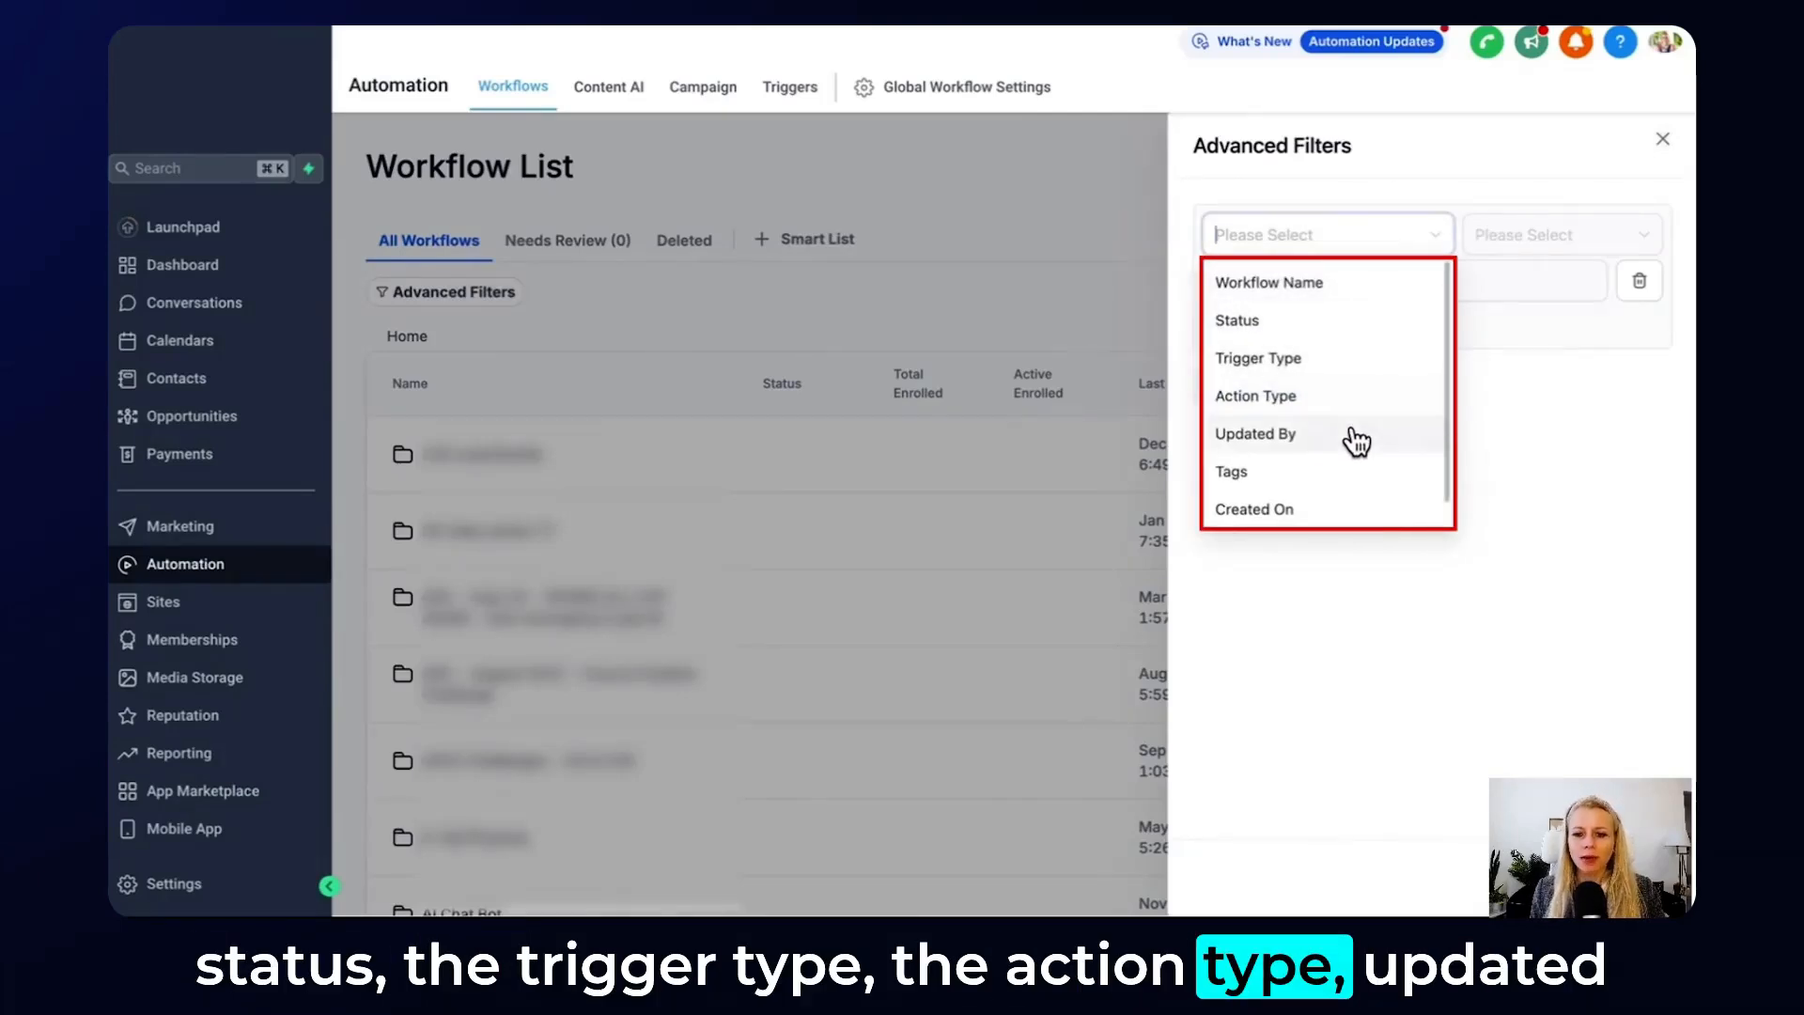
{"action": "scroll", "scroll_direction": "down", "scroll_amount": 3}
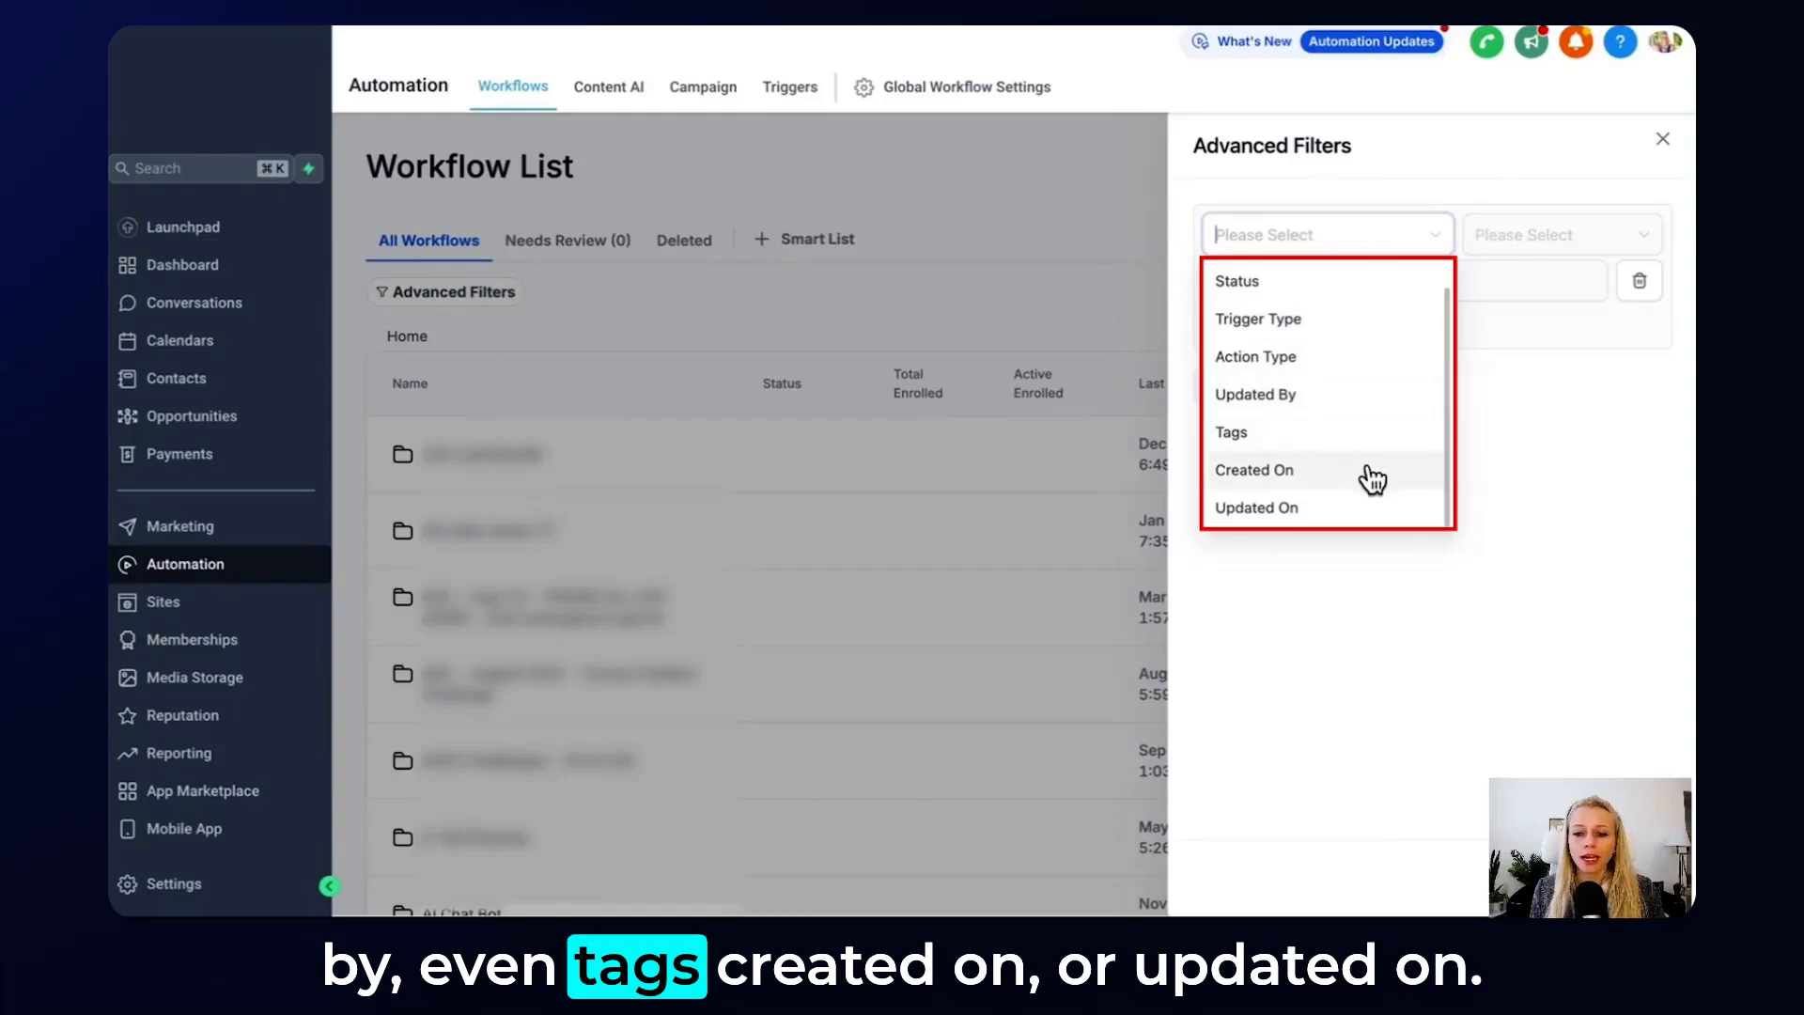
{"action": "mouse_move", "coordinate": [1287, 478]}
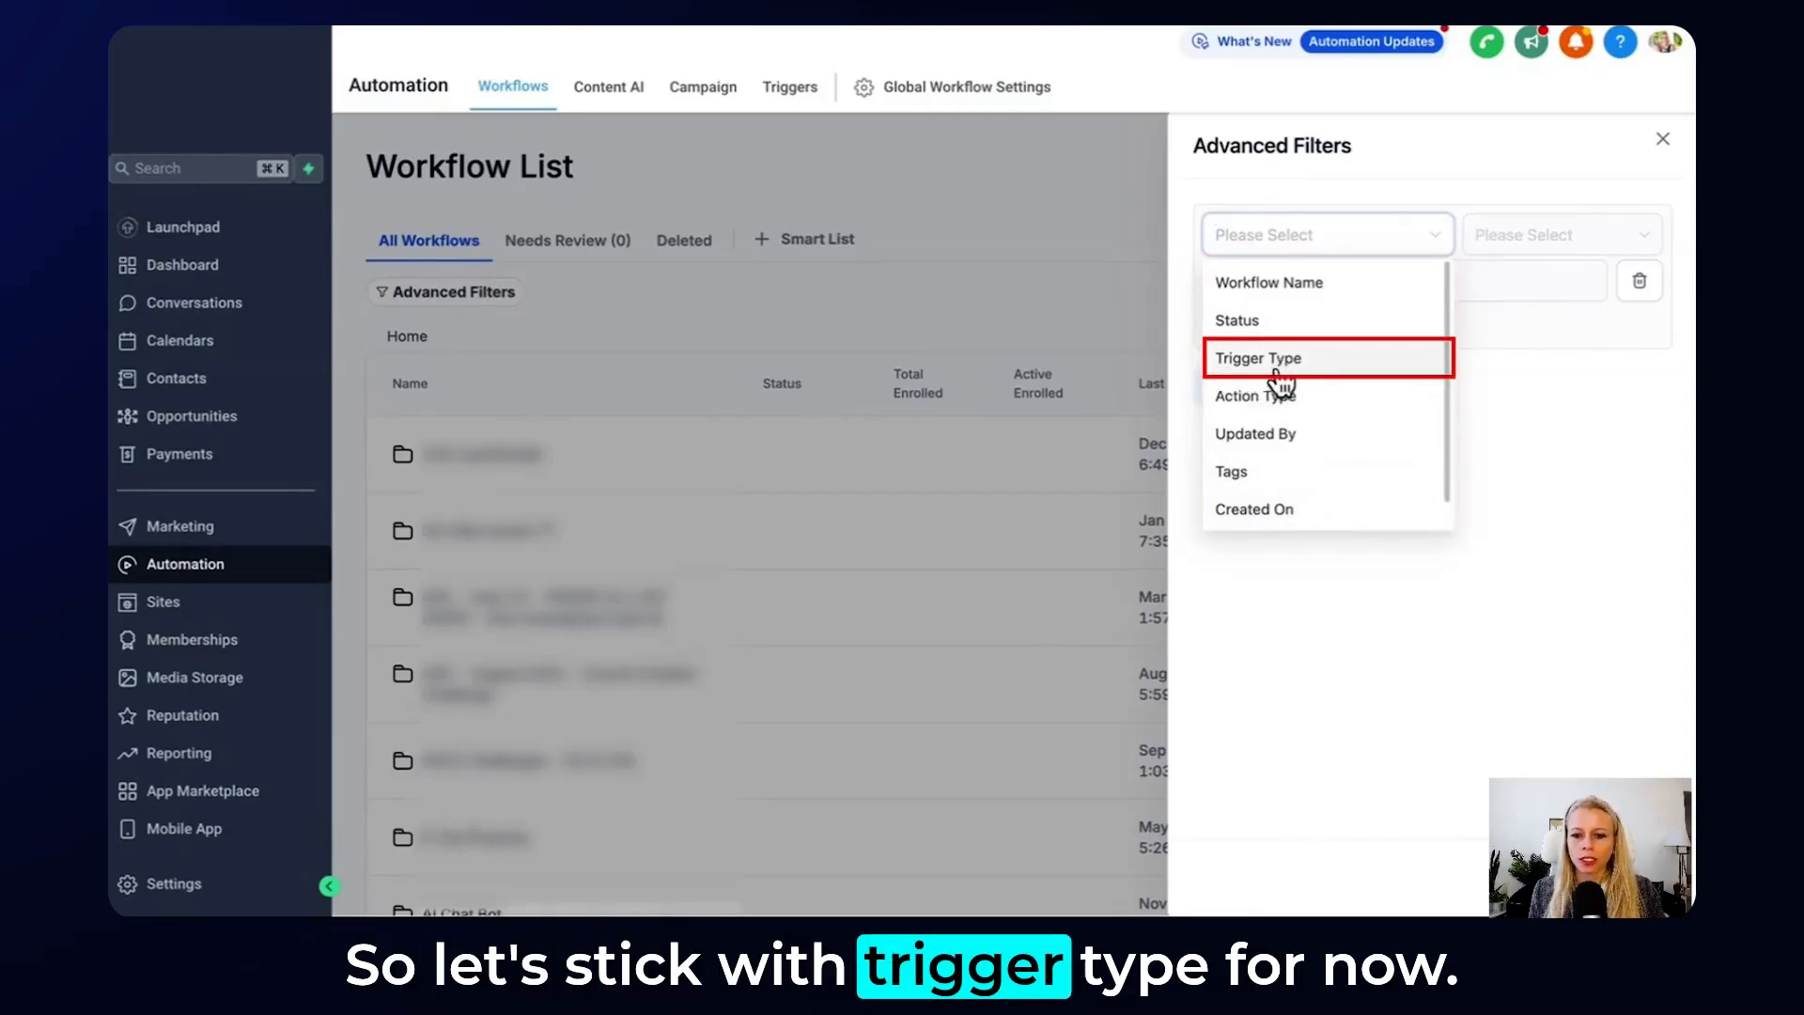
Make the first filter condition read Trigger Type is Contact Created.
{"action": "left_click", "coordinate": [1259, 358]}
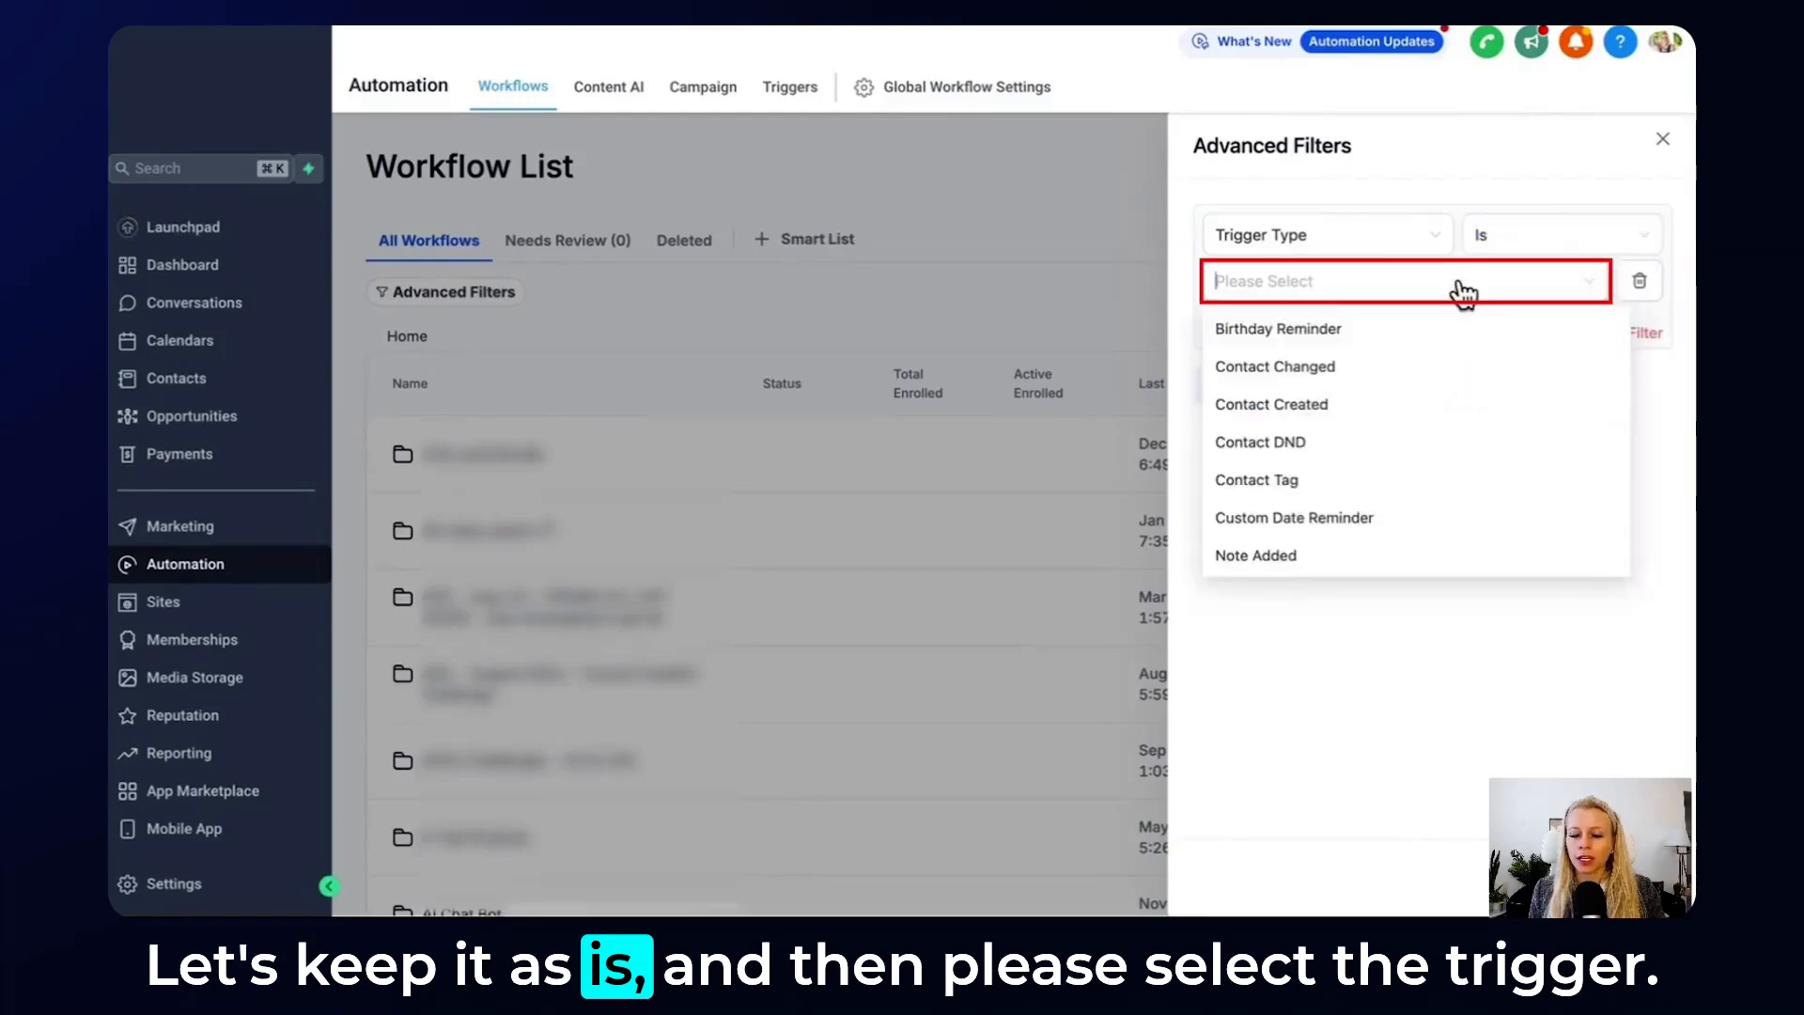
{"action": "mouse_move", "coordinate": [1267, 408]}
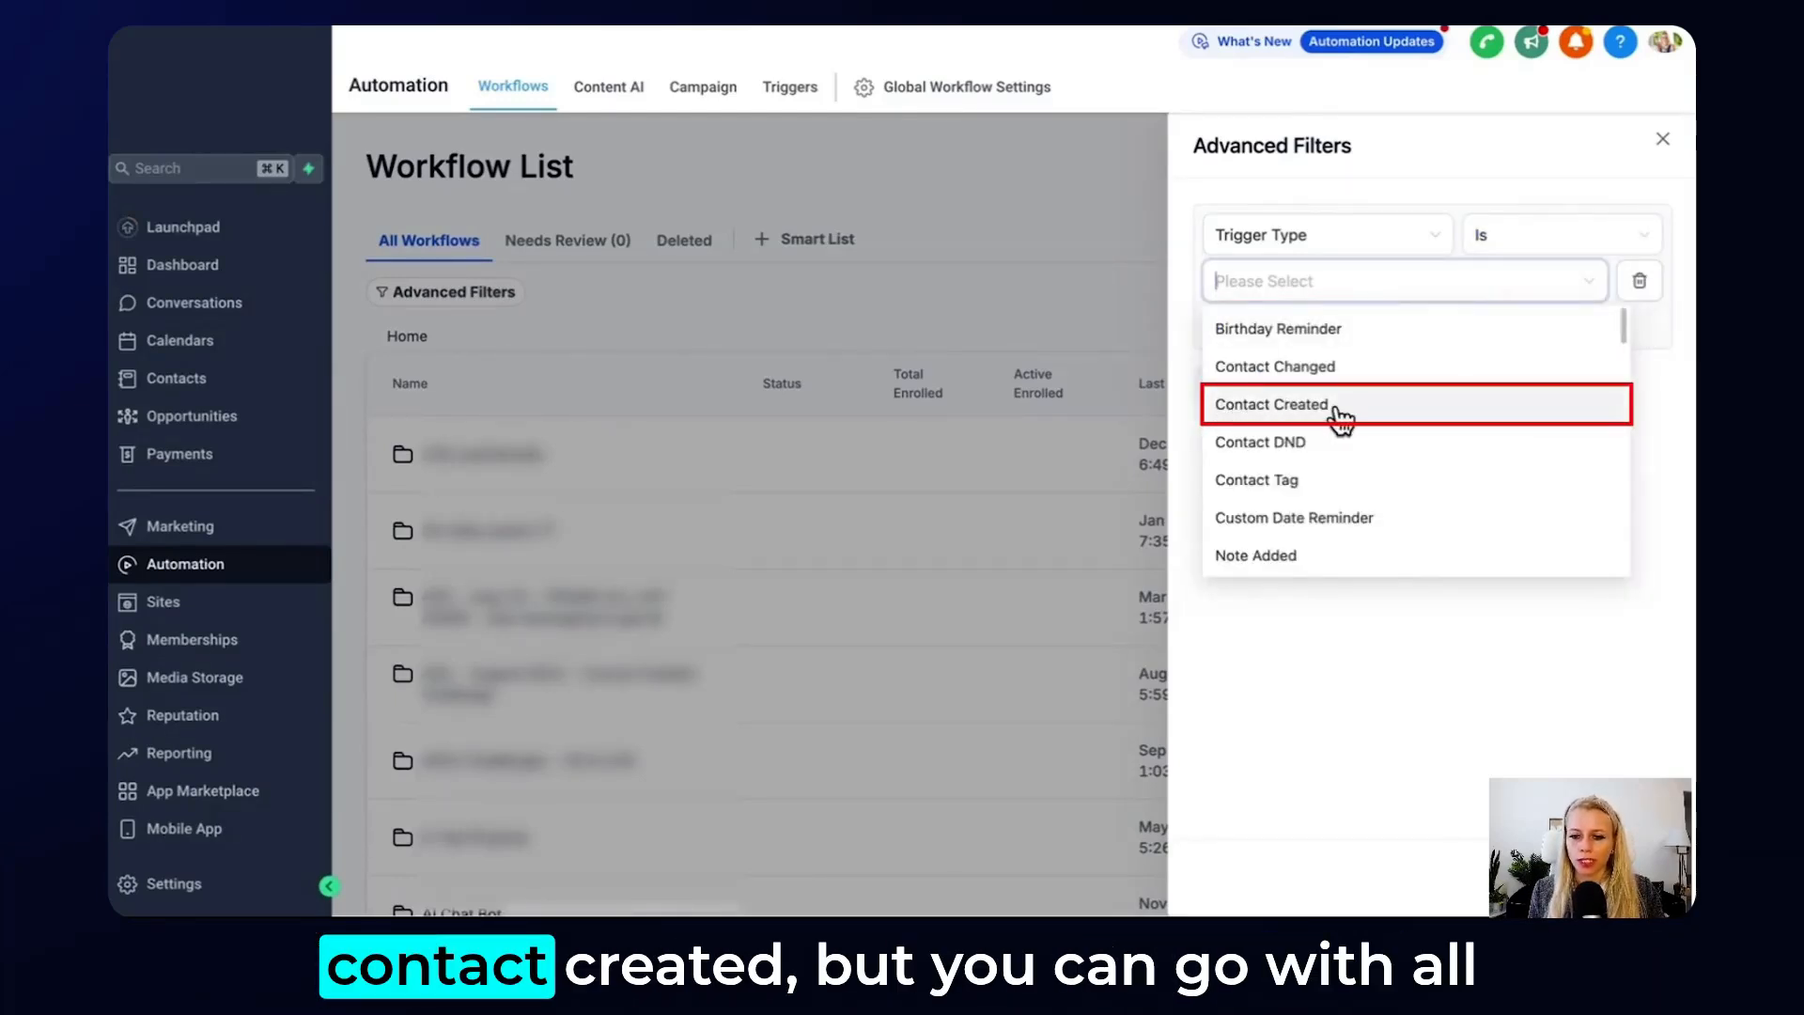
{"action": "scroll", "scroll_direction": "down", "scroll_amount": 3}
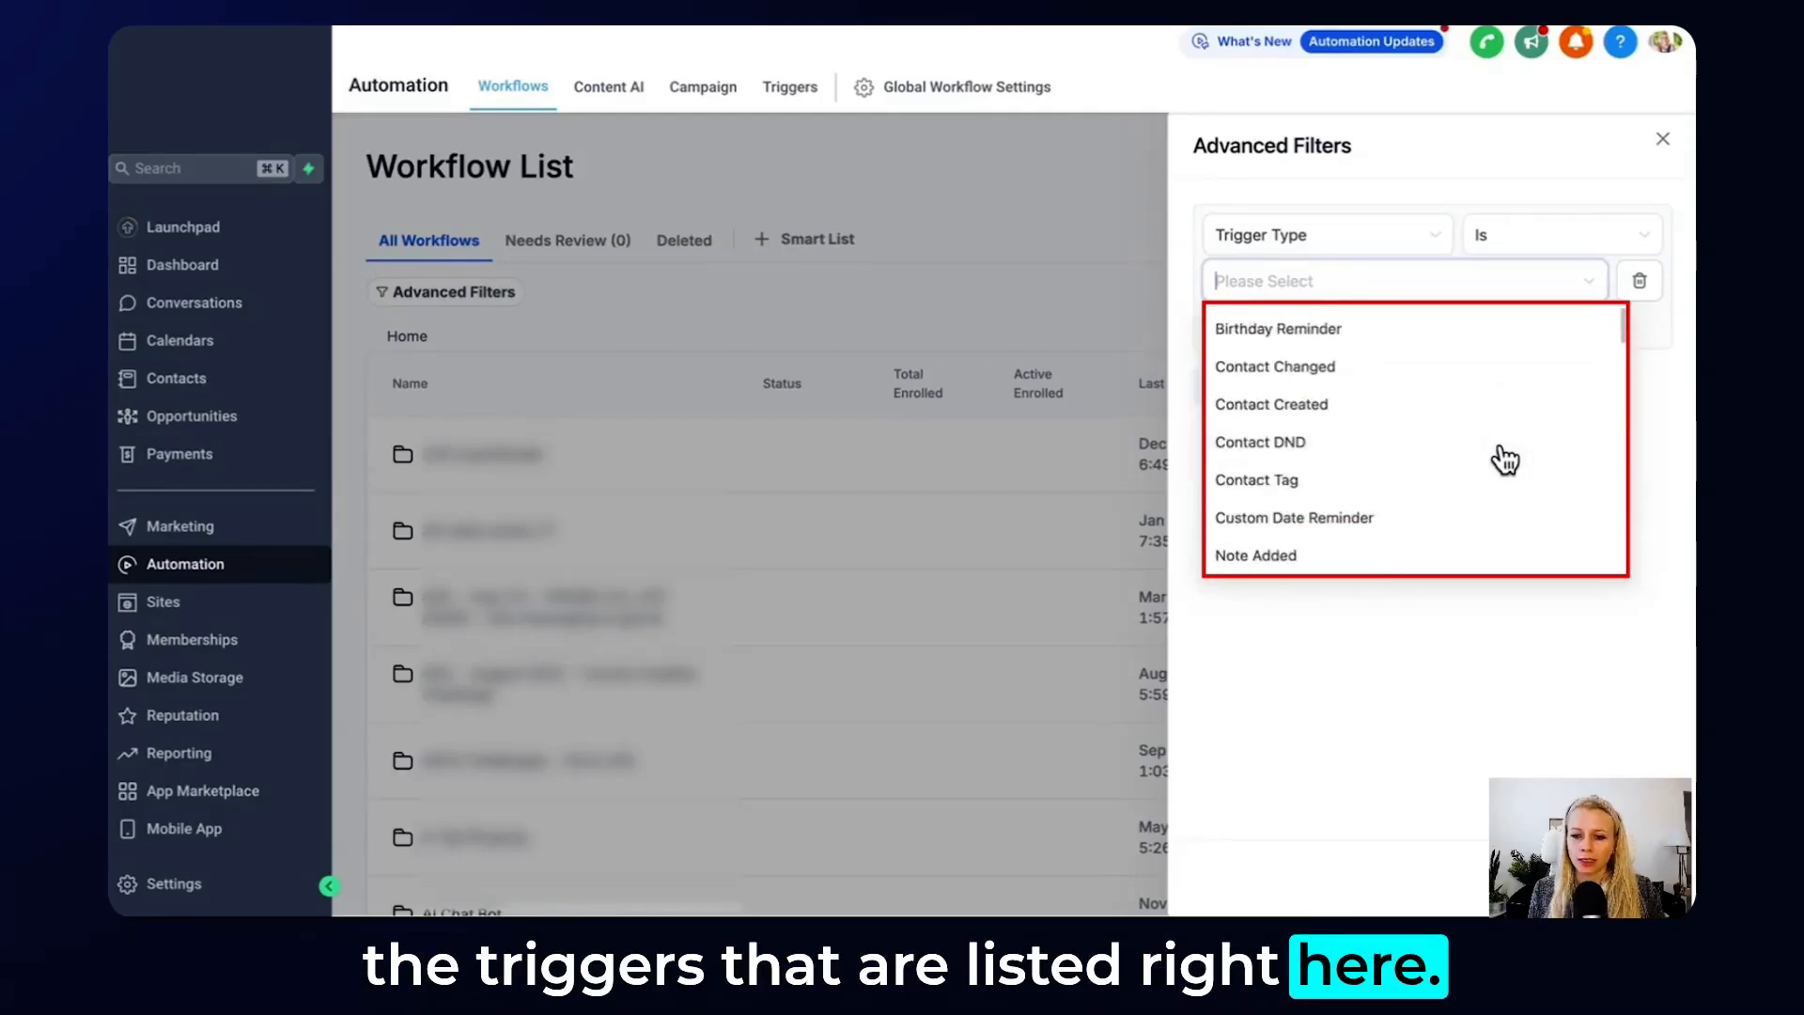
{"action": "left_click", "coordinate": [1272, 404]}
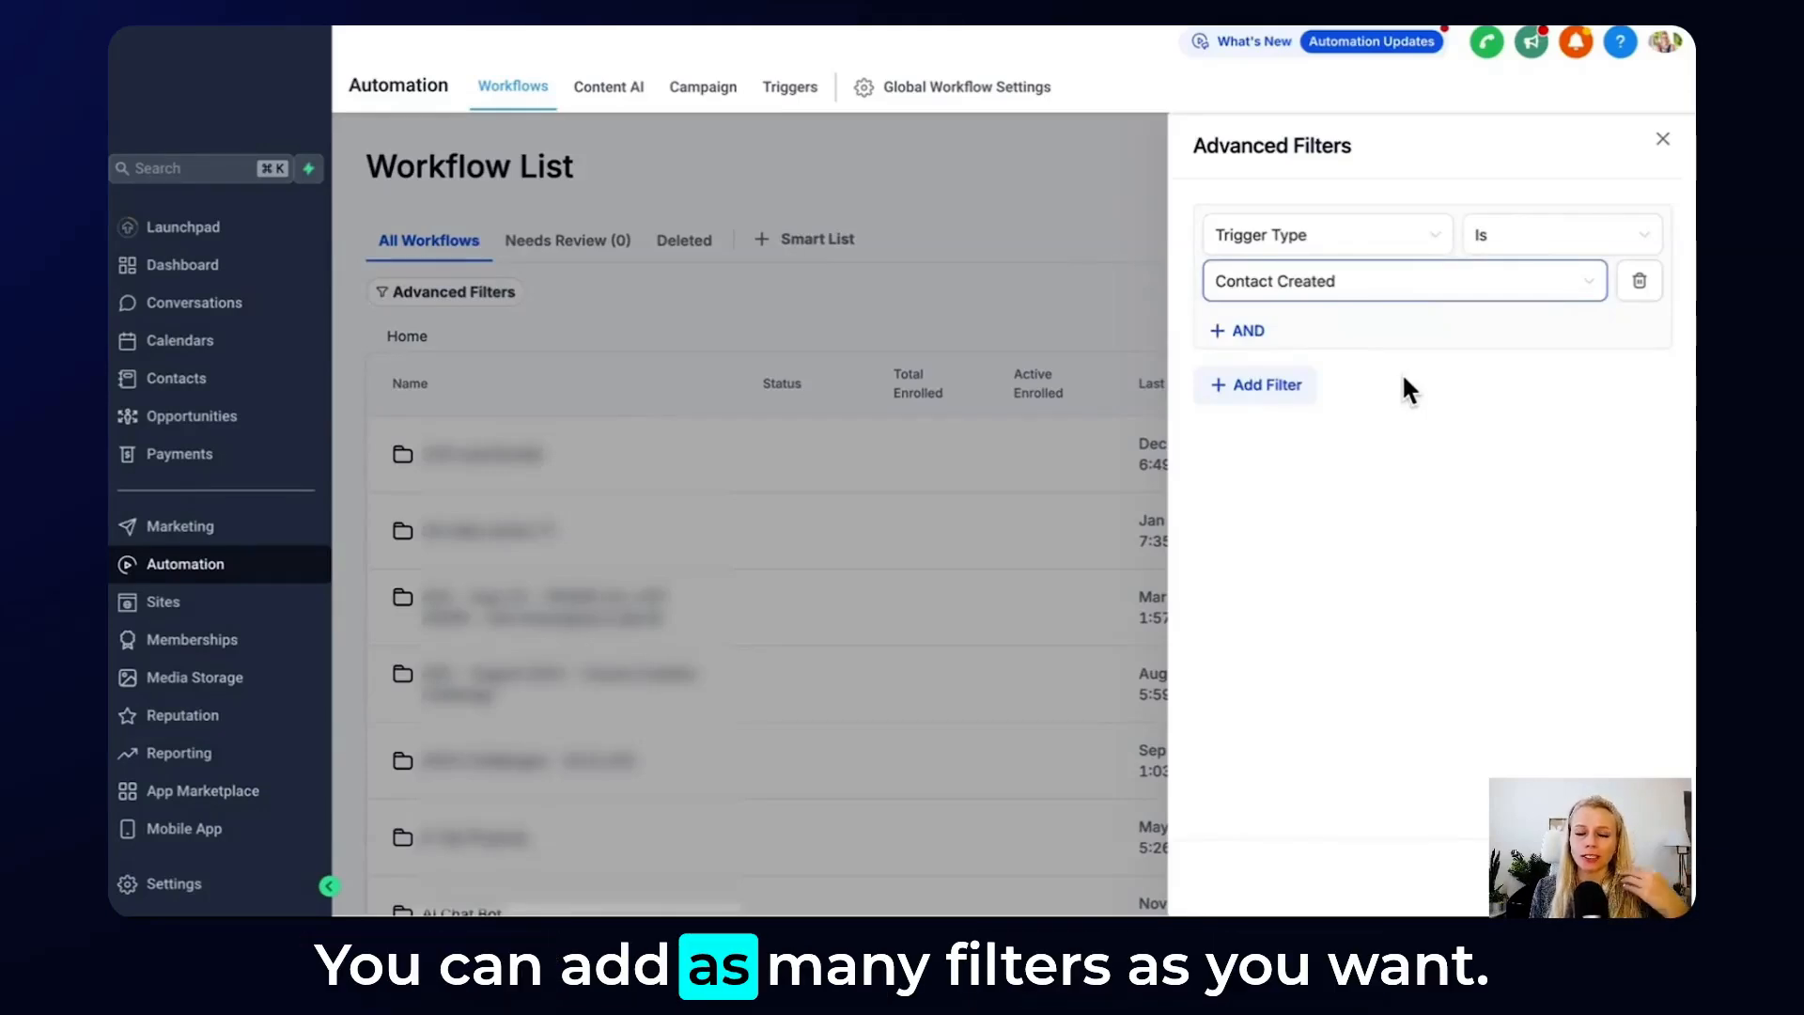
{"action": "mouse_move", "coordinate": [1267, 402]}
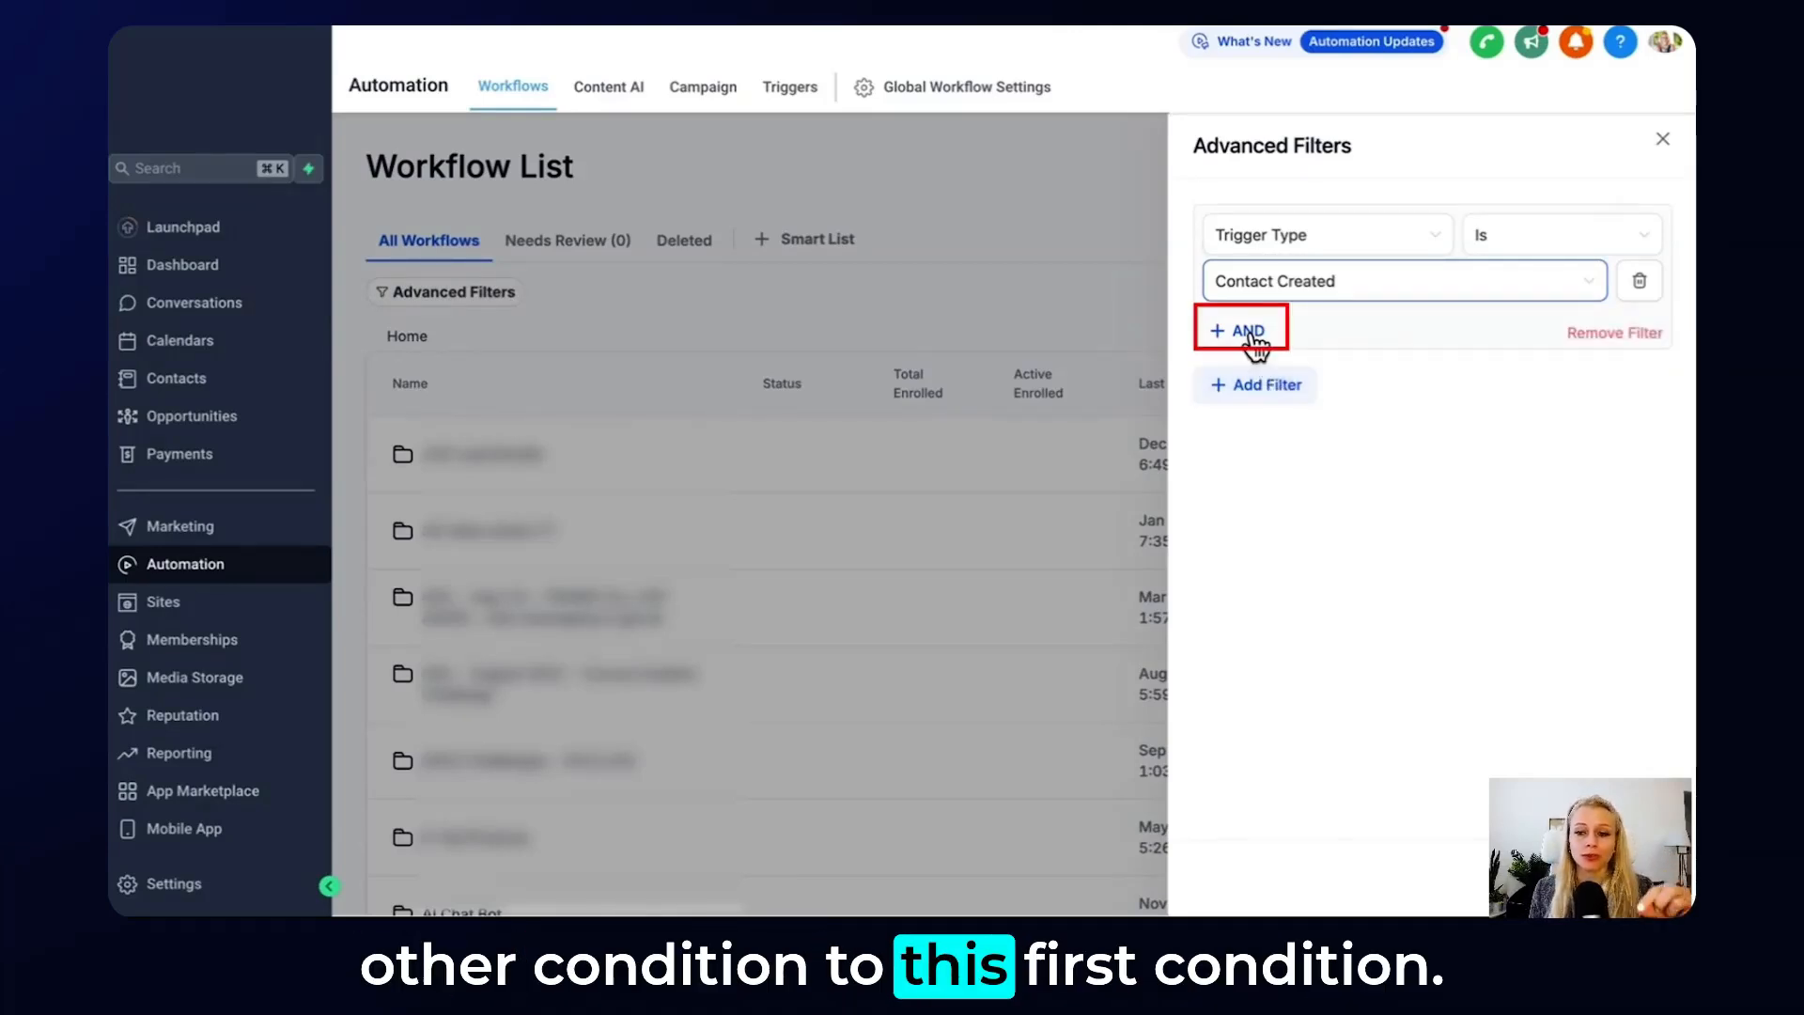
Add an AND condition: Tags is '5 figure webinar waitlist'.
{"action": "left_click", "coordinate": [1240, 330]}
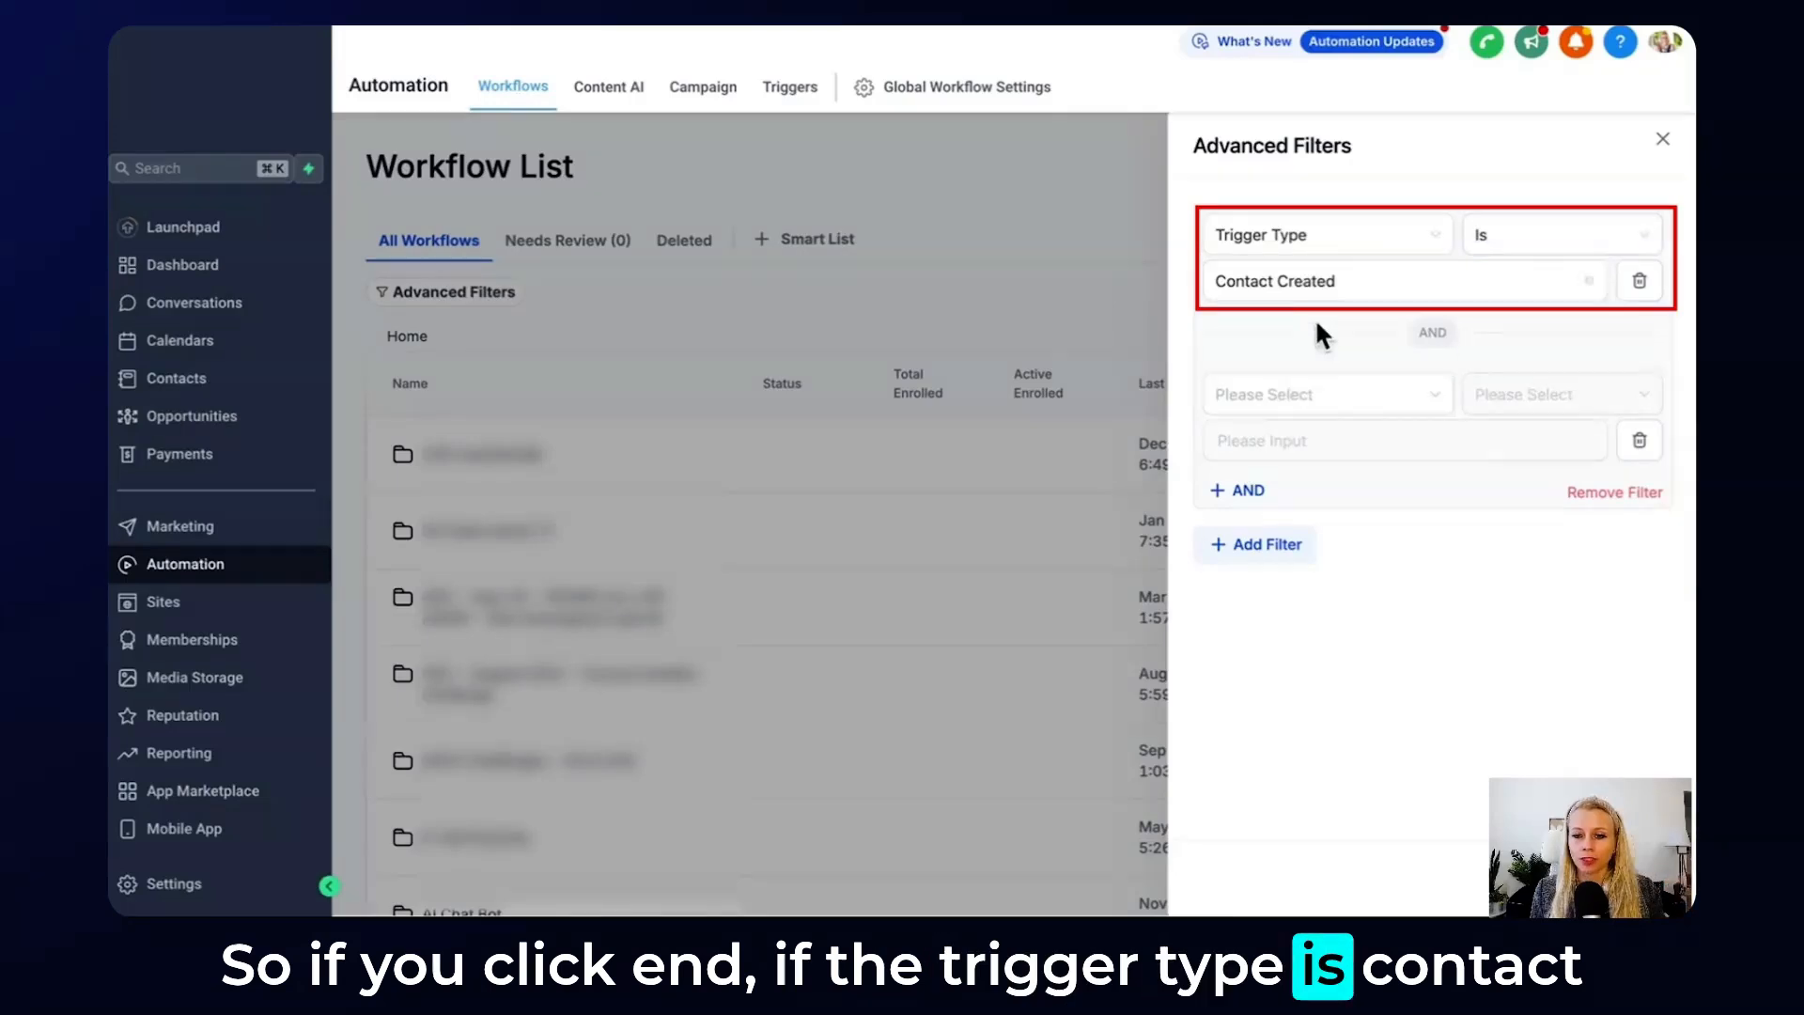
{"action": "left_click", "coordinate": [1328, 394]}
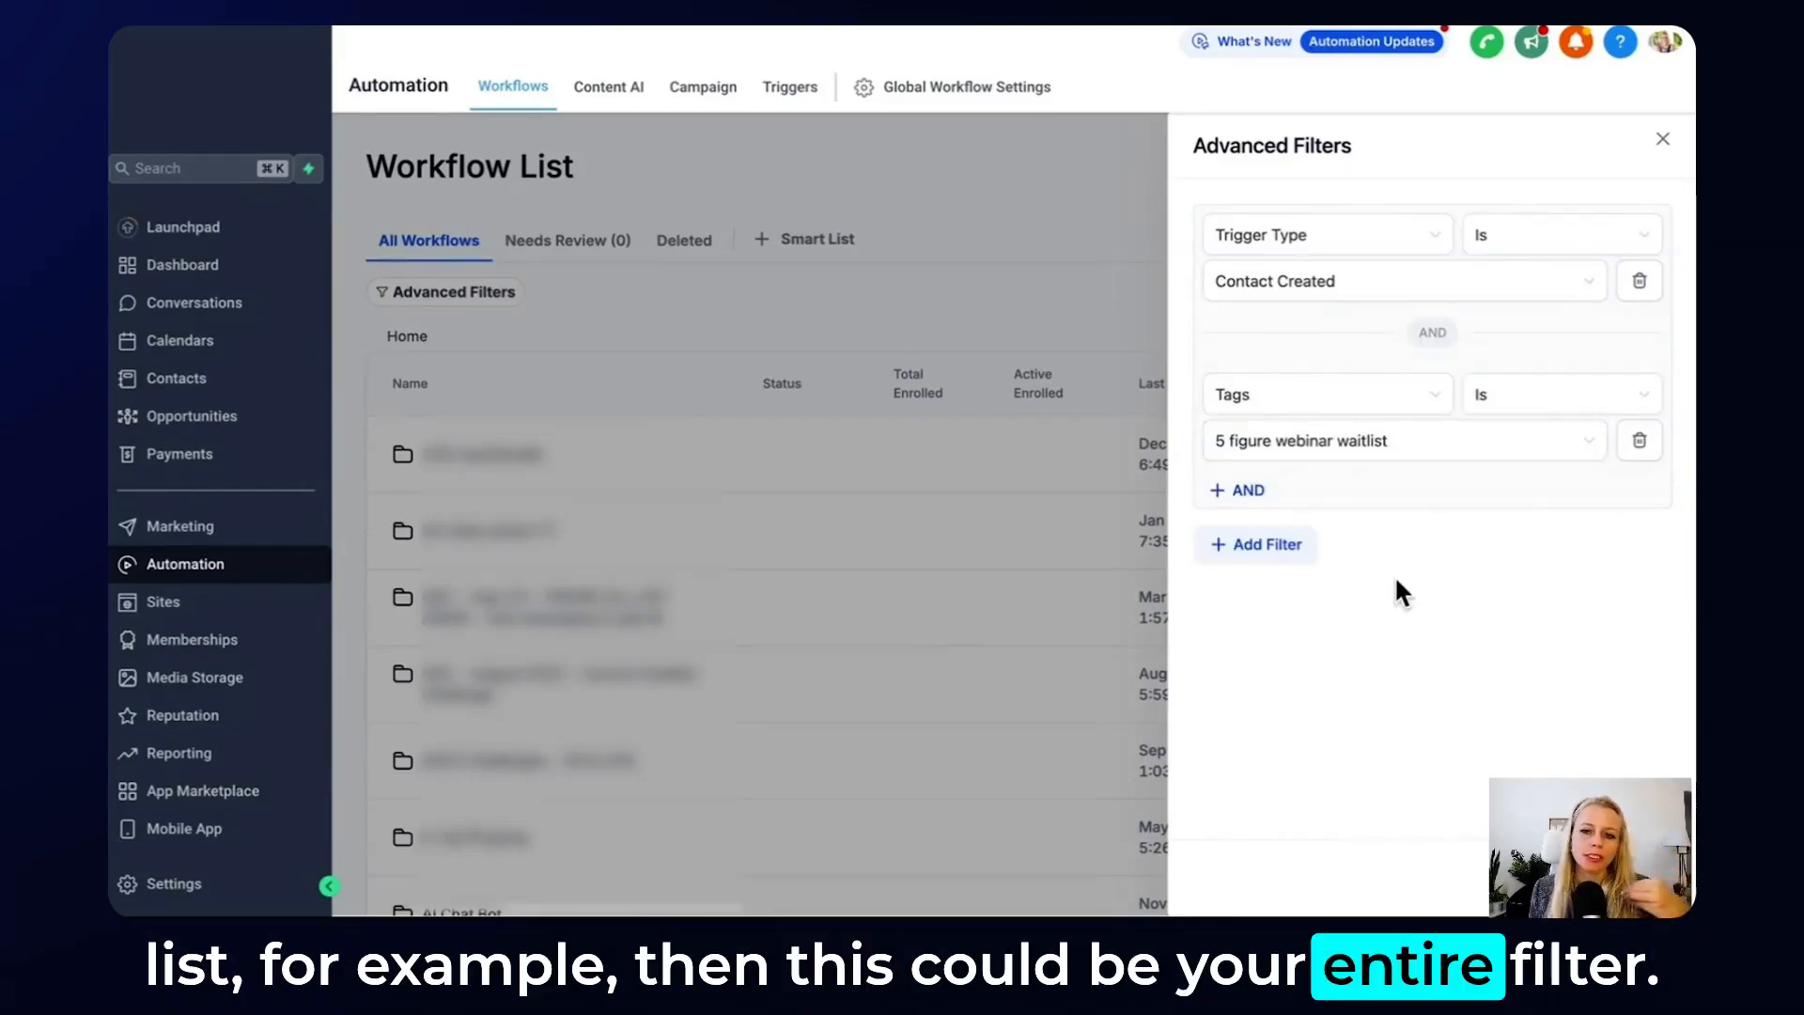
{"action": "mouse_move", "coordinate": [1378, 583]}
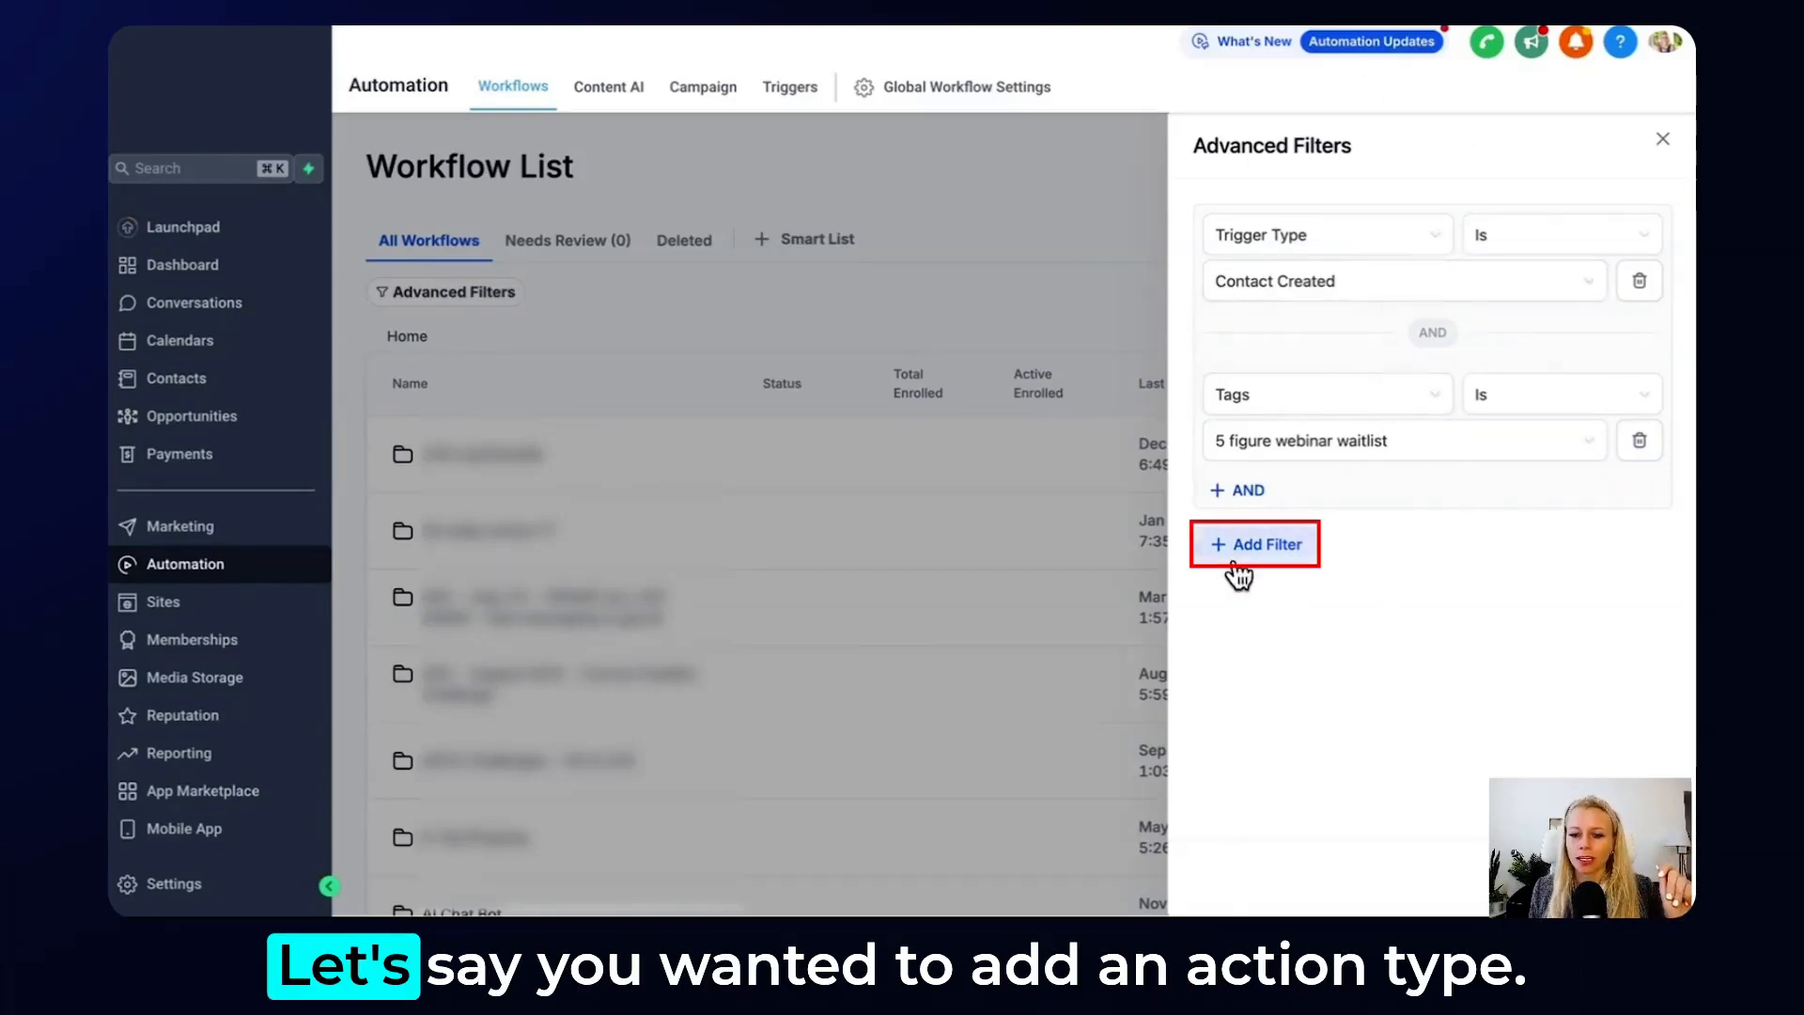
Add an OR group Action Type is Add Contact Tag and apply all filters.
{"action": "left_click", "coordinate": [1255, 544]}
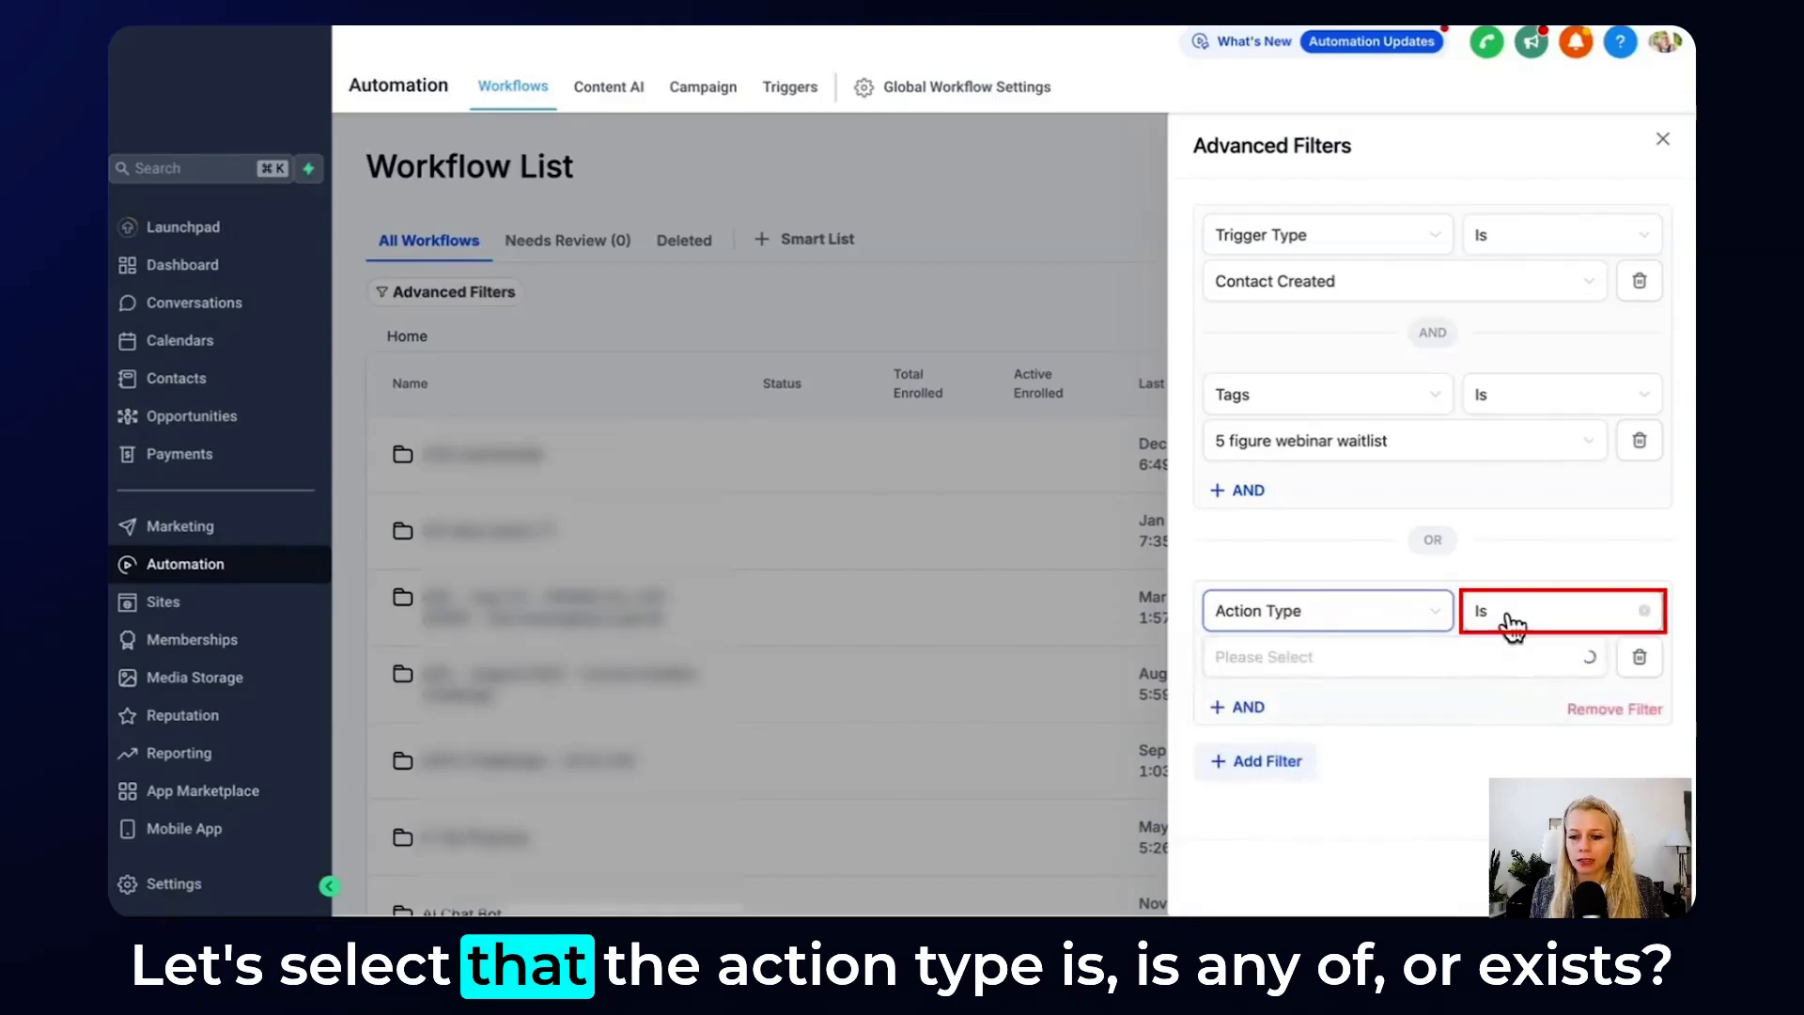
{"action": "left_click", "coordinate": [1554, 610]}
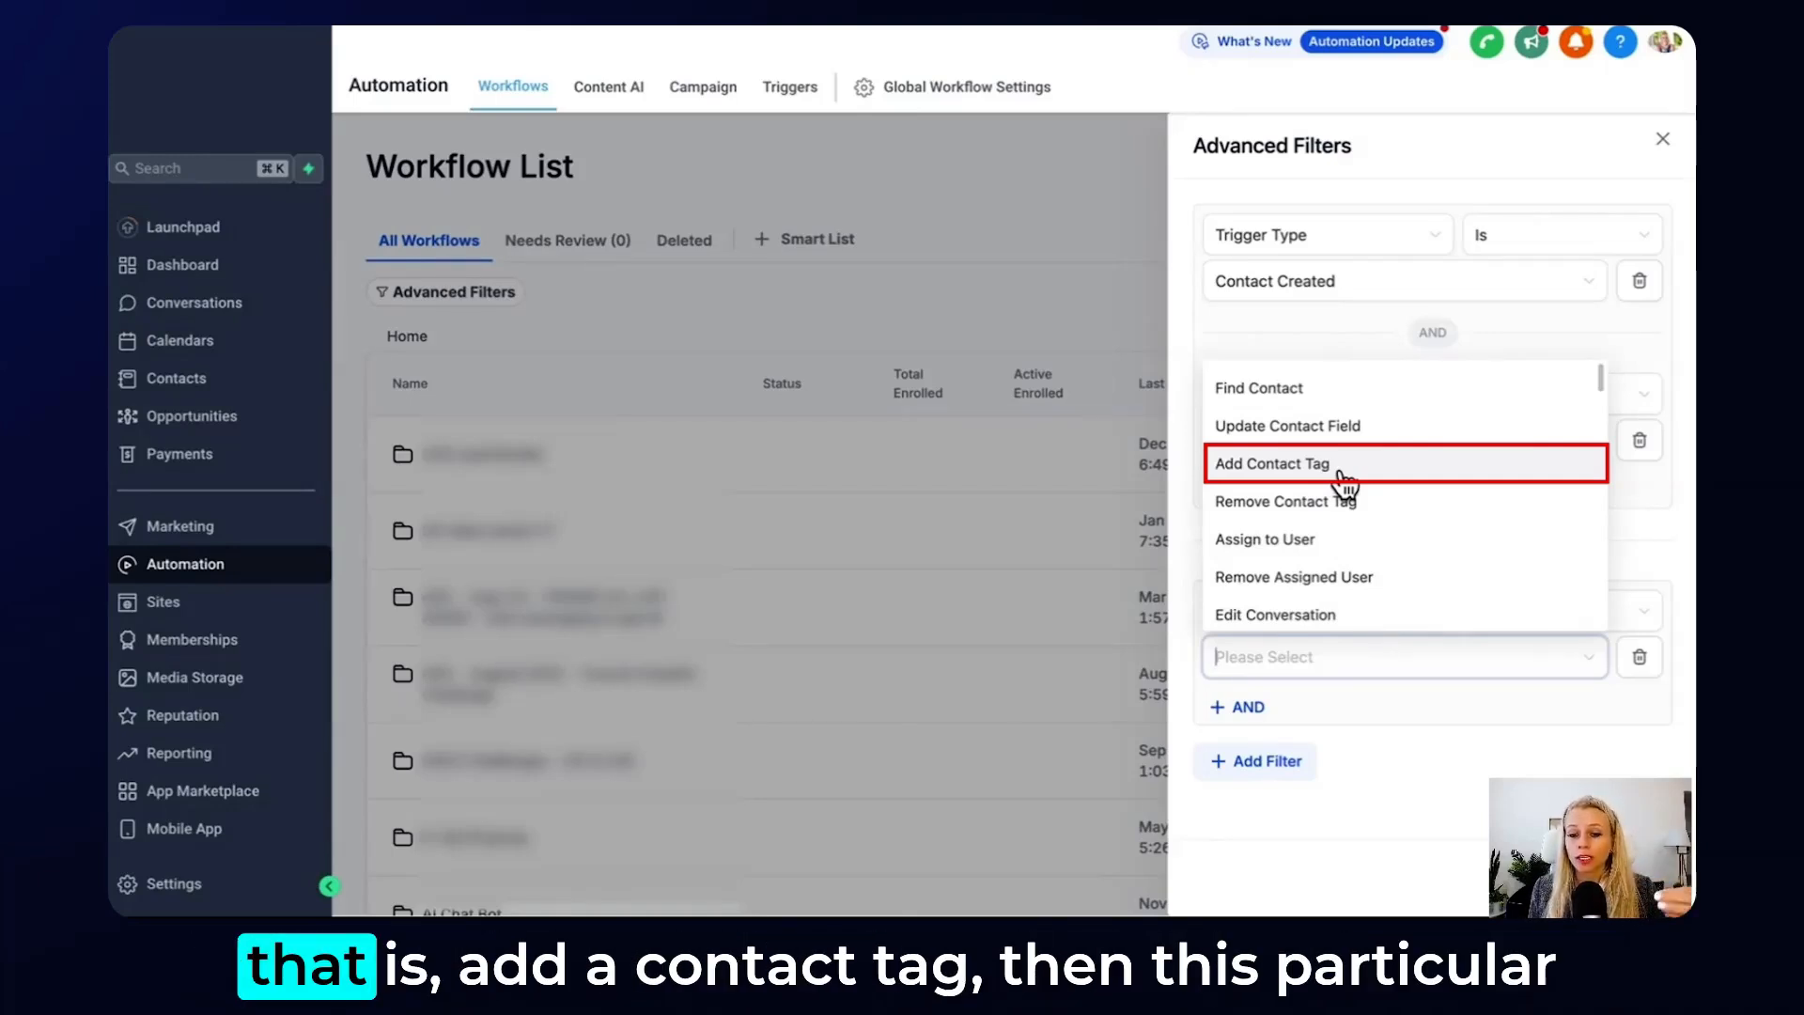
{"action": "left_click", "coordinate": [1272, 463]}
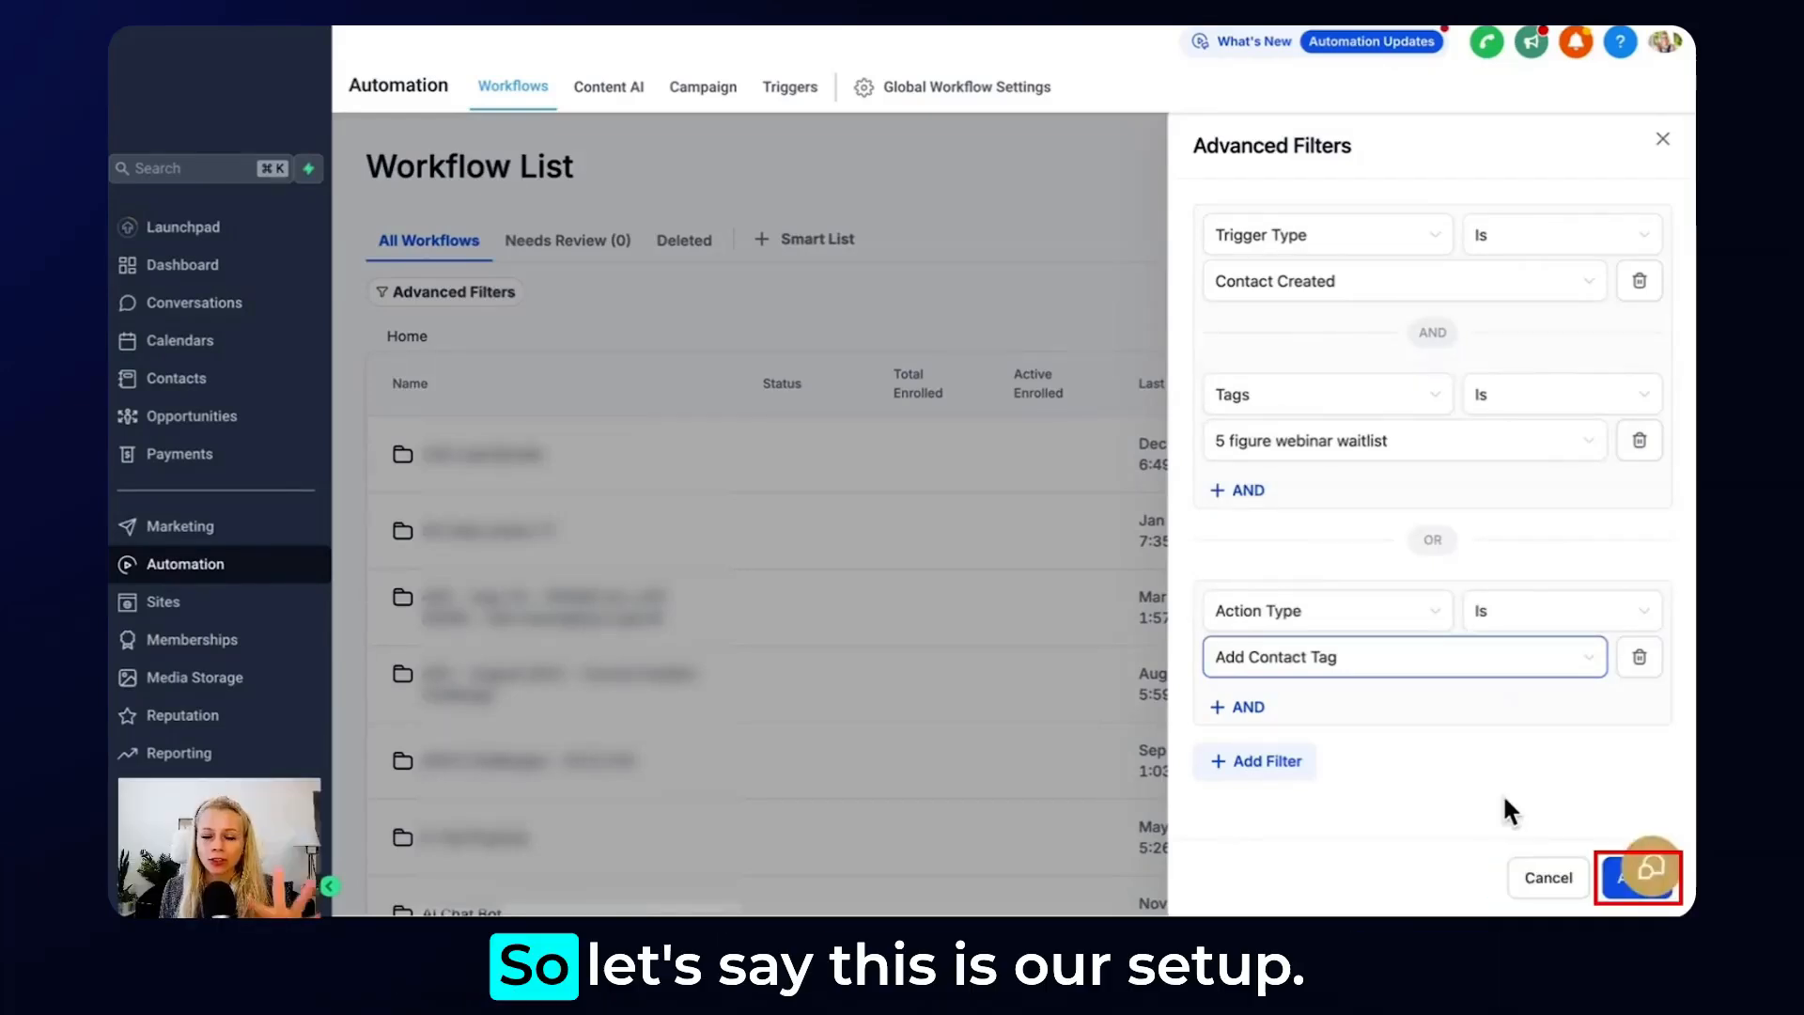
{"action": "left_click", "coordinate": [1619, 878]}
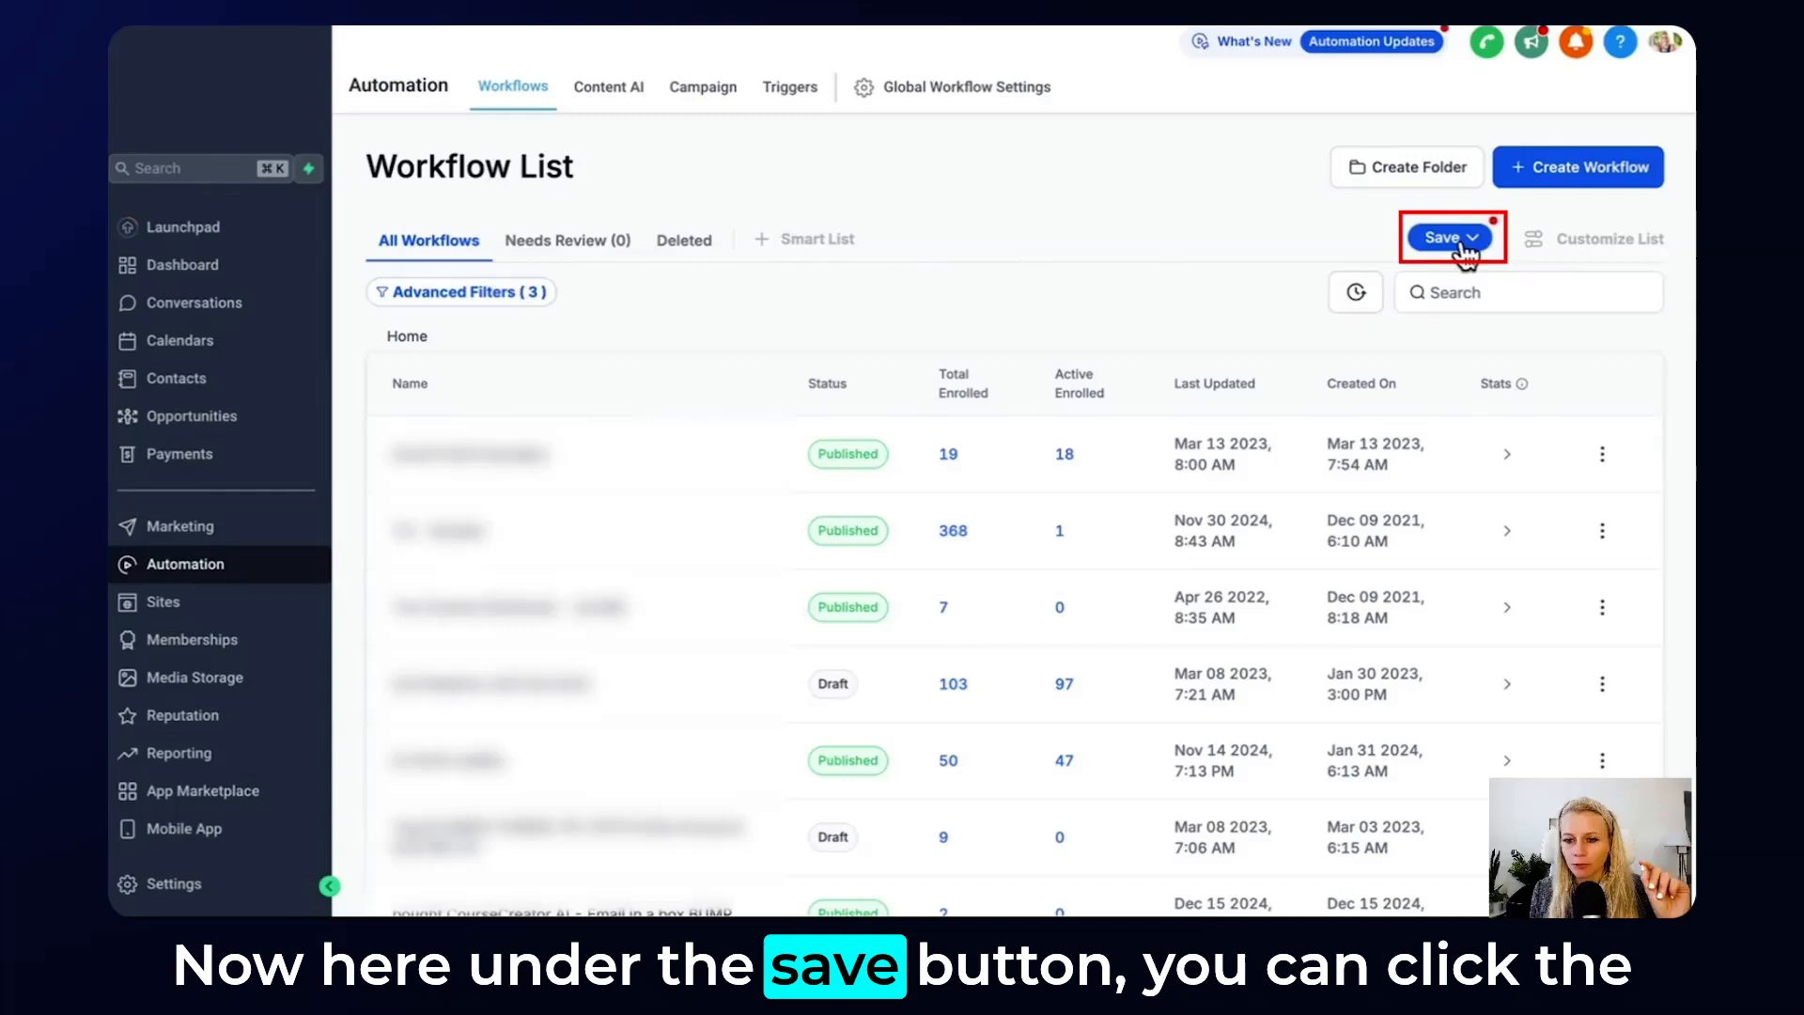
Save the filtered view as smart list 'Contact Created & Tag 5 figure webinar & add tag'.
{"action": "left_click", "coordinate": [1452, 237]}
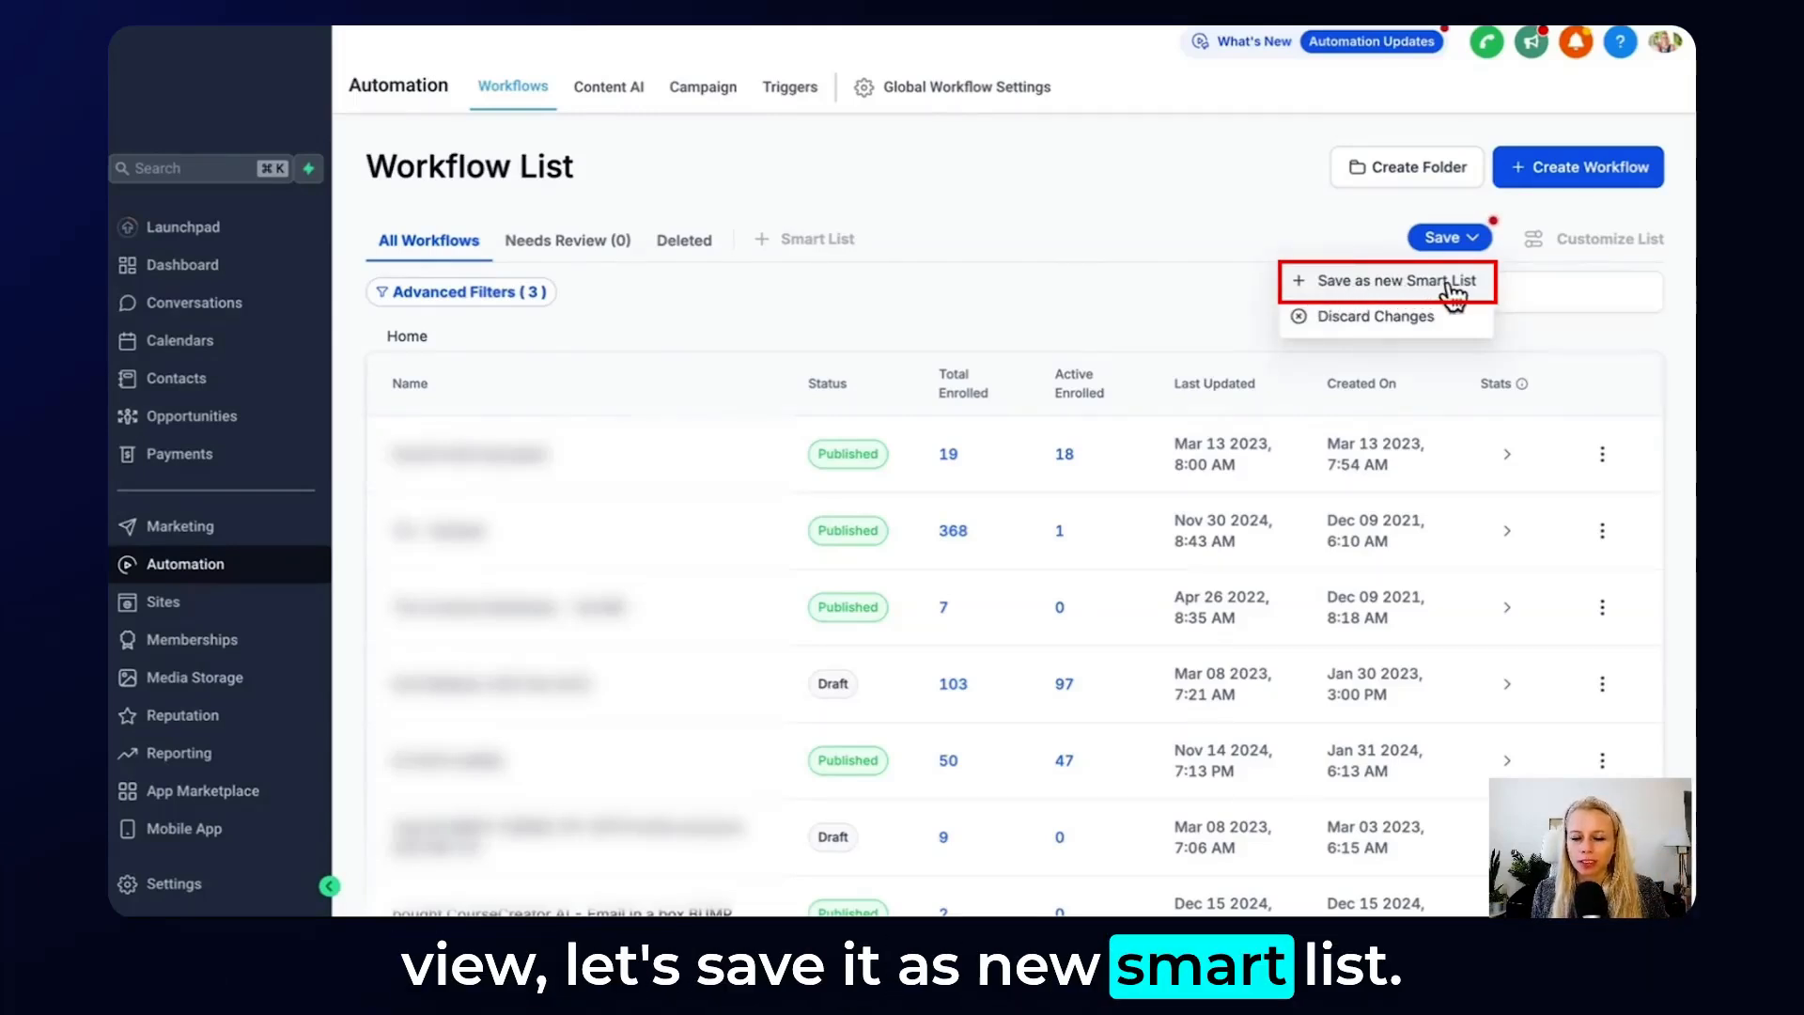
{"action": "left_click", "coordinate": [1388, 281]}
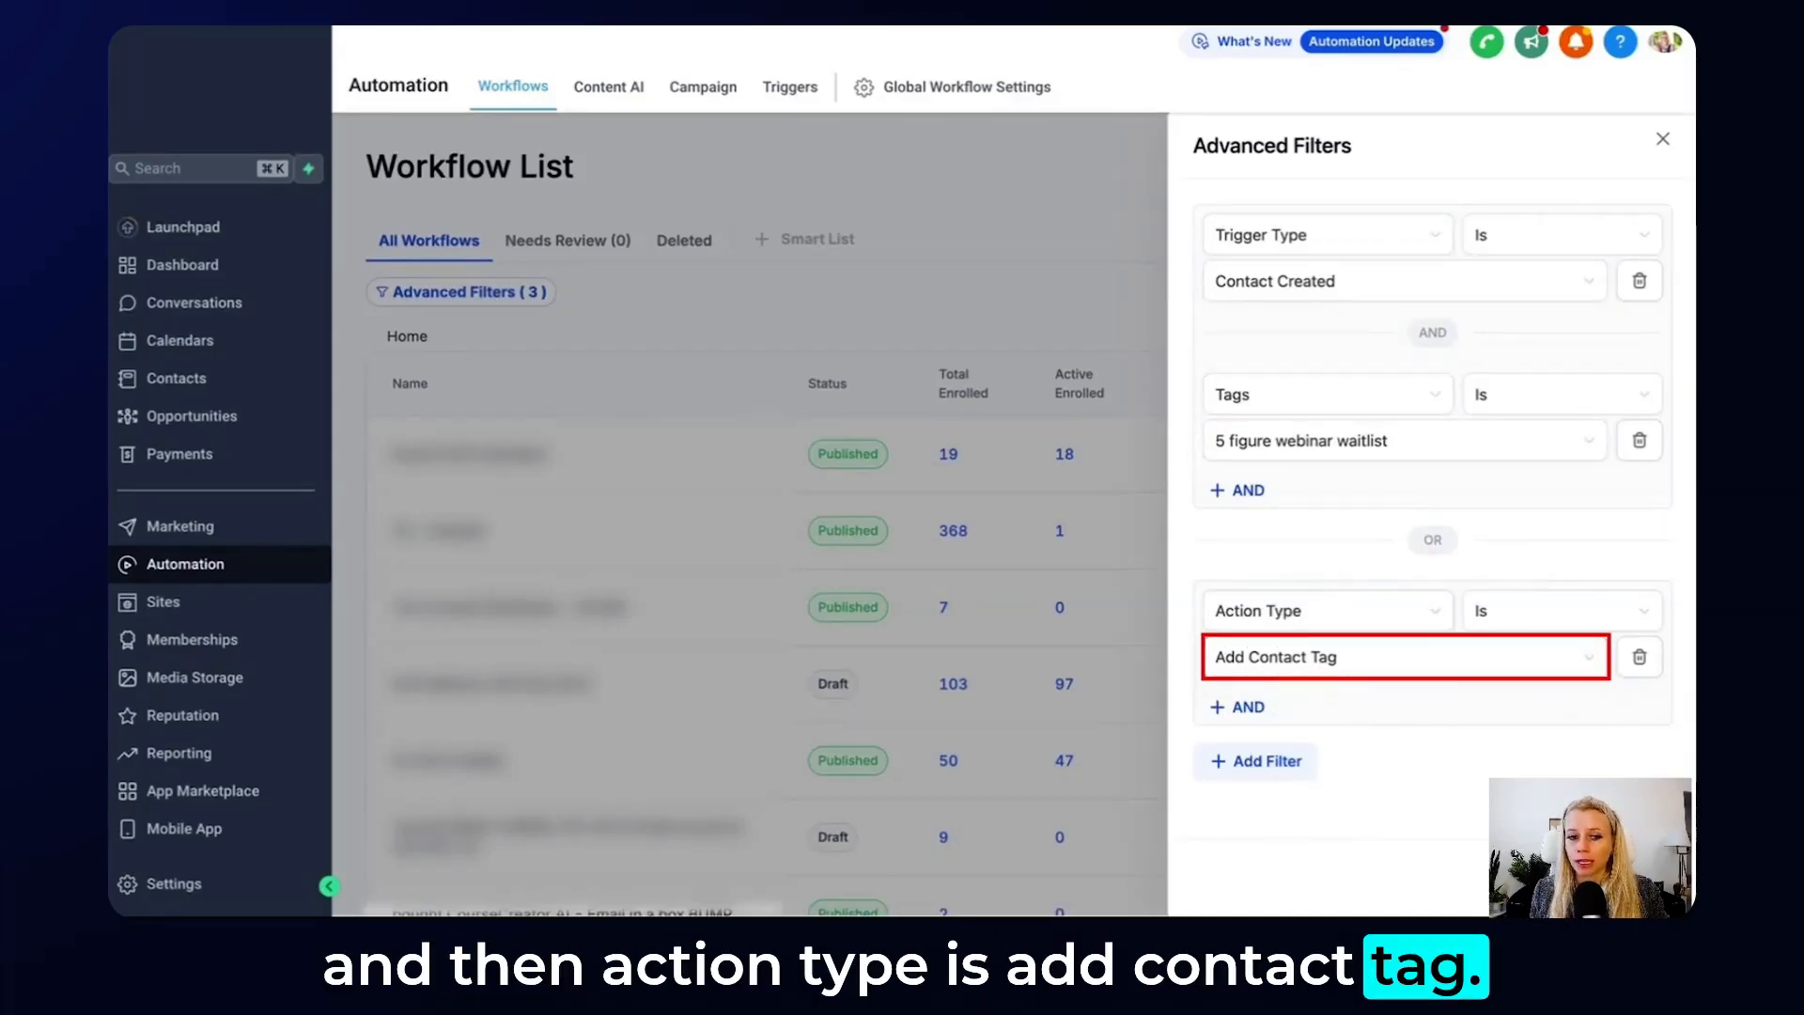
{"action": "left_click", "coordinate": [1663, 138]}
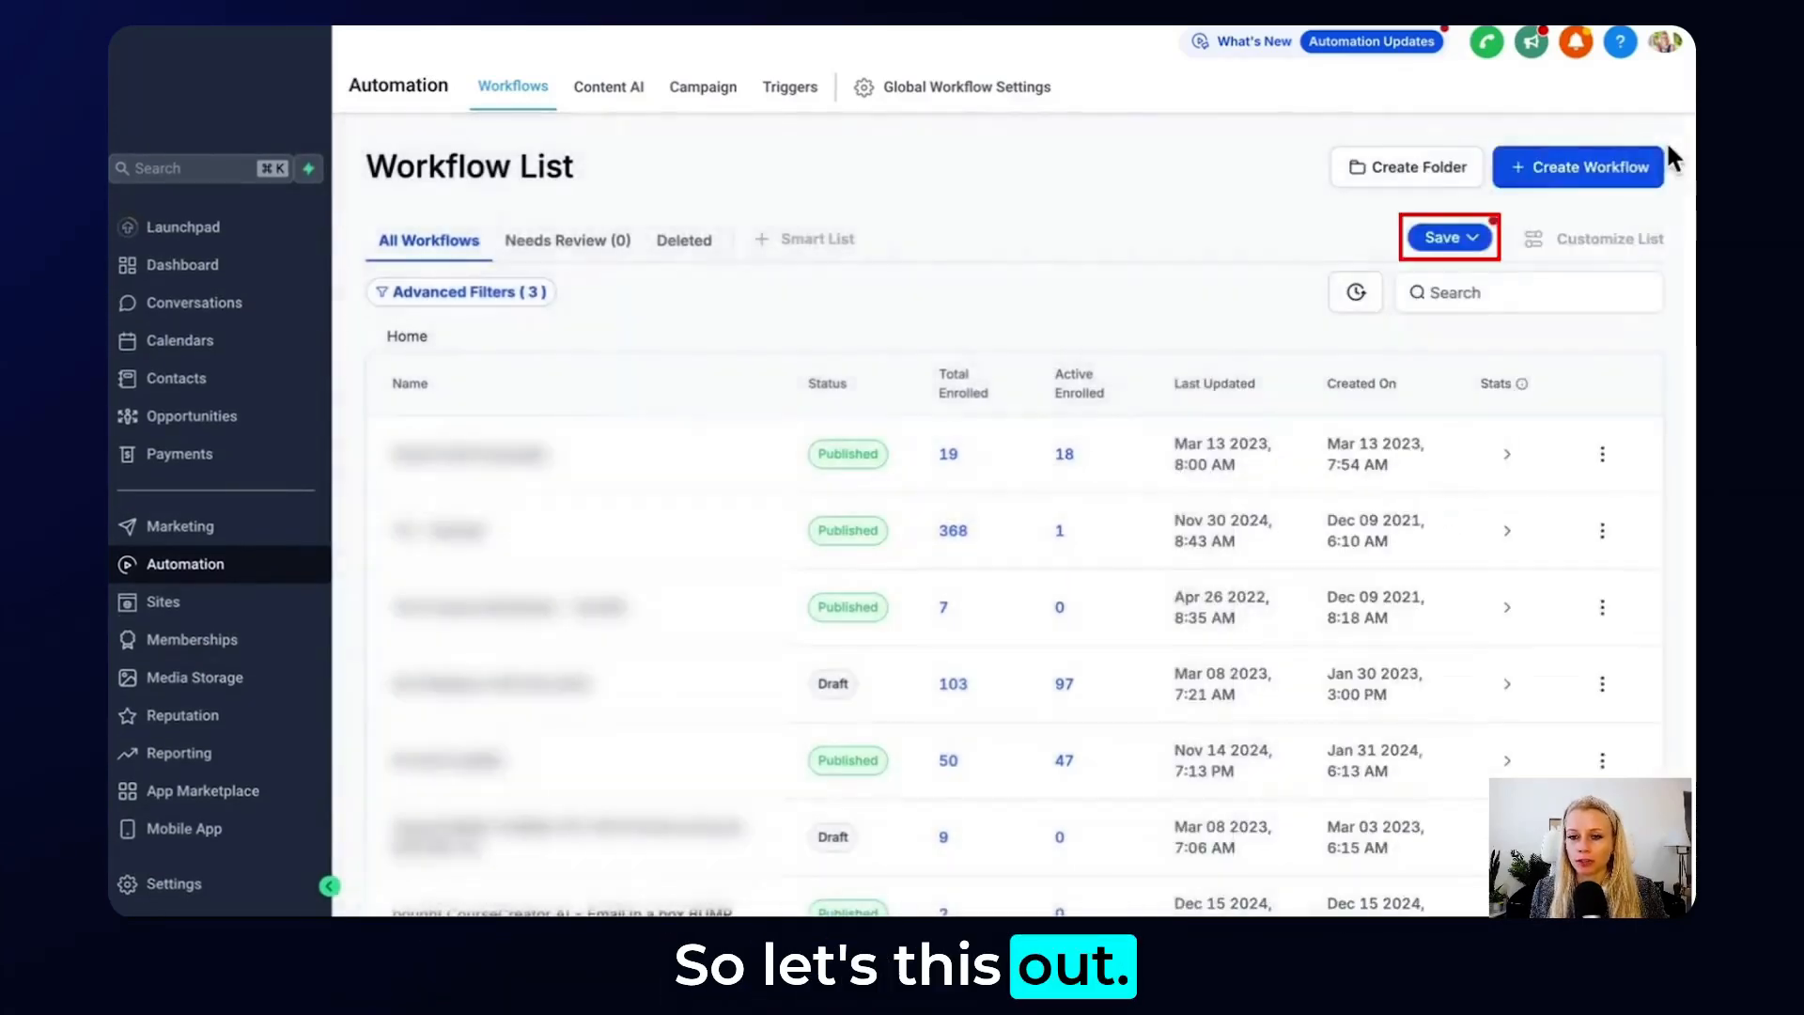
{"action": "left_click", "coordinate": [1604, 238]}
{"action": "type", "text": "Contact Created & Tag 5 figure webinar & add tag"}
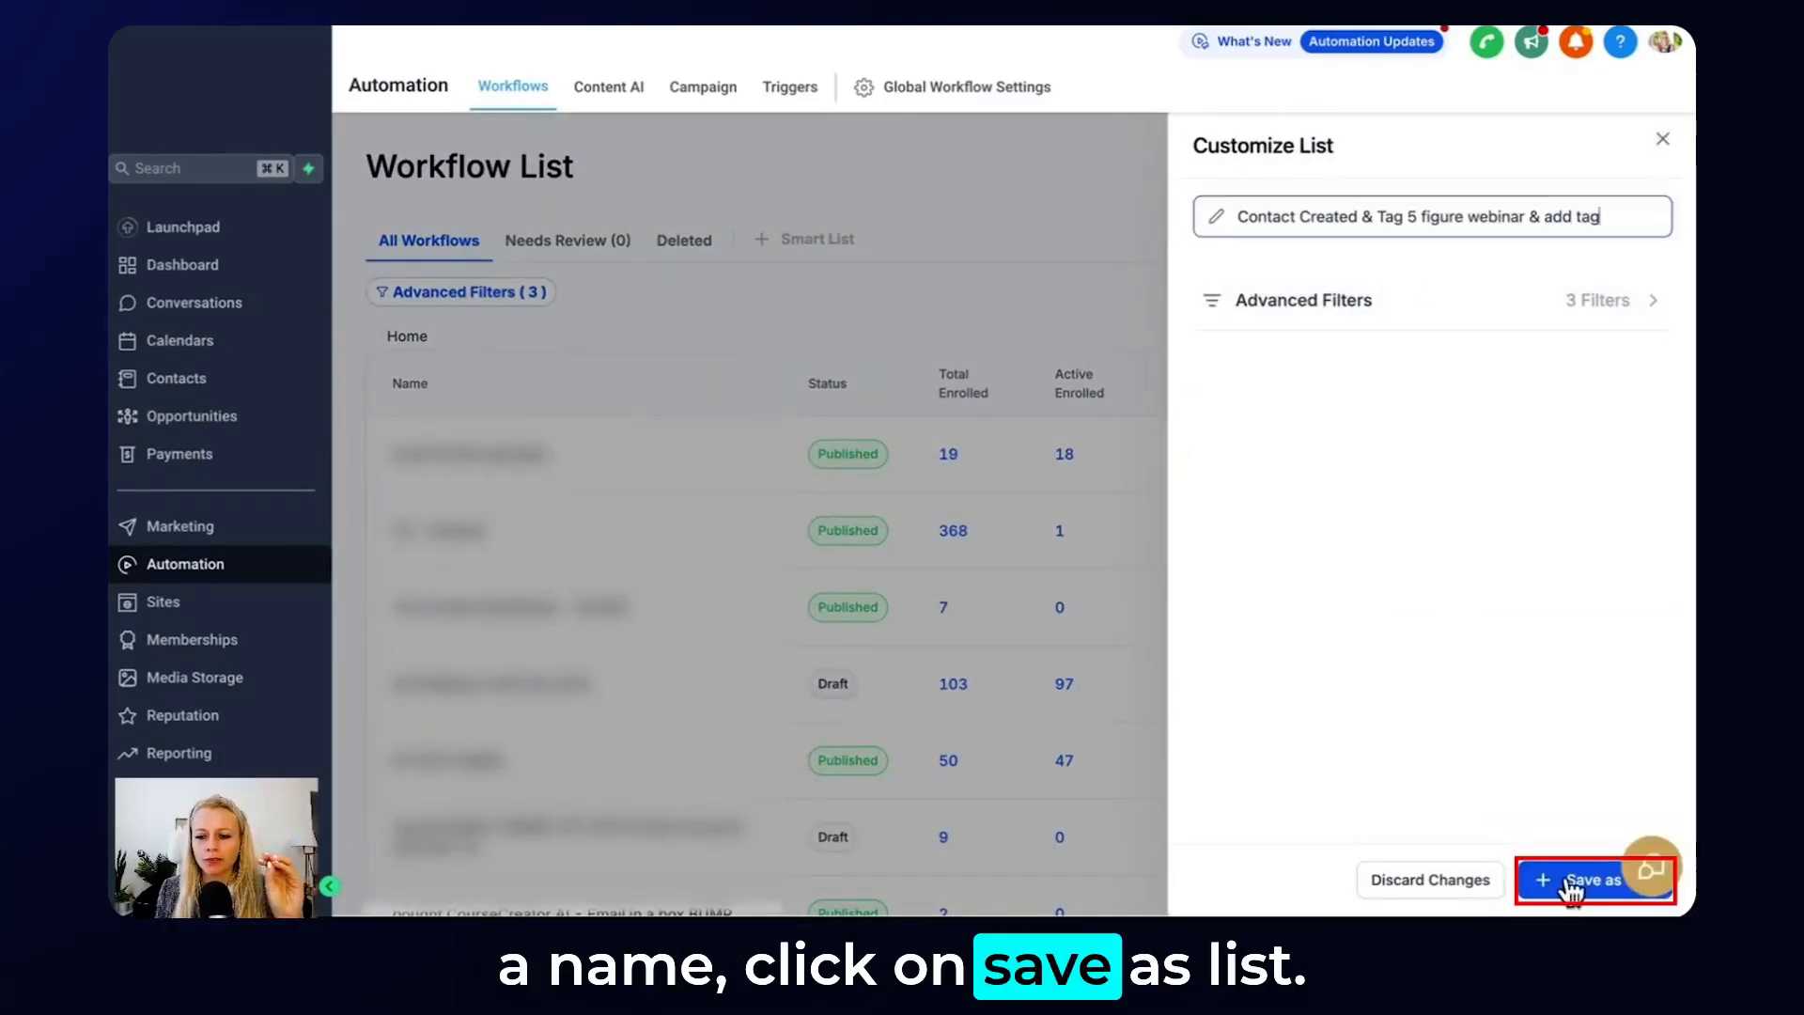
{"action": "left_click", "coordinate": [1591, 881]}
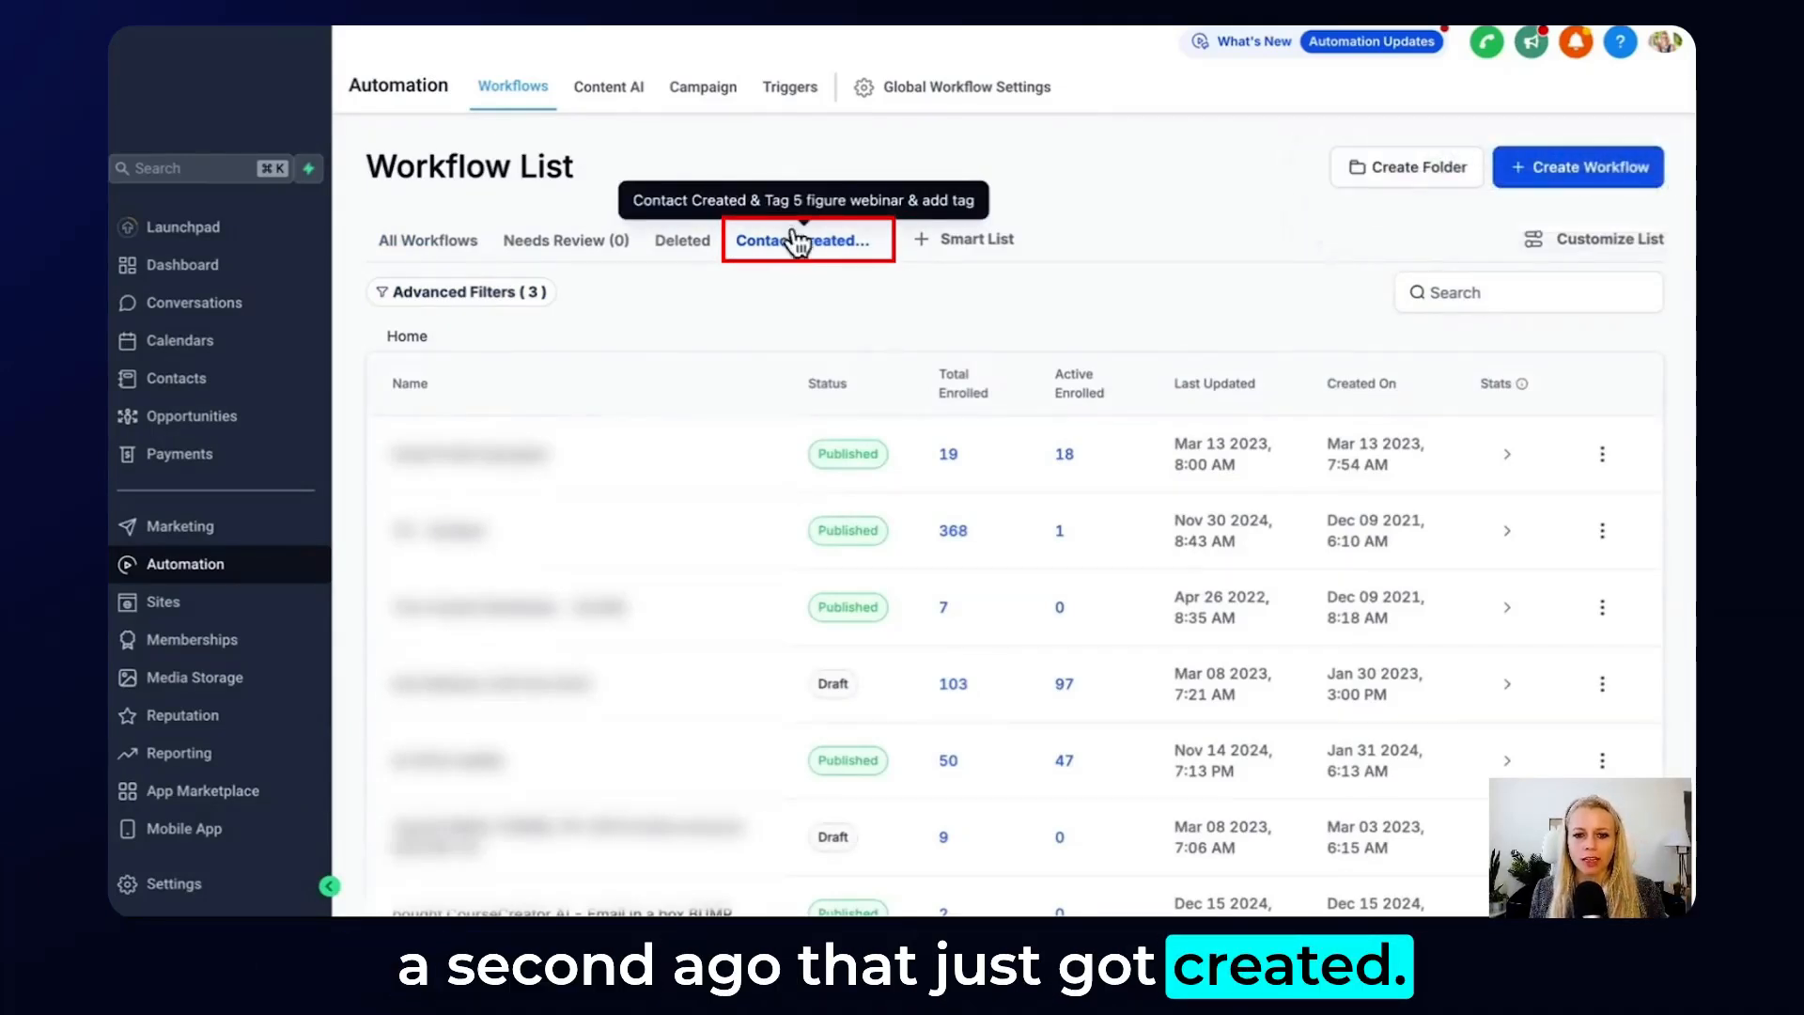
{"action": "left_click", "coordinate": [804, 240]}
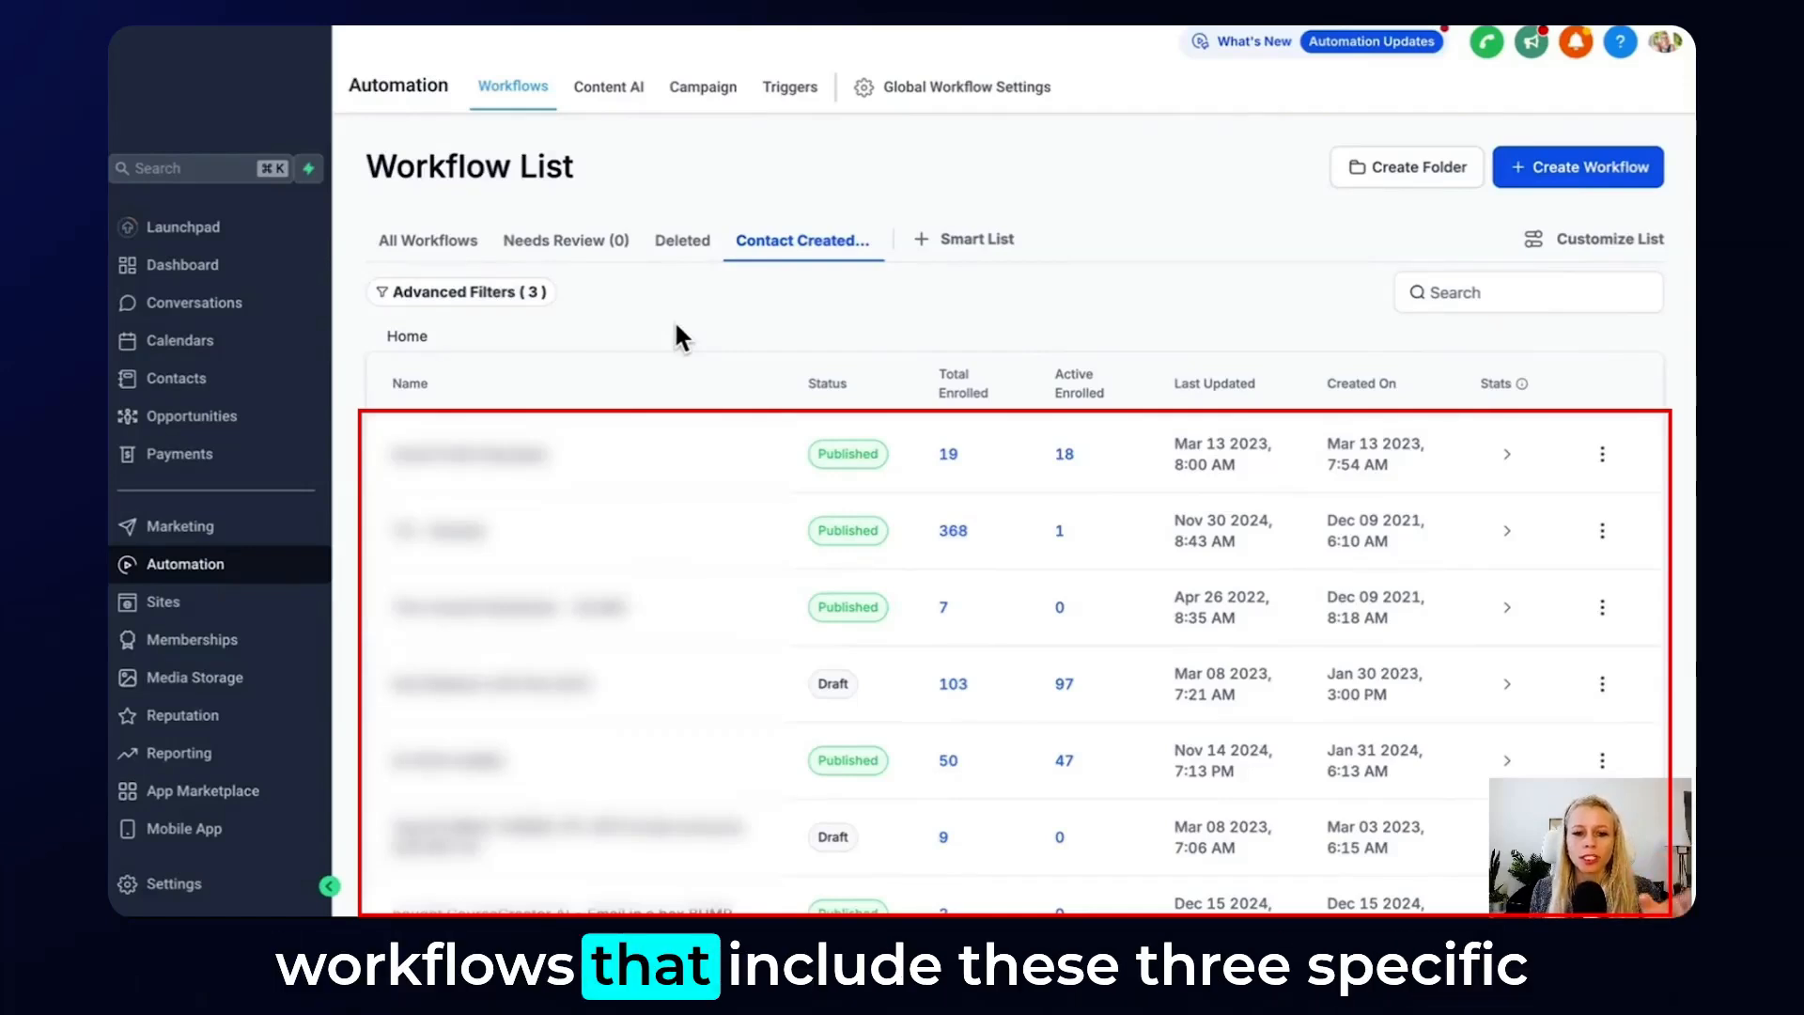
{"action": "mouse_move", "coordinate": [804, 241]}
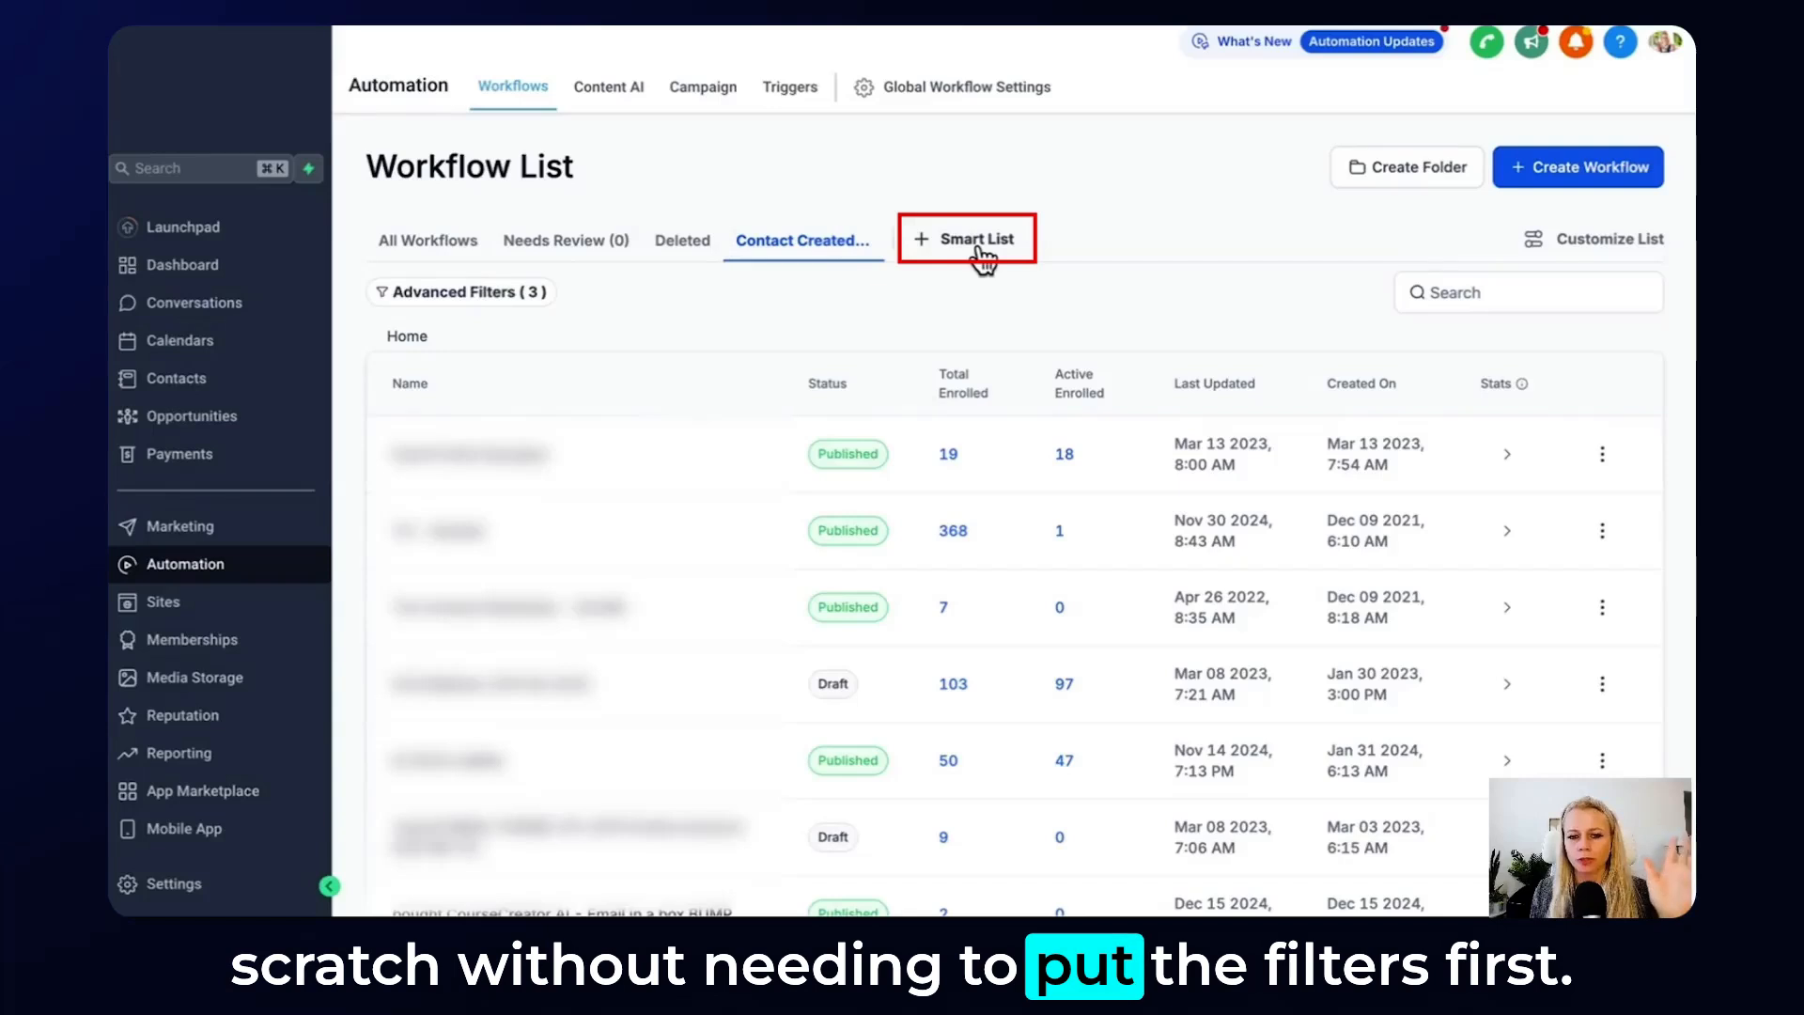
Start a new smart list filtered on Trigger Type is Customer Booked Appointment.
{"action": "left_click", "coordinate": [967, 238]}
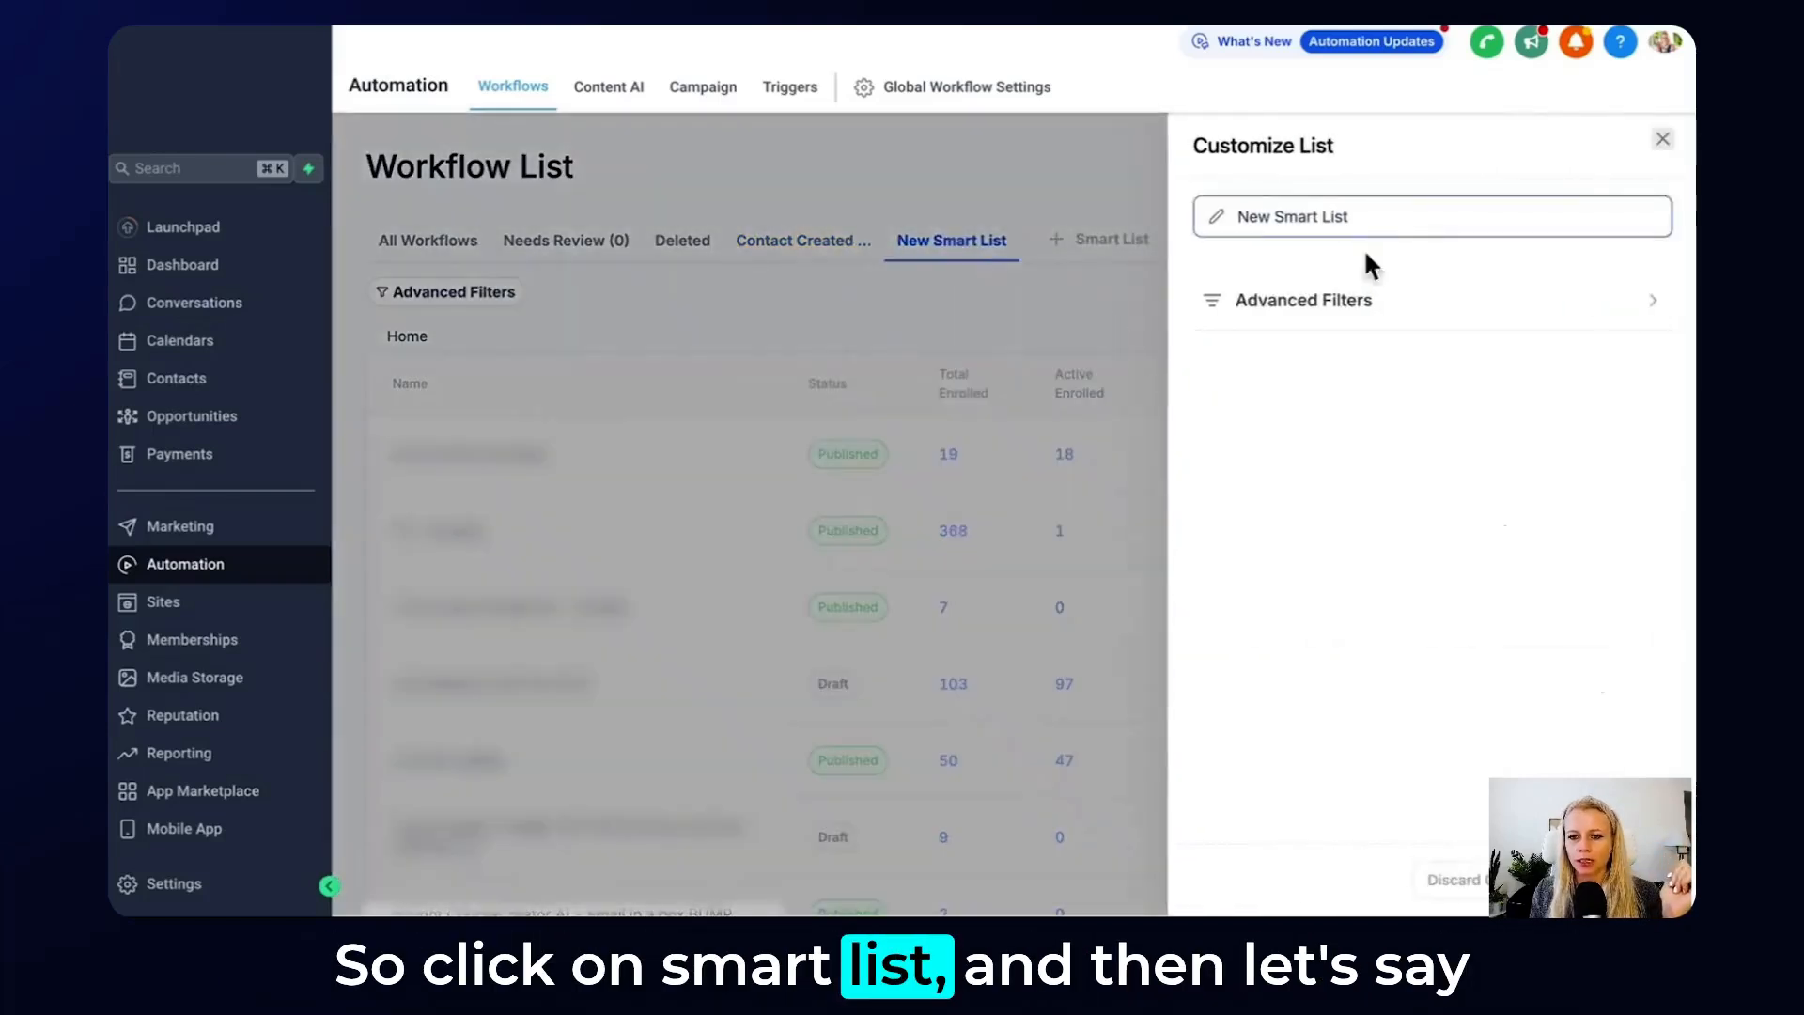
{"action": "left_click", "coordinate": [1293, 217]}
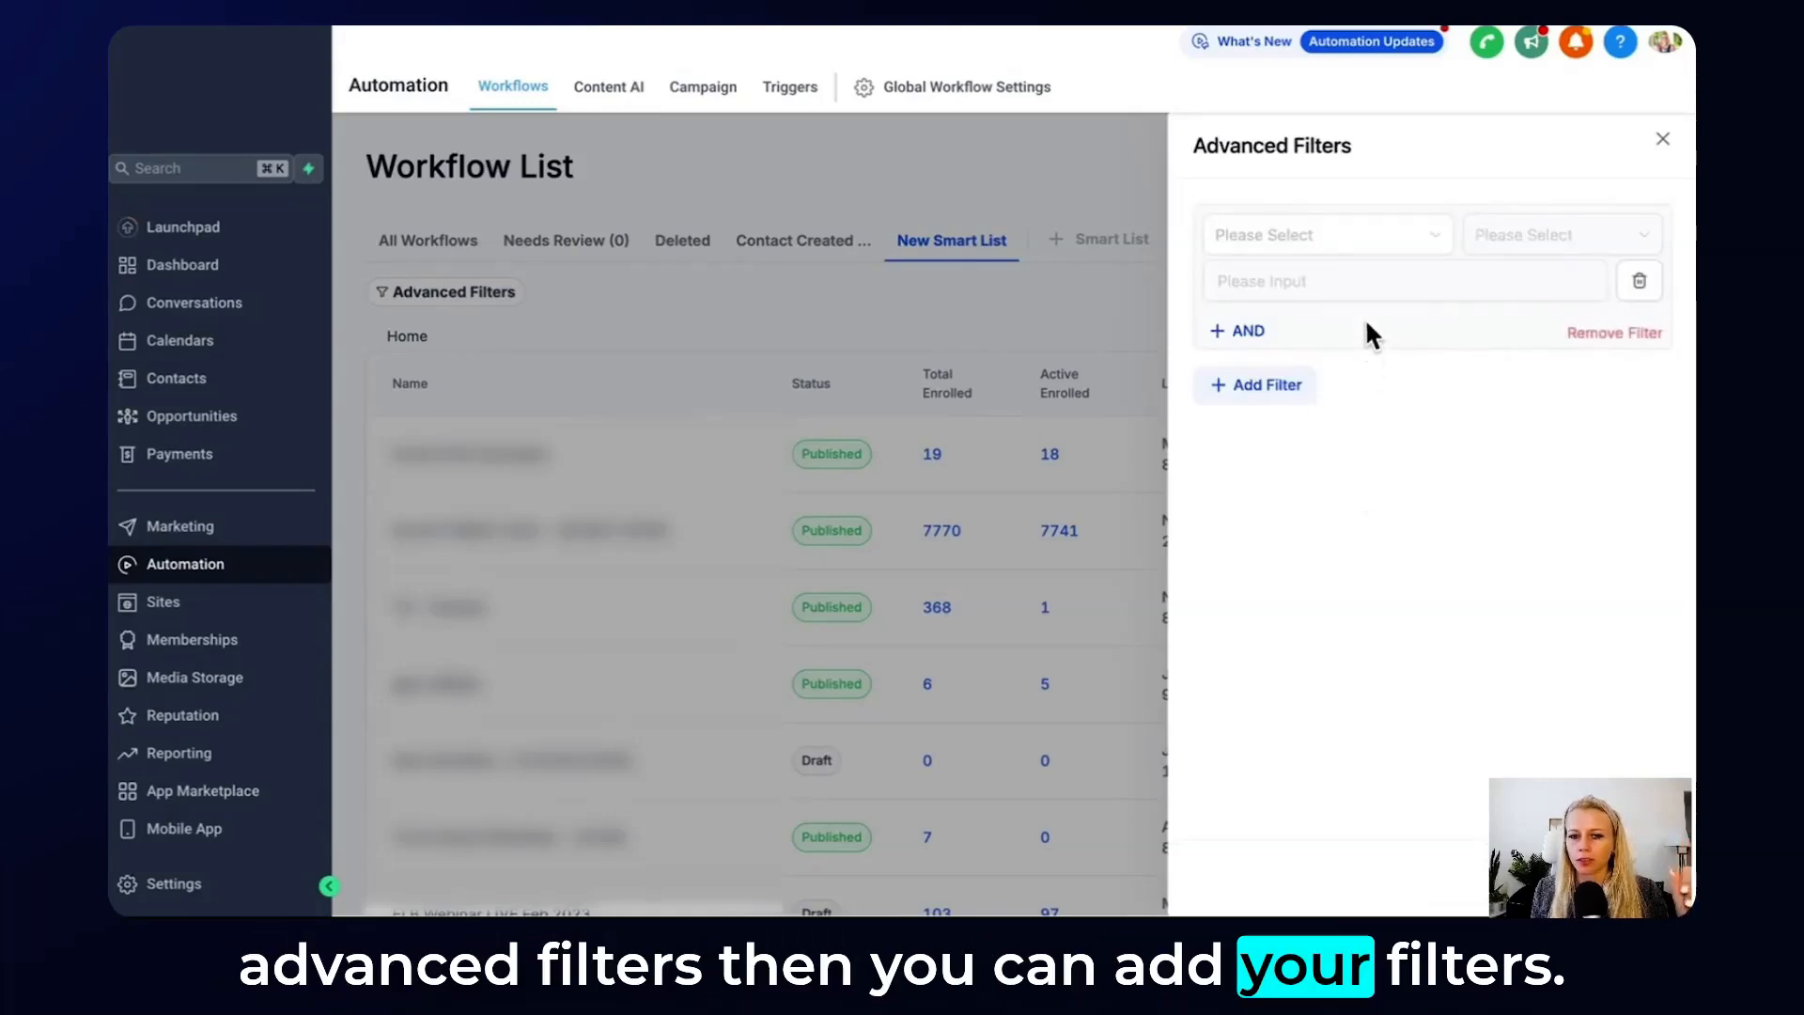
{"action": "left_click", "coordinate": [1328, 235]}
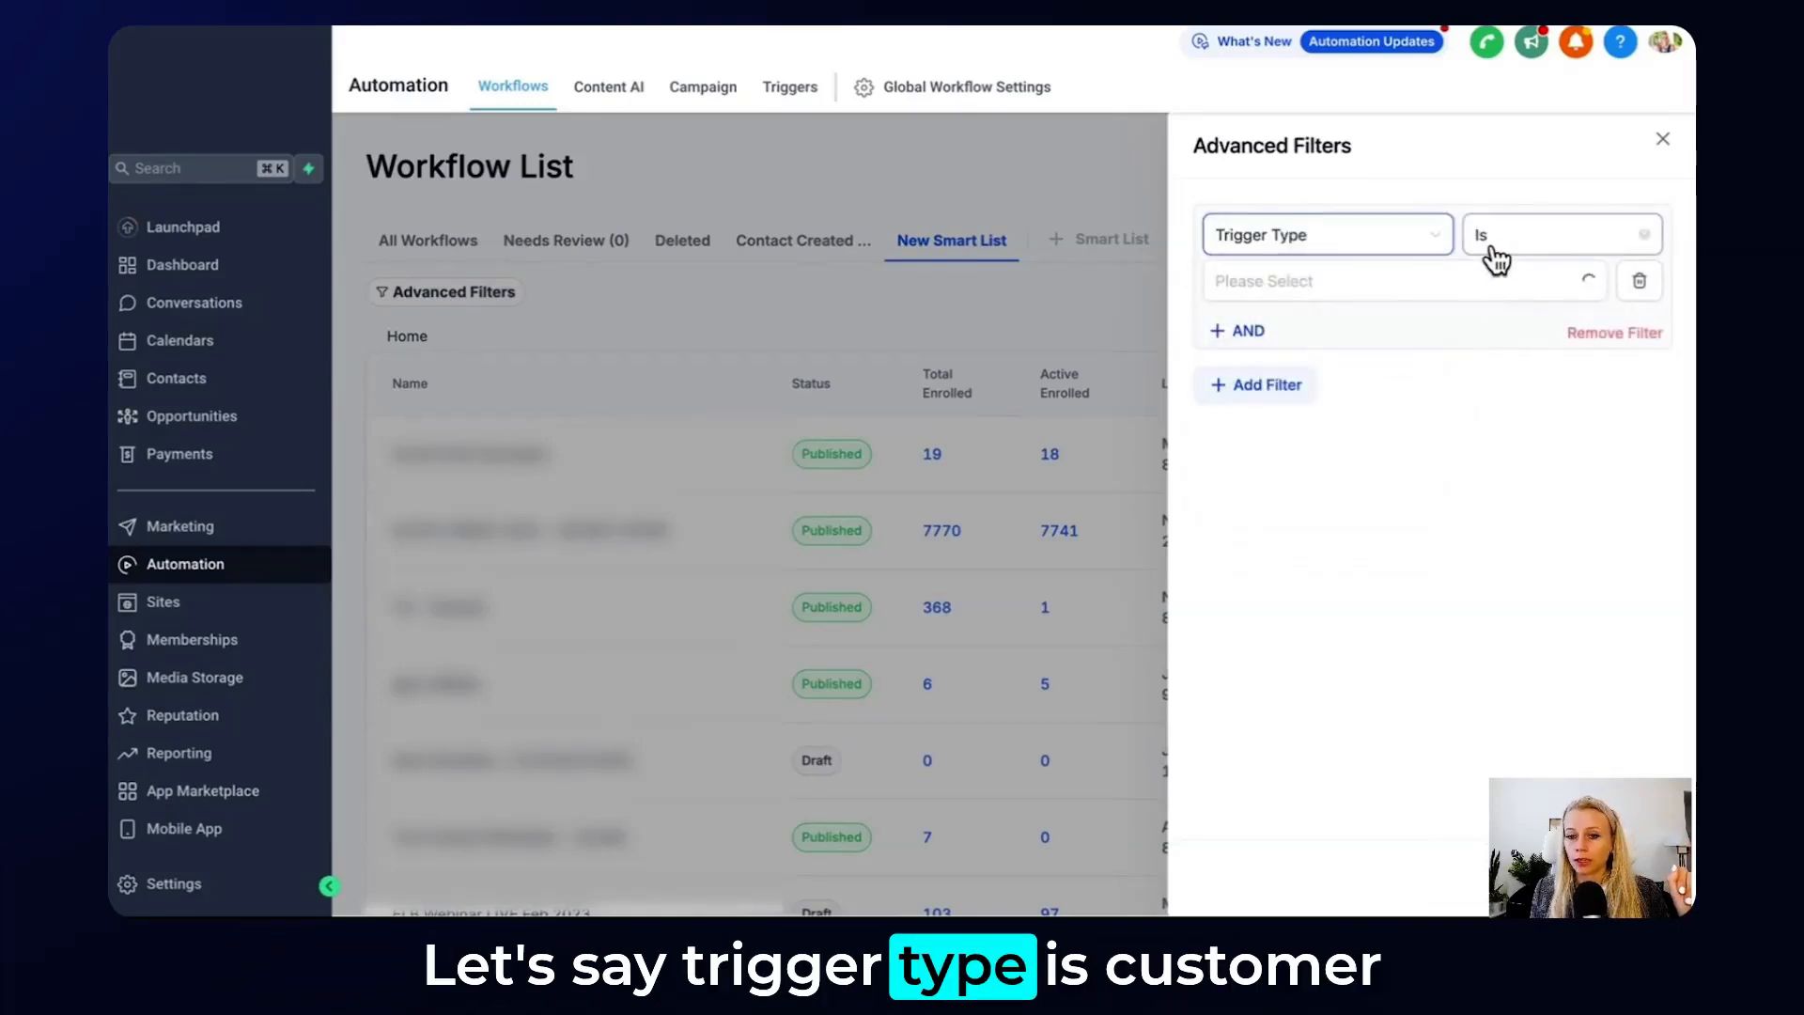
{"action": "type", "text": "app"}
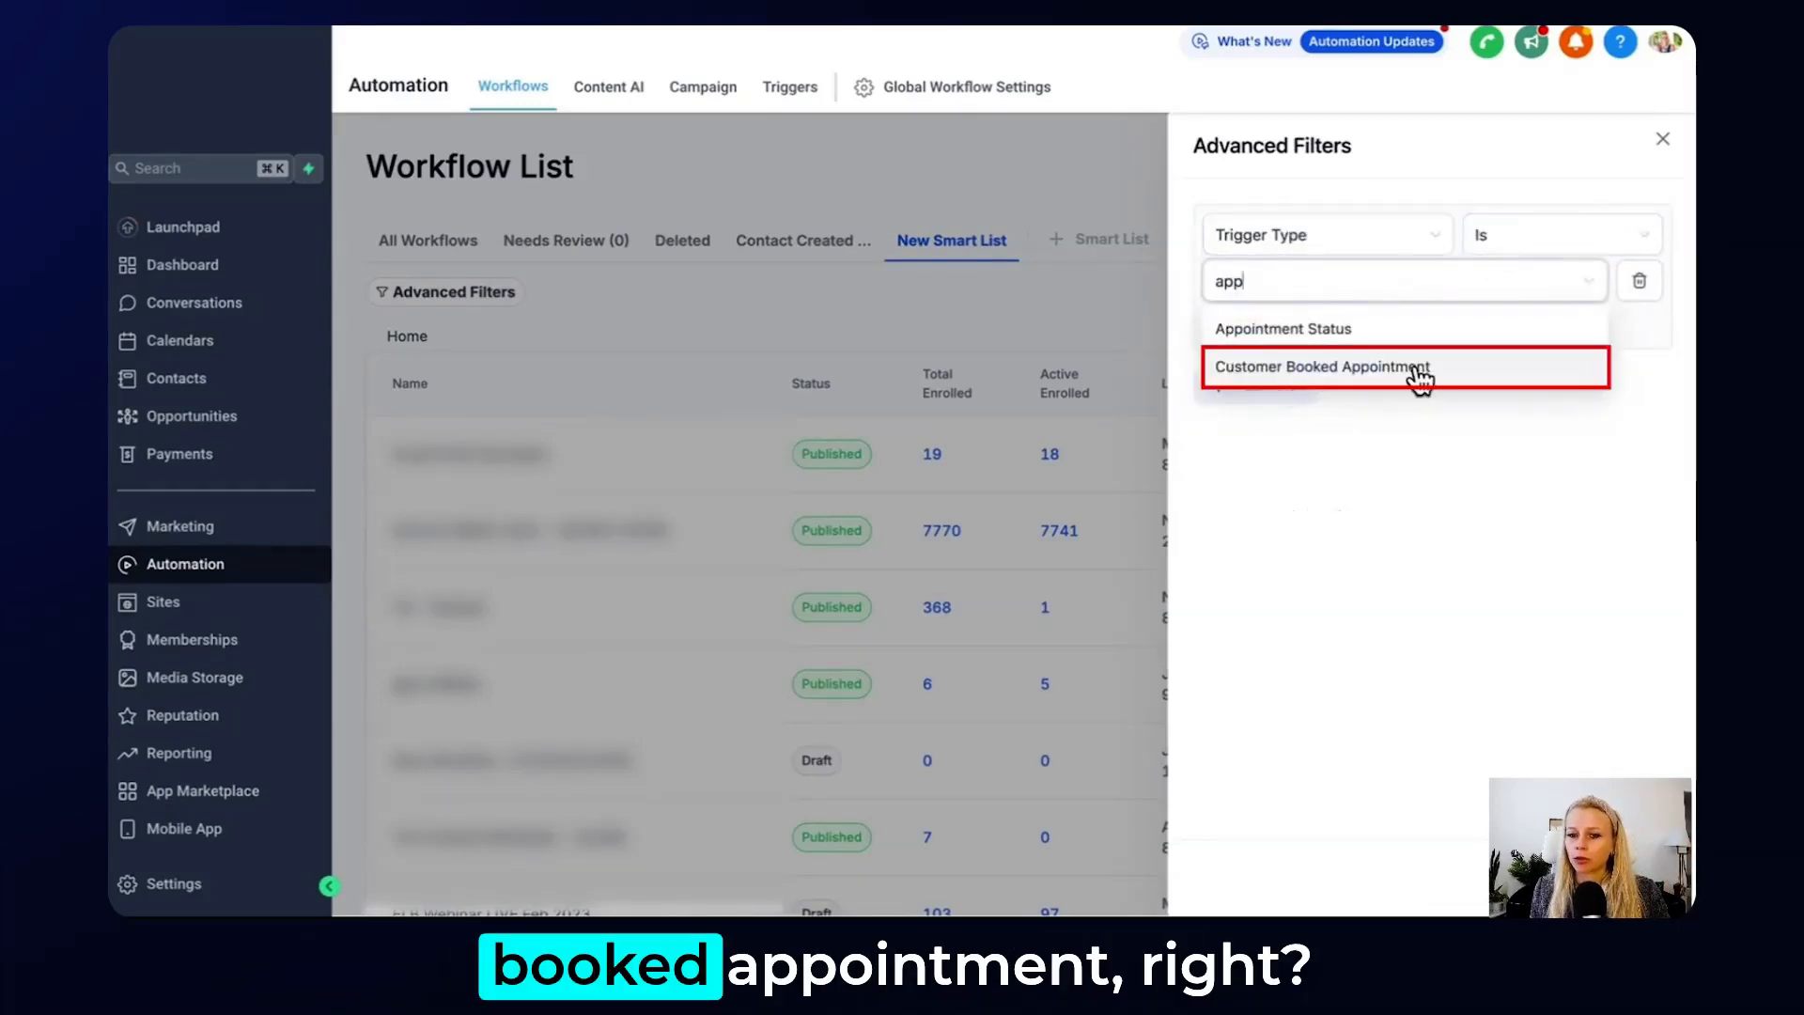
{"action": "left_click", "coordinate": [1324, 367]}
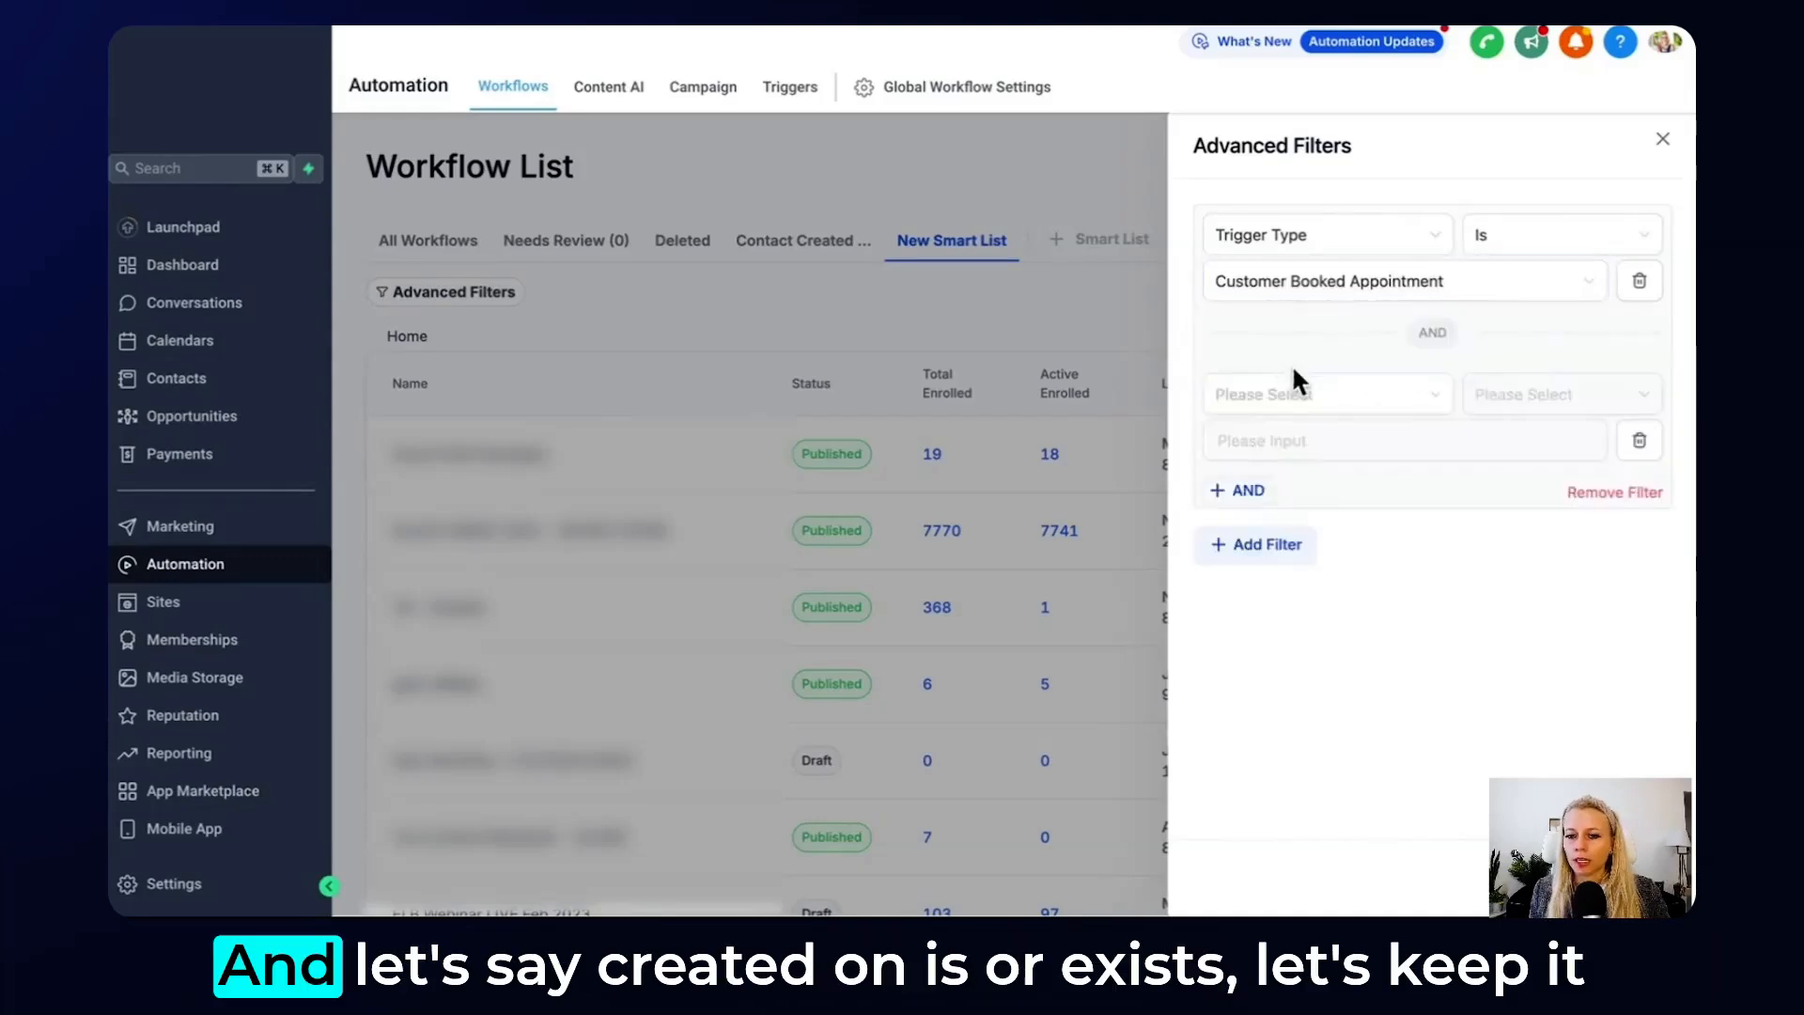
Add a Created On before 2024-12-01 condition and apply both filters.
{"action": "left_click", "coordinate": [1328, 394]}
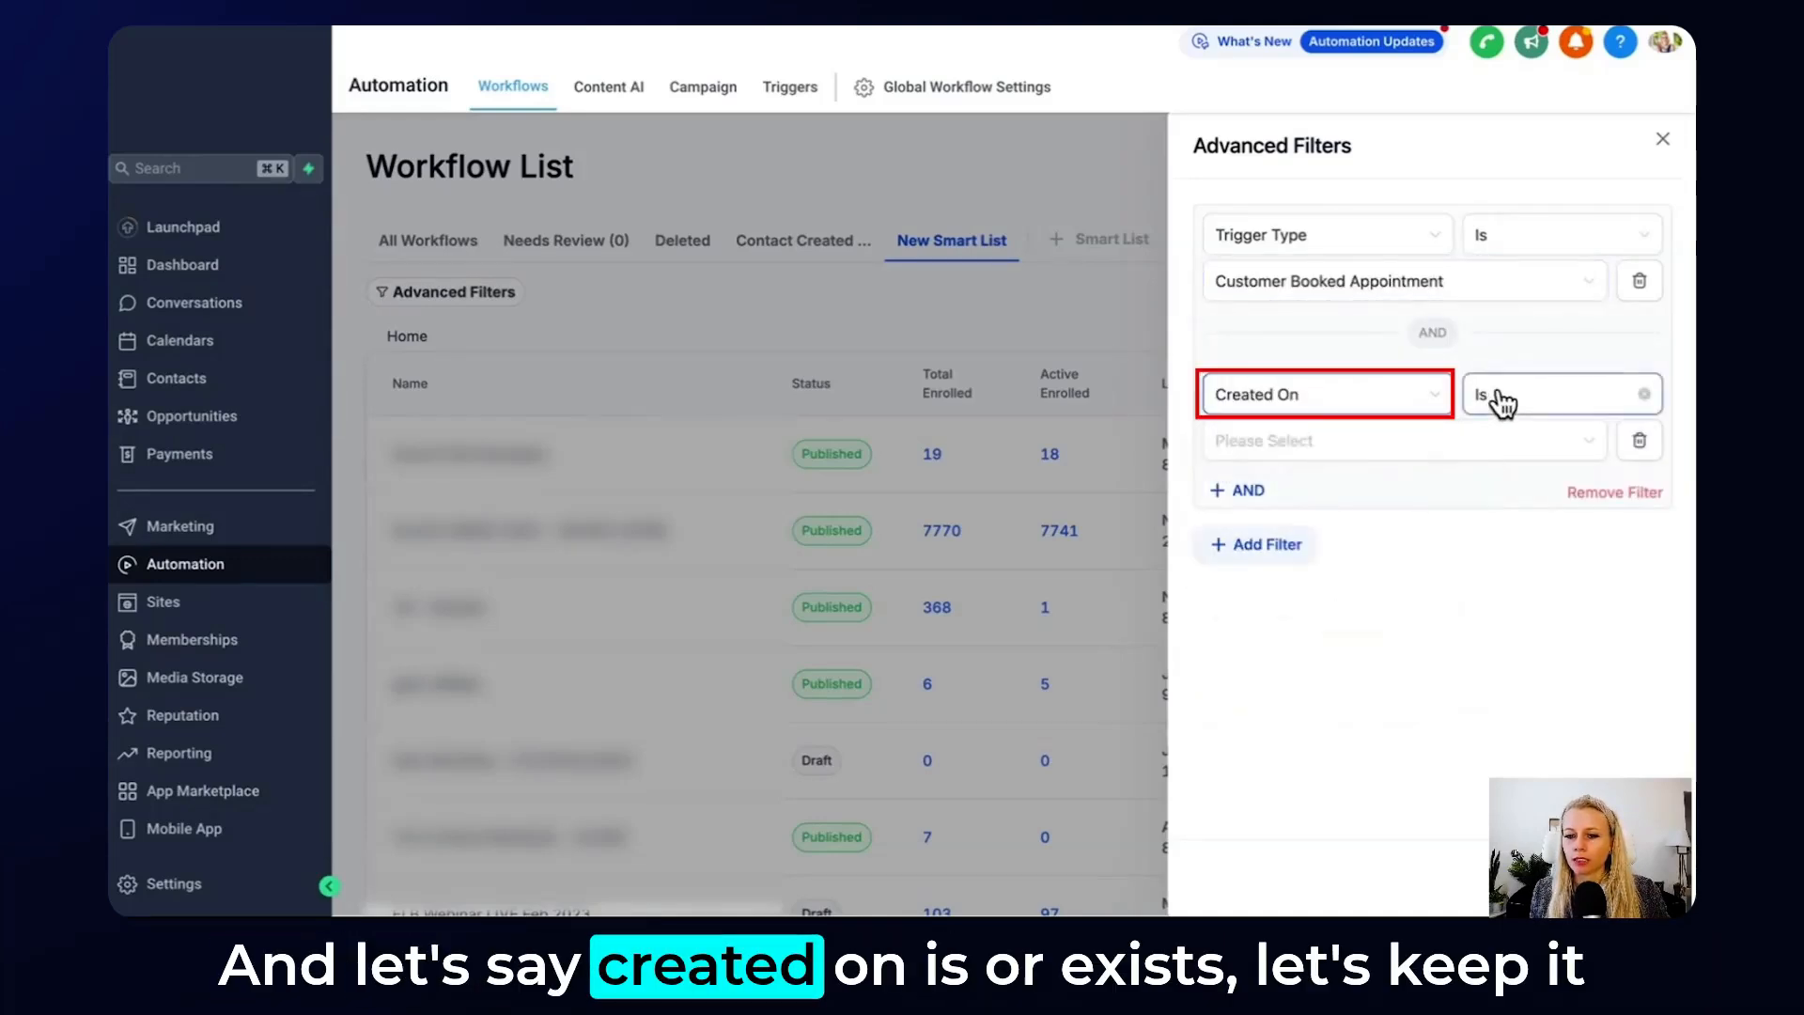
{"action": "left_click", "coordinate": [1556, 393]}
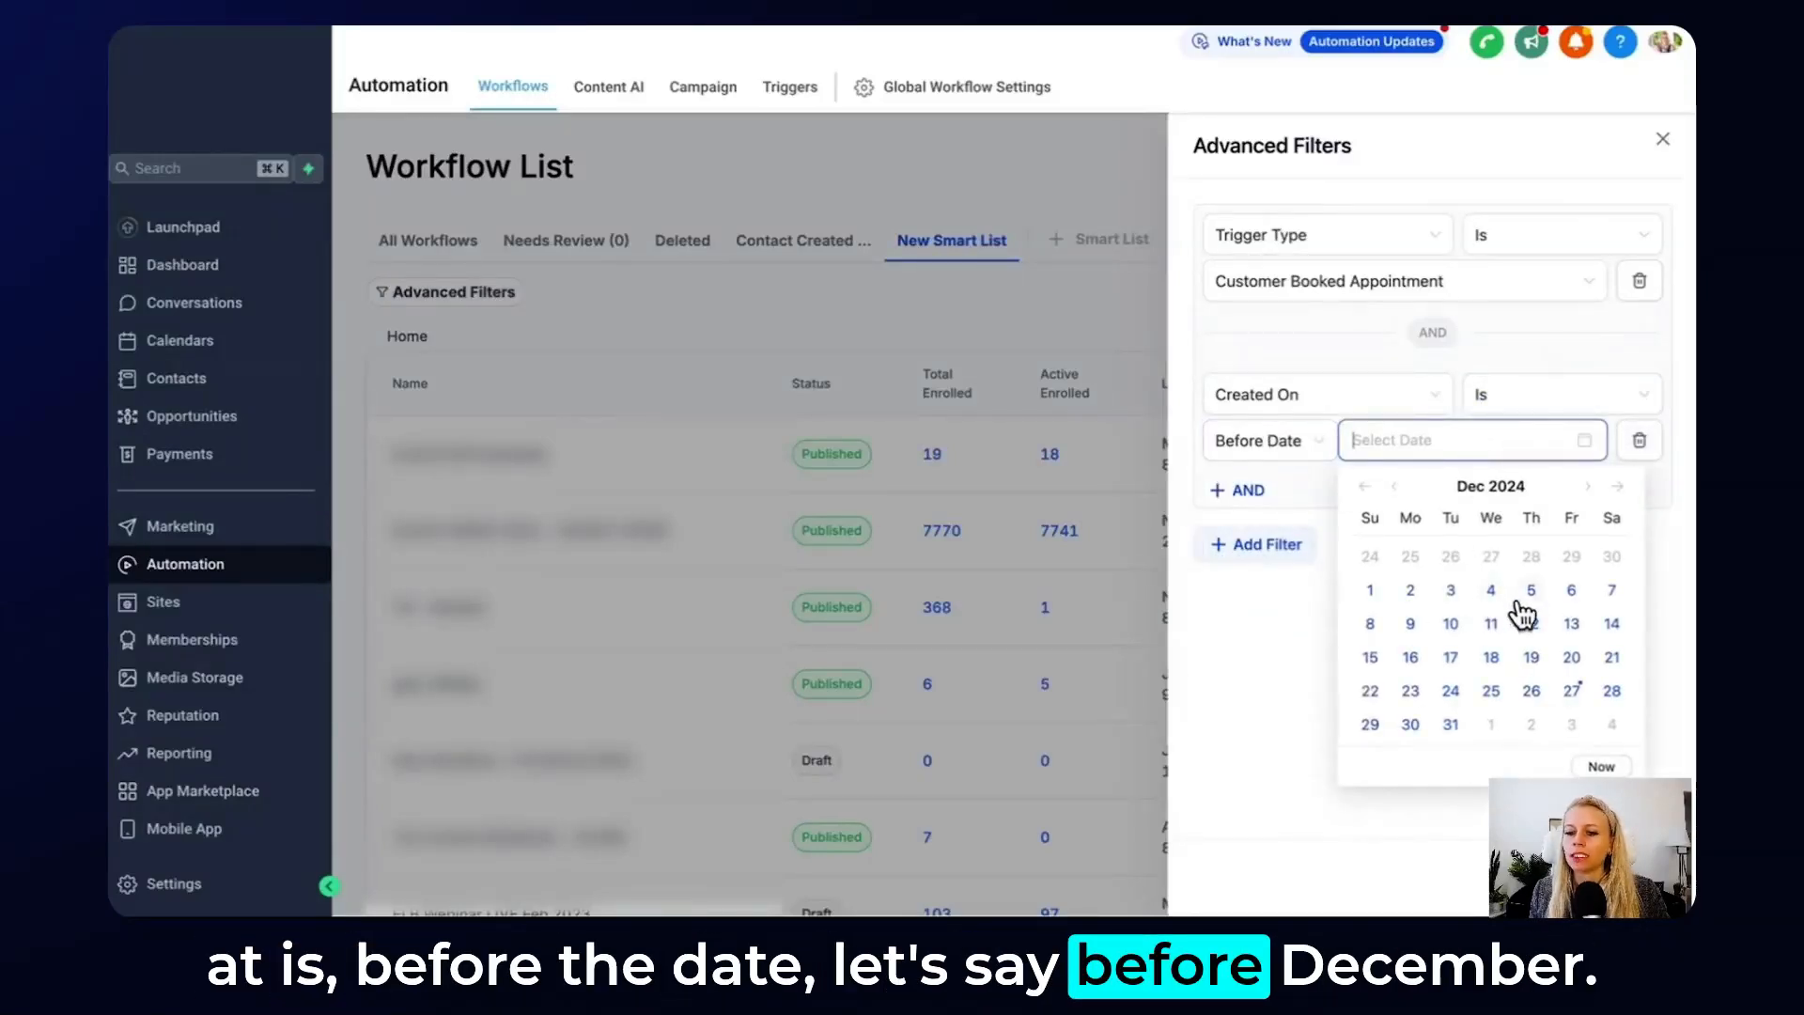
{"action": "left_click", "coordinate": [1369, 590]}
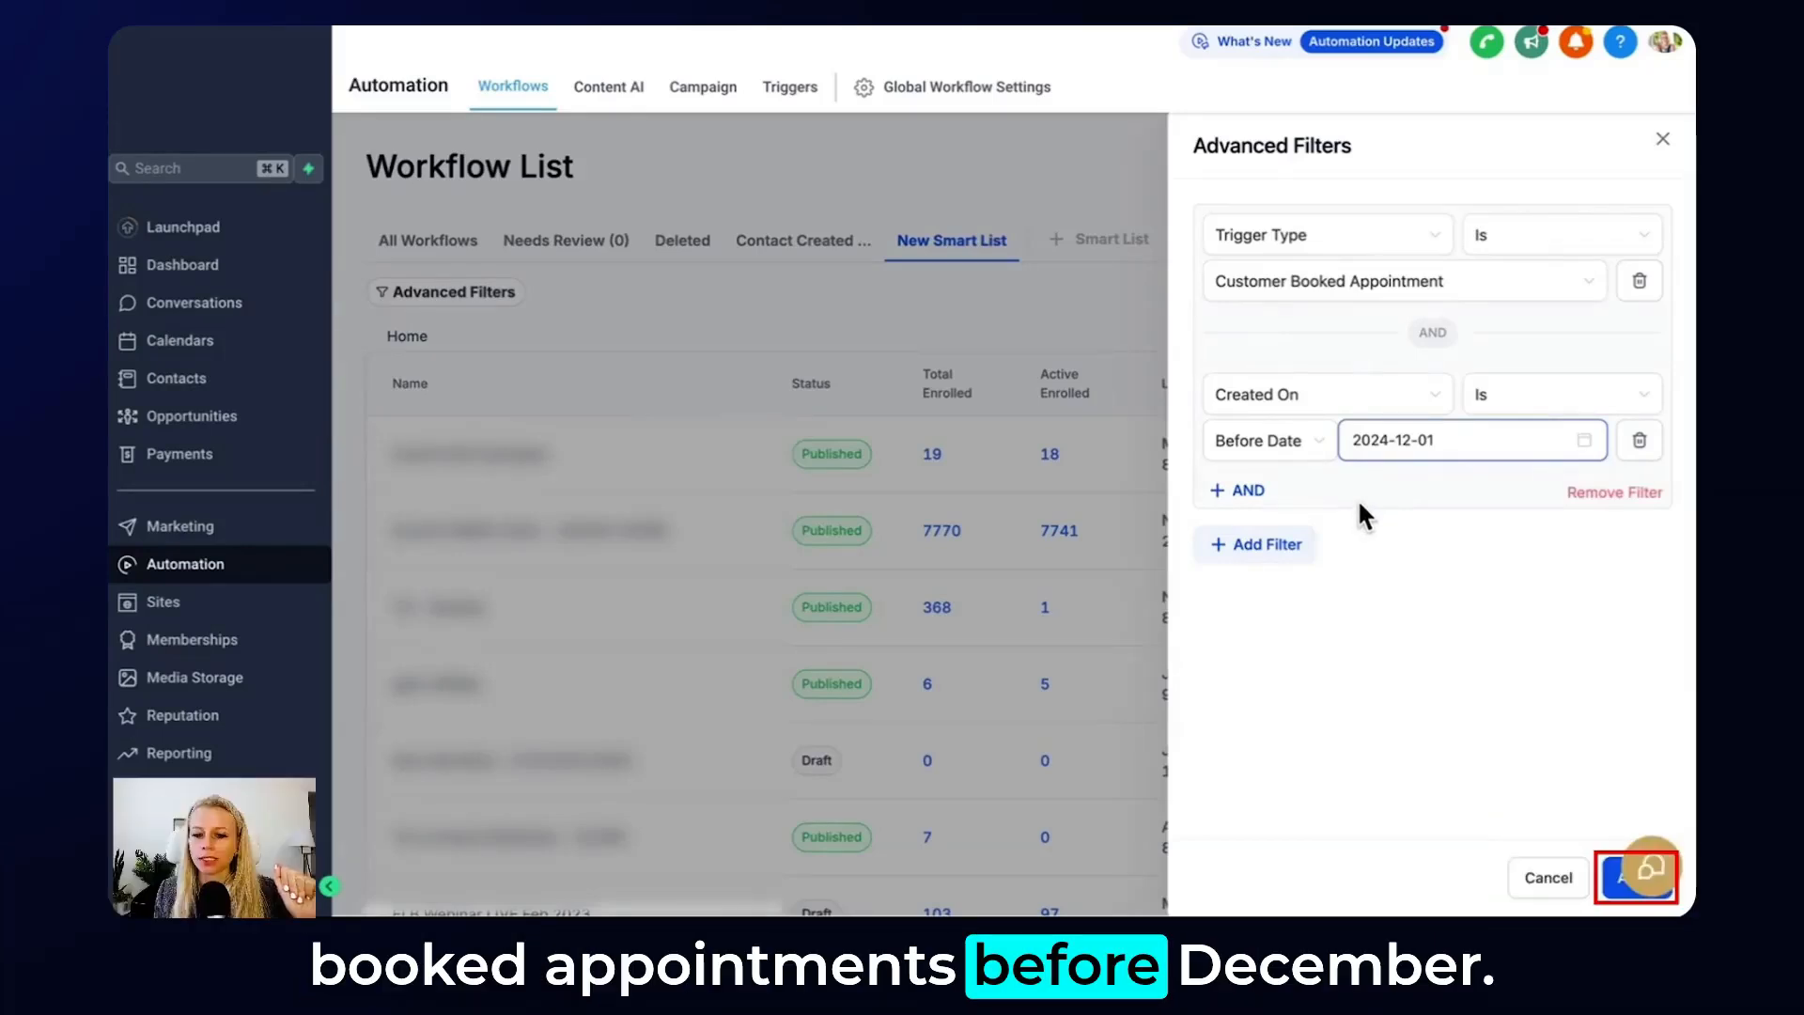
{"action": "left_click", "coordinate": [1630, 878]}
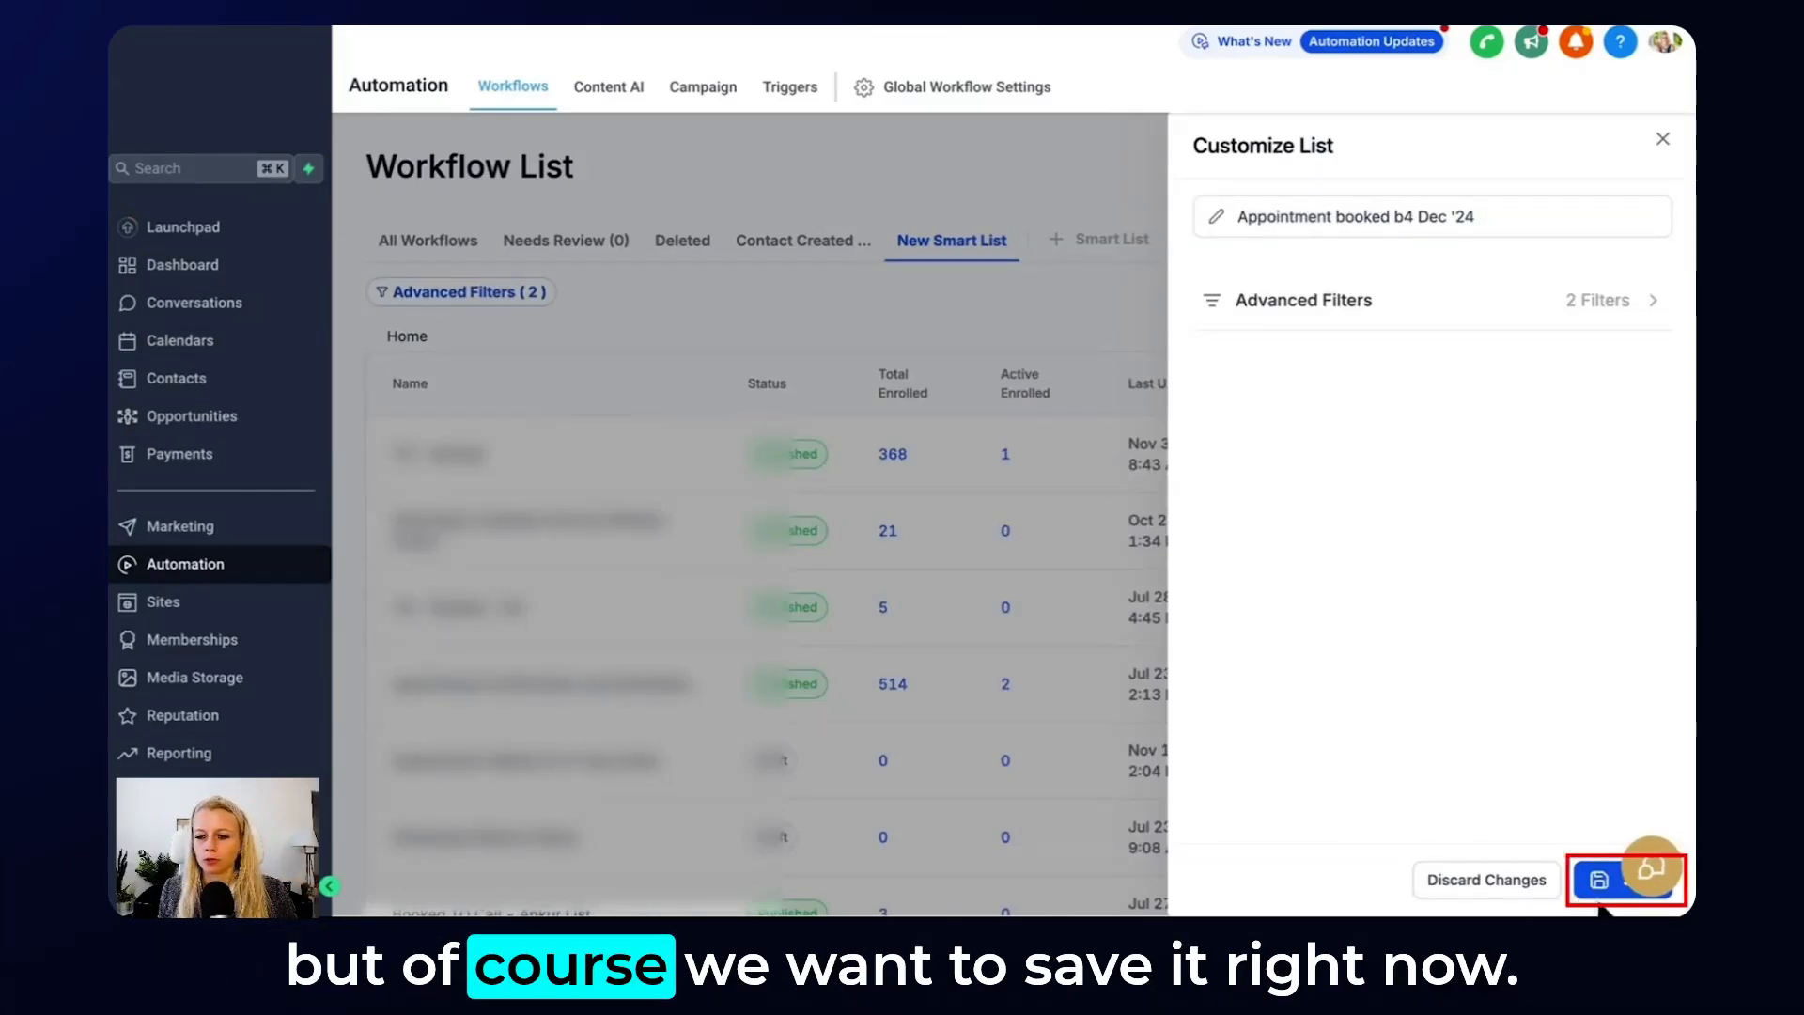
Save the 'Appointment booked b4 Dec '24' smart list from Customize List.
{"action": "left_click", "coordinate": [1599, 880]}
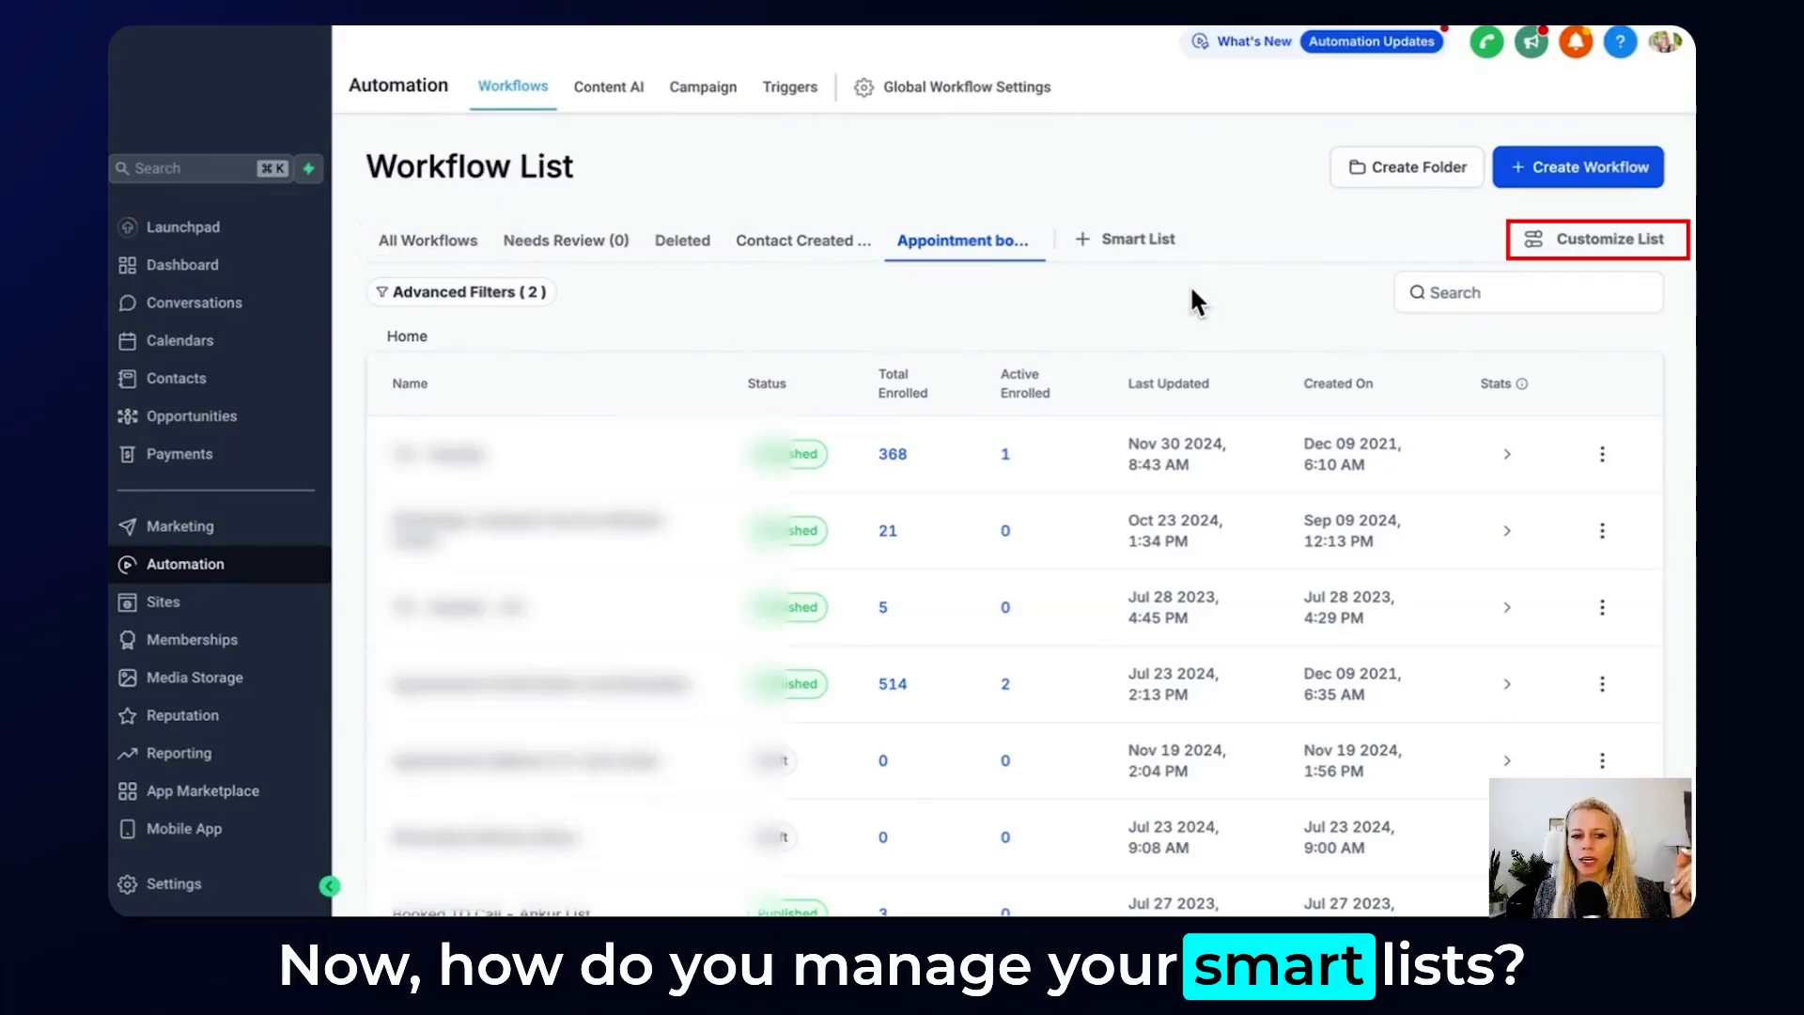
Delete the 'Appointment booked b4 Dec '24' list and confirm the deletion.
{"action": "left_click", "coordinate": [1598, 238]}
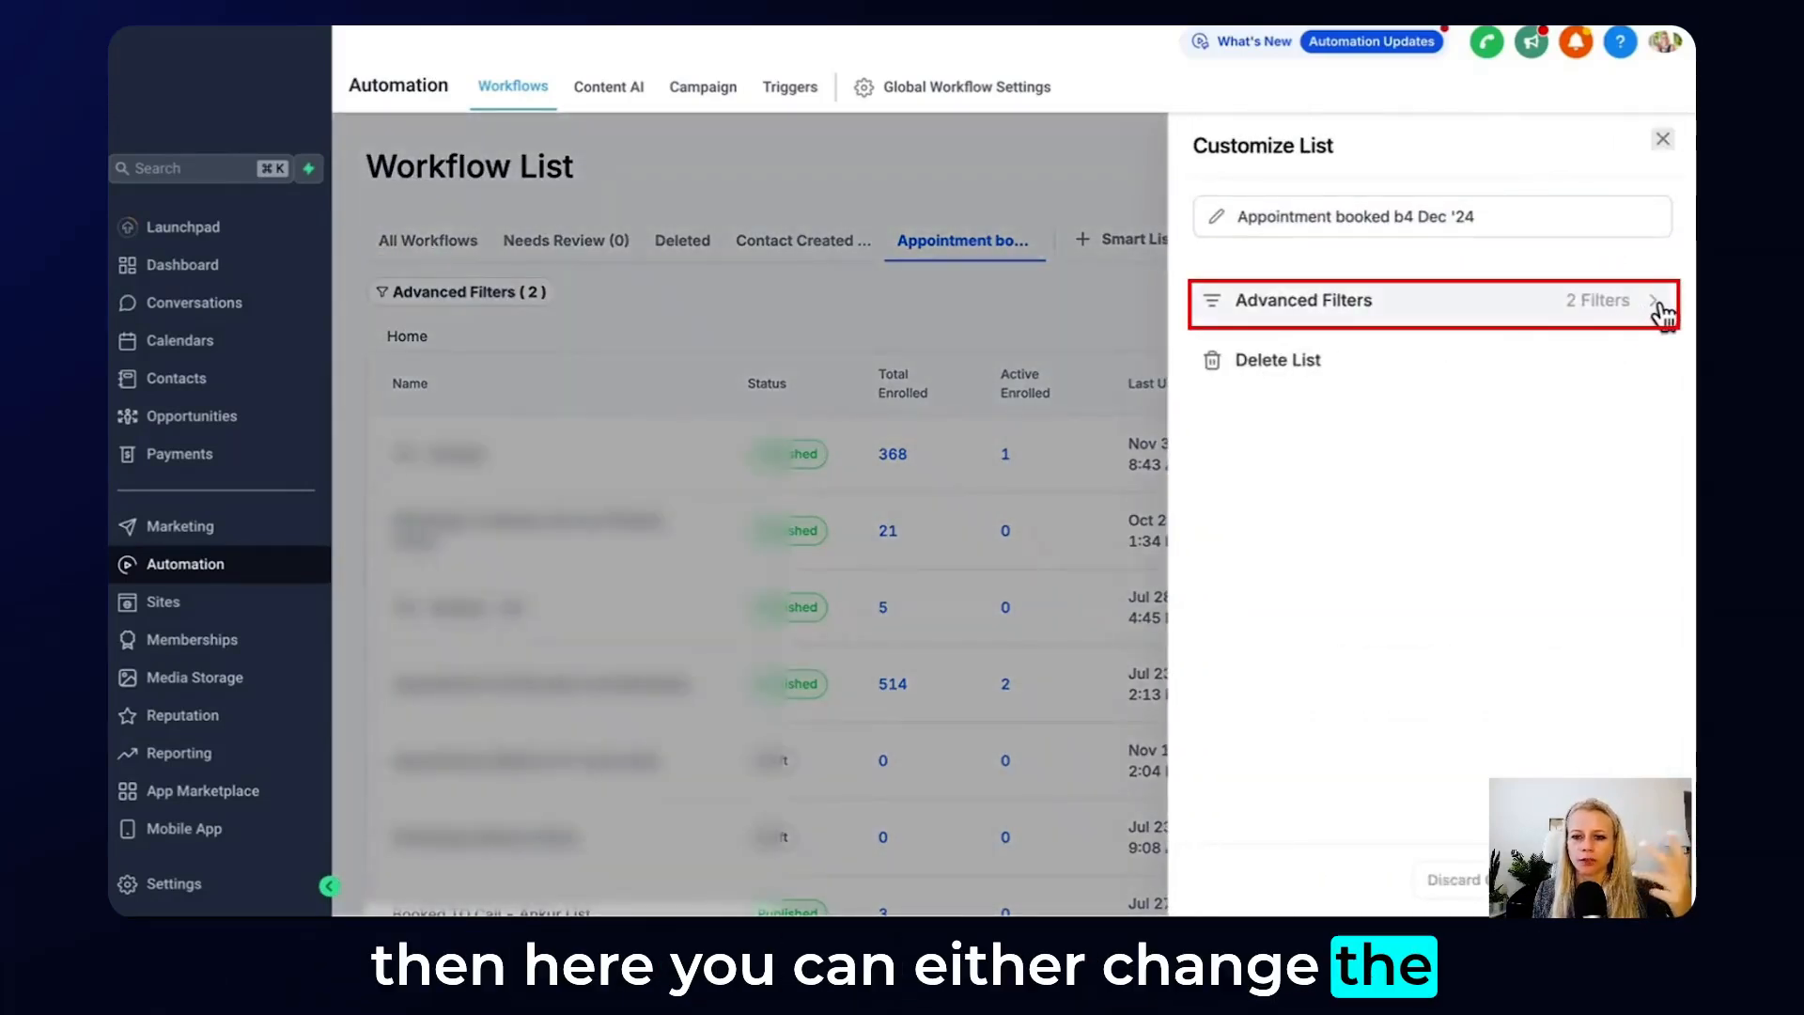
{"action": "mouse_move", "coordinate": [1274, 374]}
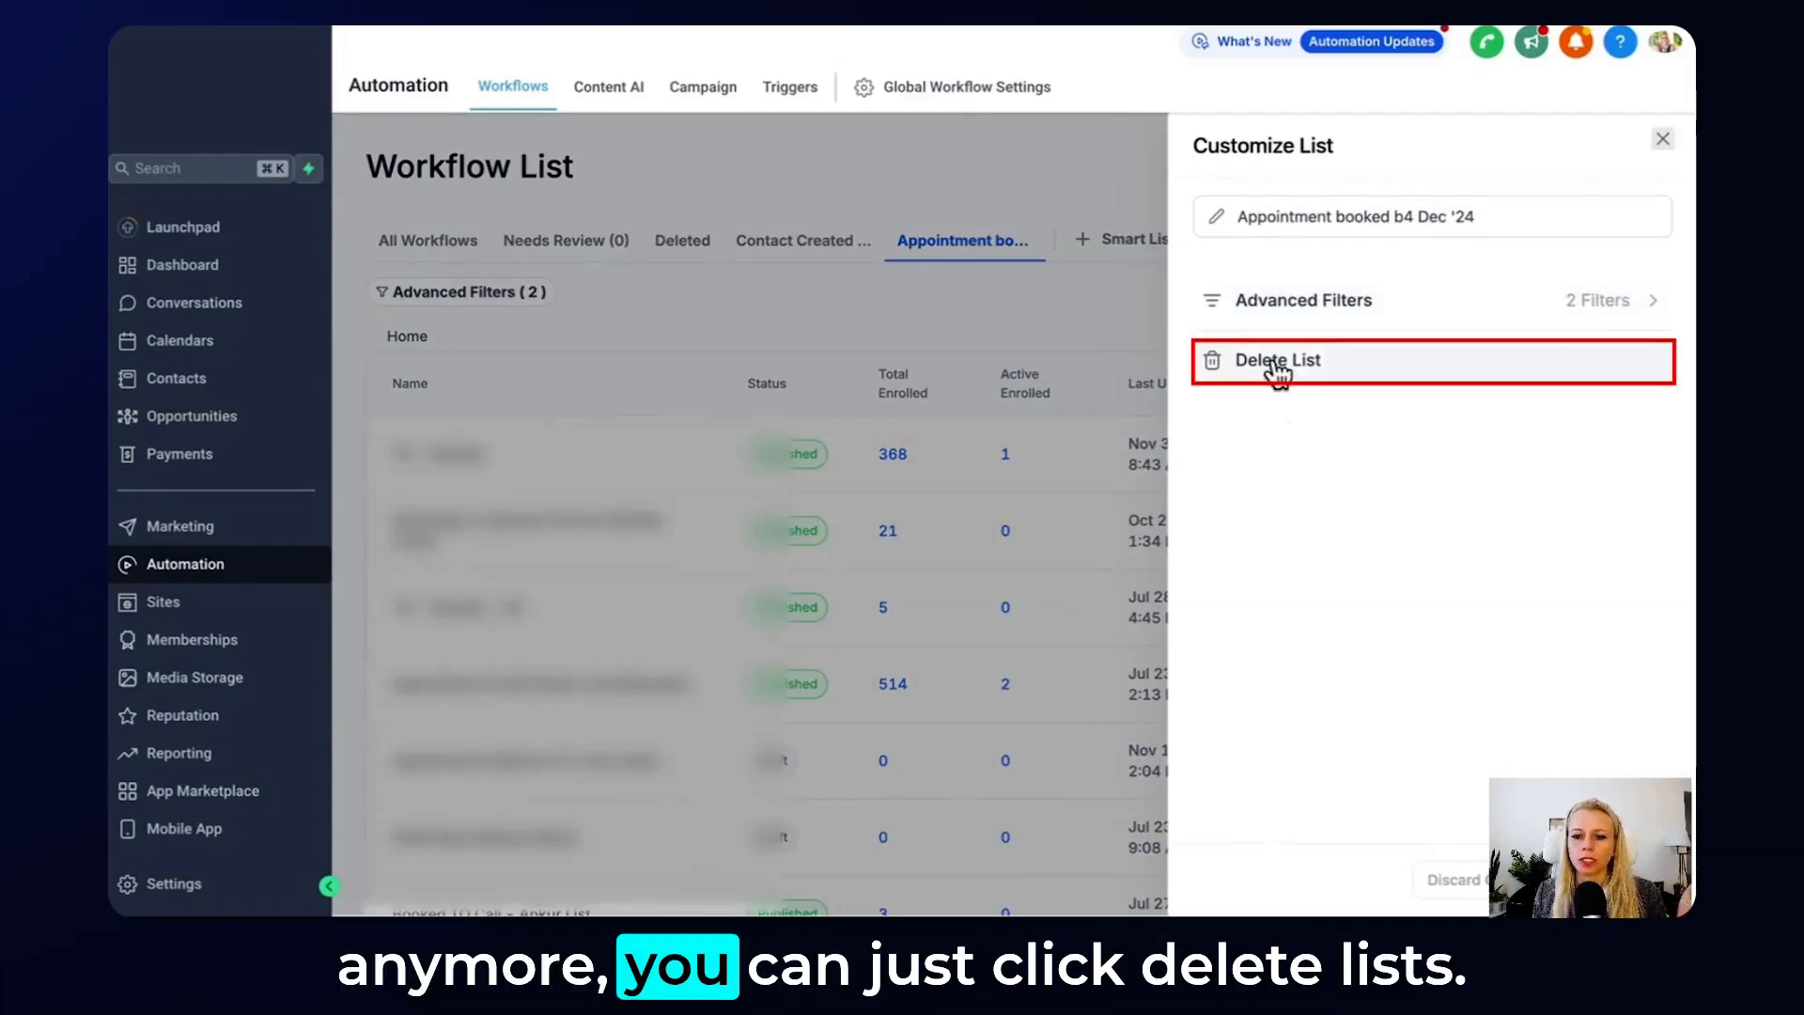
{"action": "left_click", "coordinate": [1279, 360]}
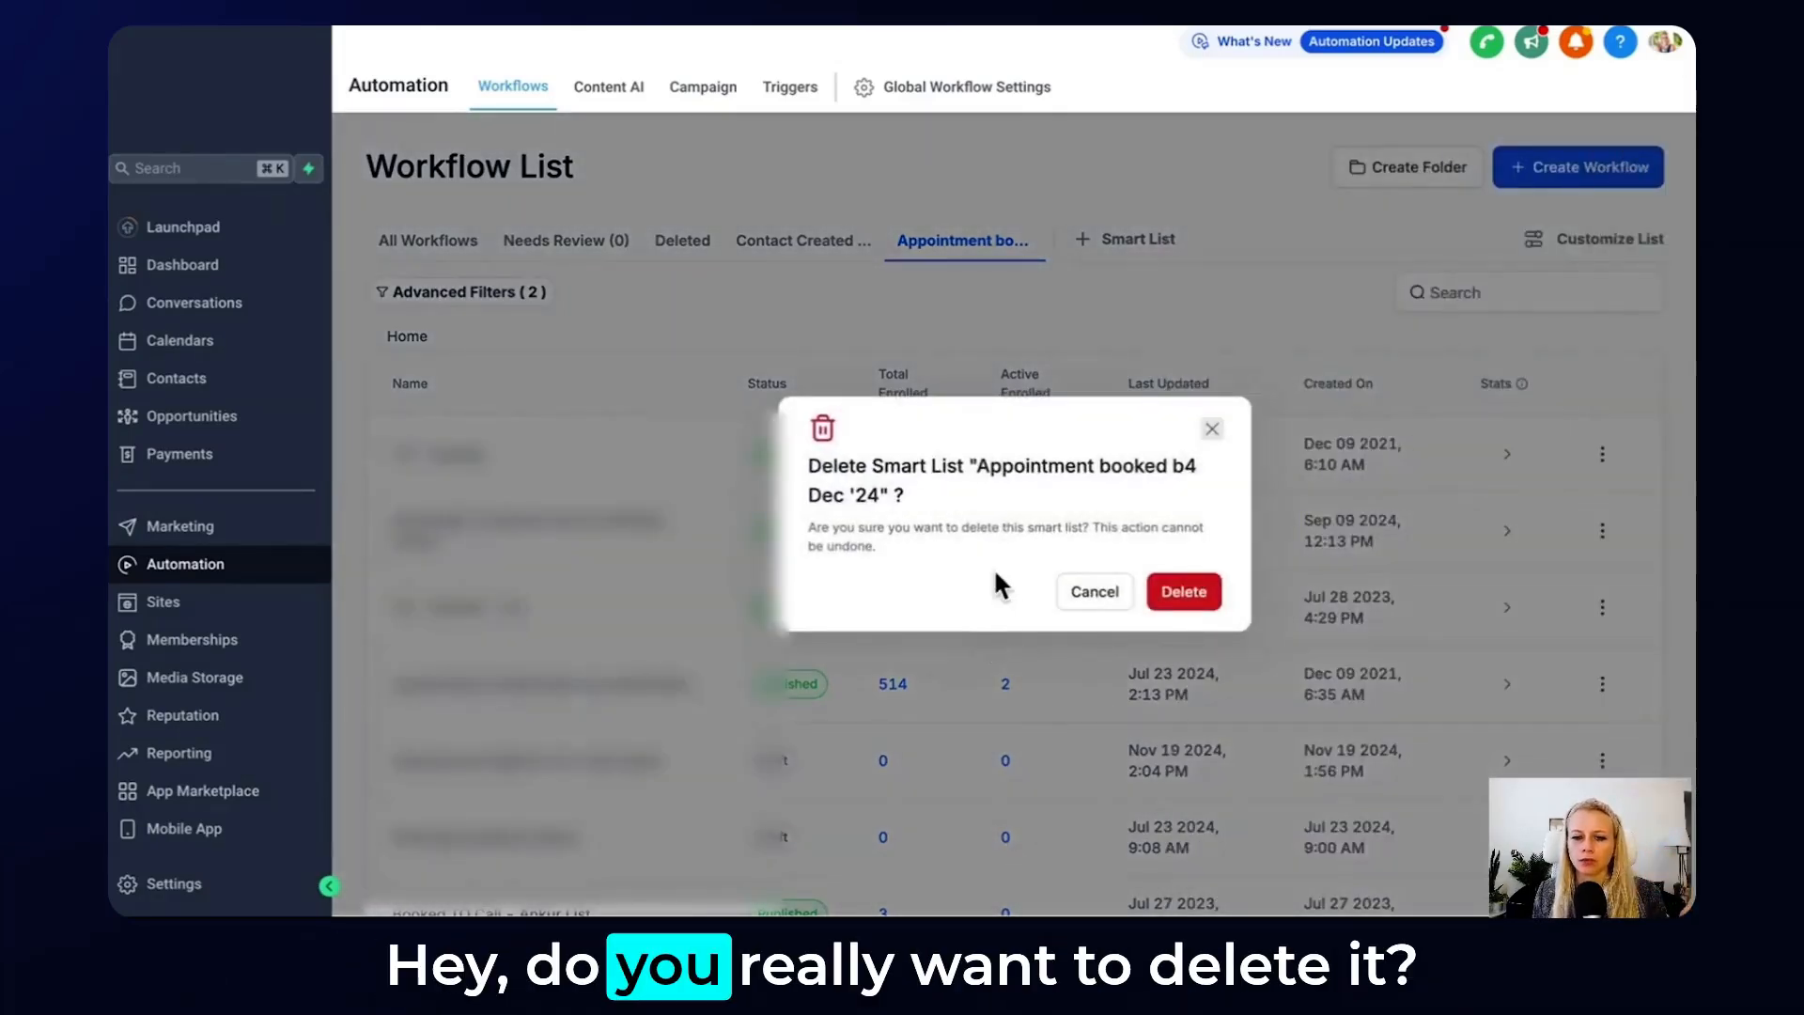
{"action": "left_click", "coordinate": [1184, 591]}
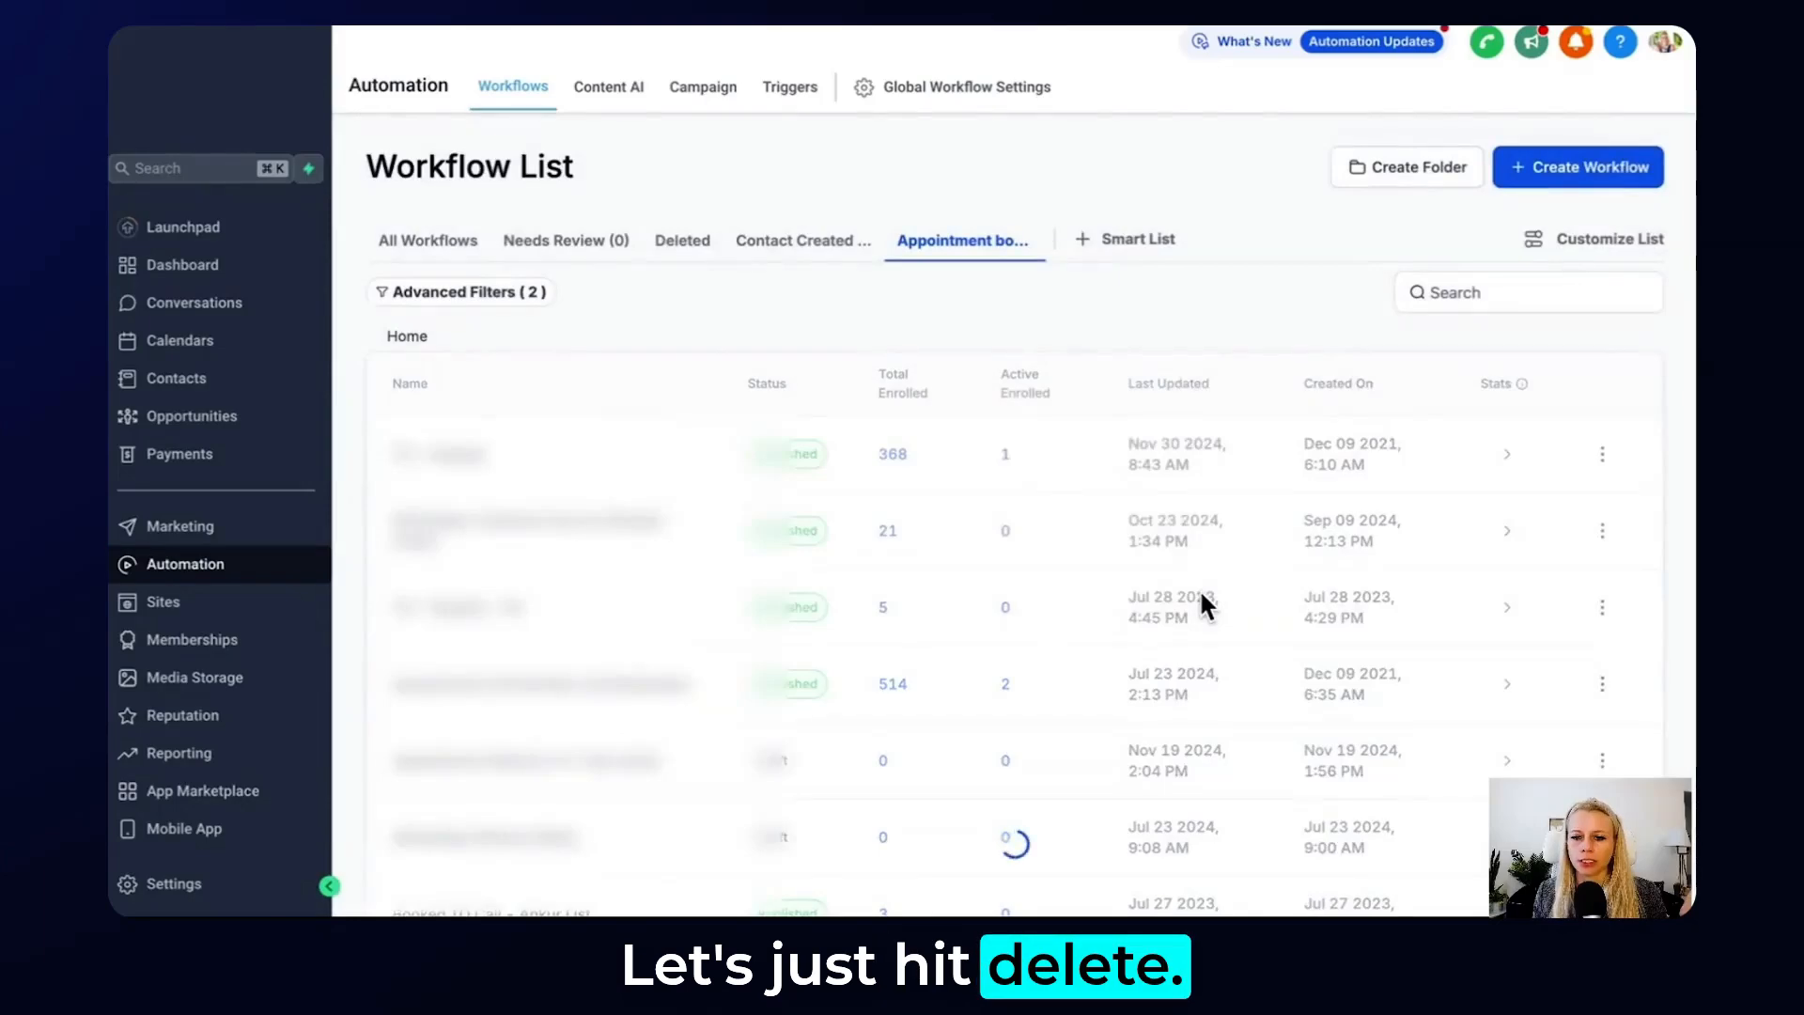